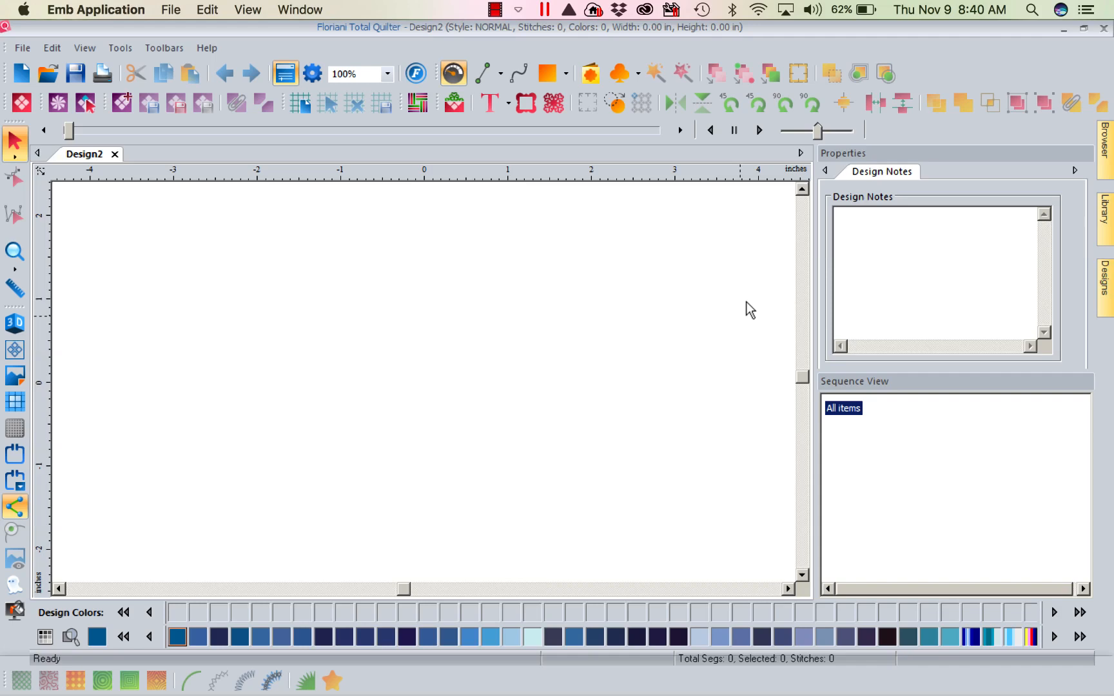
{"action": "mouse_move", "coordinate": [114, 51]}
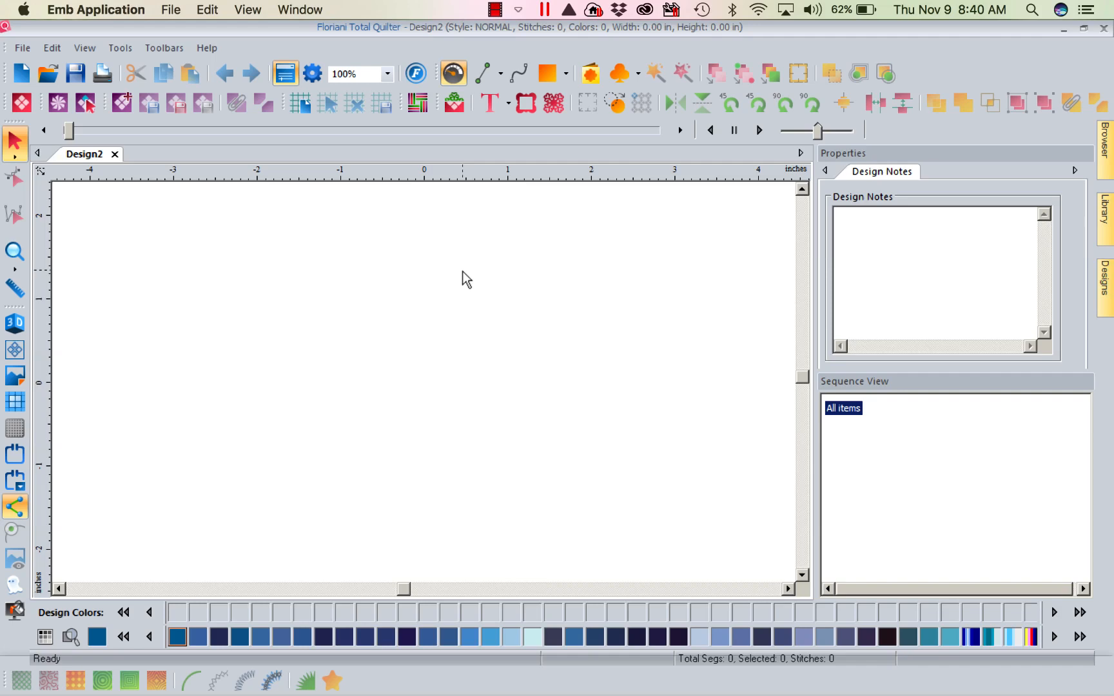
{"action": "mouse_move", "coordinate": [142, 221]}
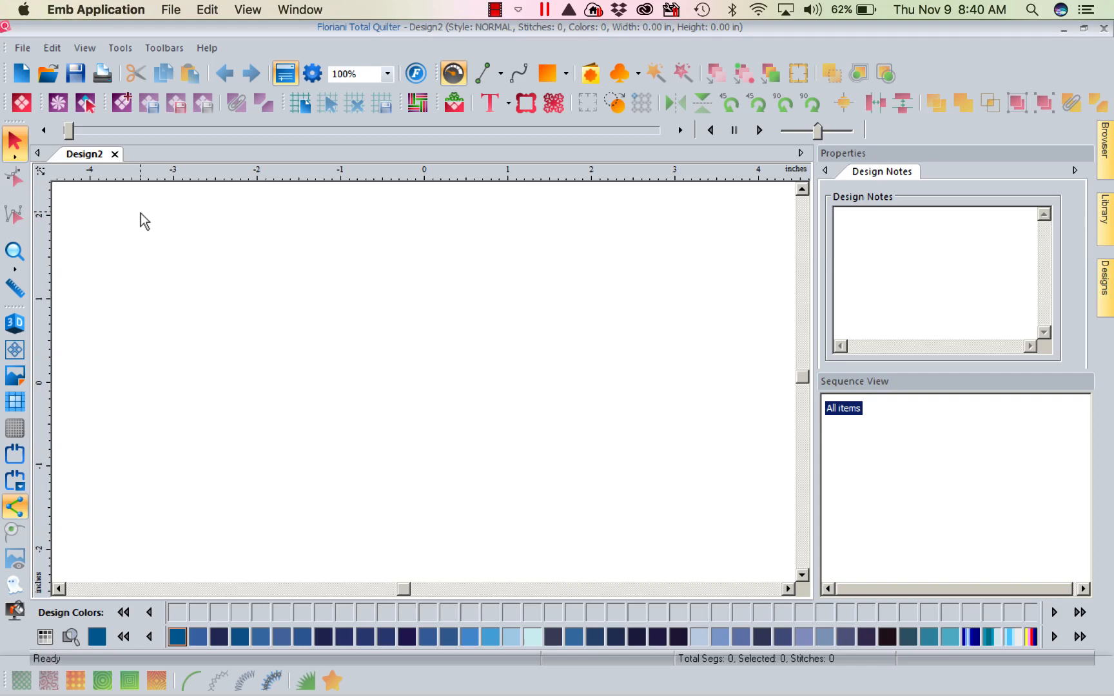
{"action": "mouse_move", "coordinate": [120, 48]}
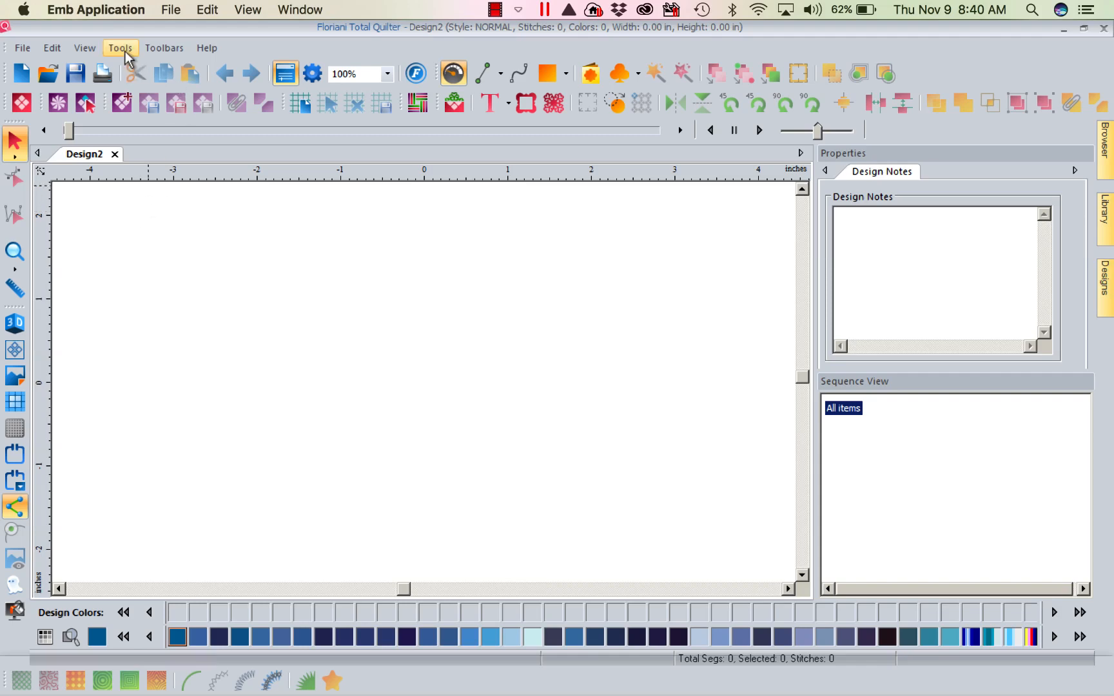
Step: Check preferences, then select All items of the dinosaur design in Design2
{"action": "left_click", "coordinate": [120, 48]}
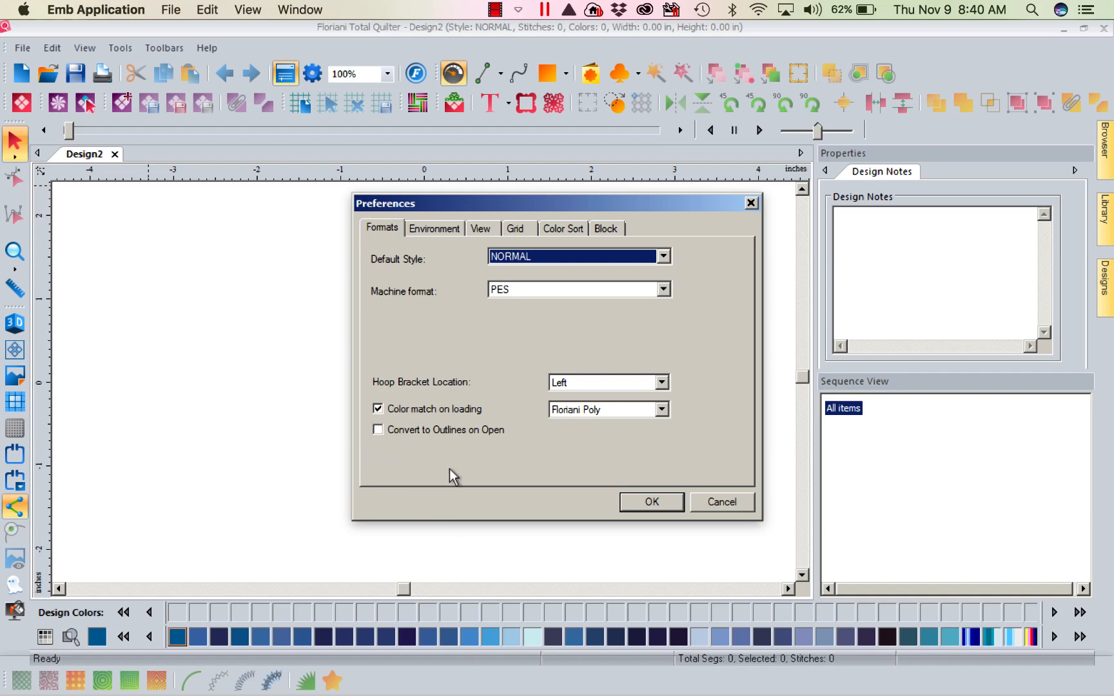
{"action": "mouse_move", "coordinate": [449, 441]}
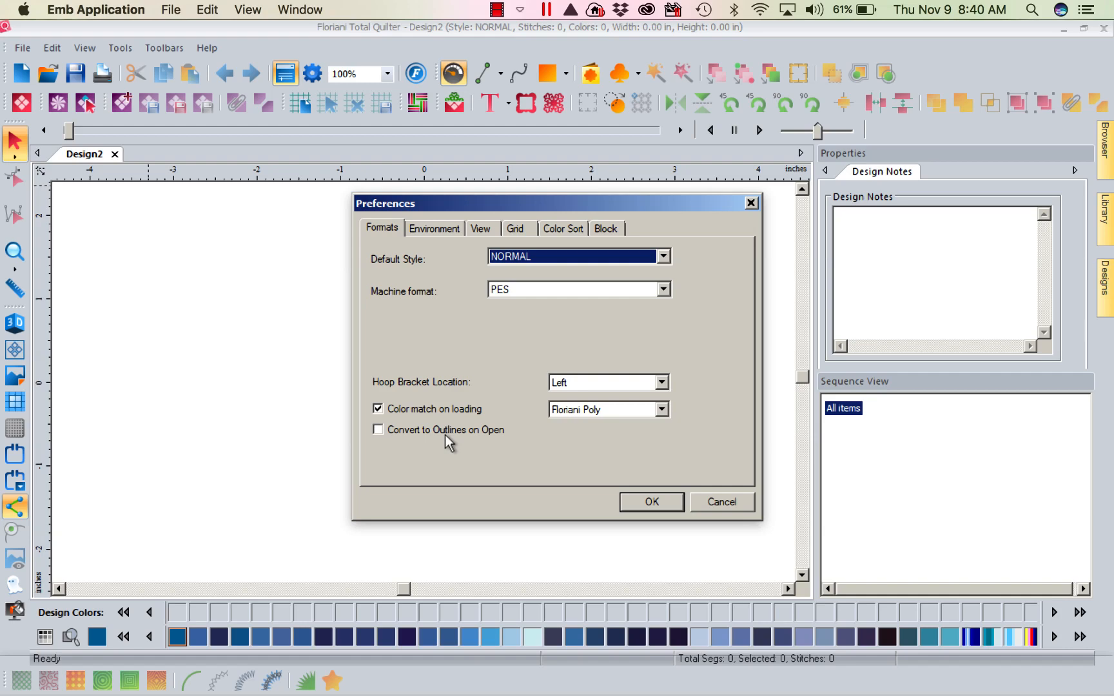
{"action": "mouse_move", "coordinate": [444, 472]}
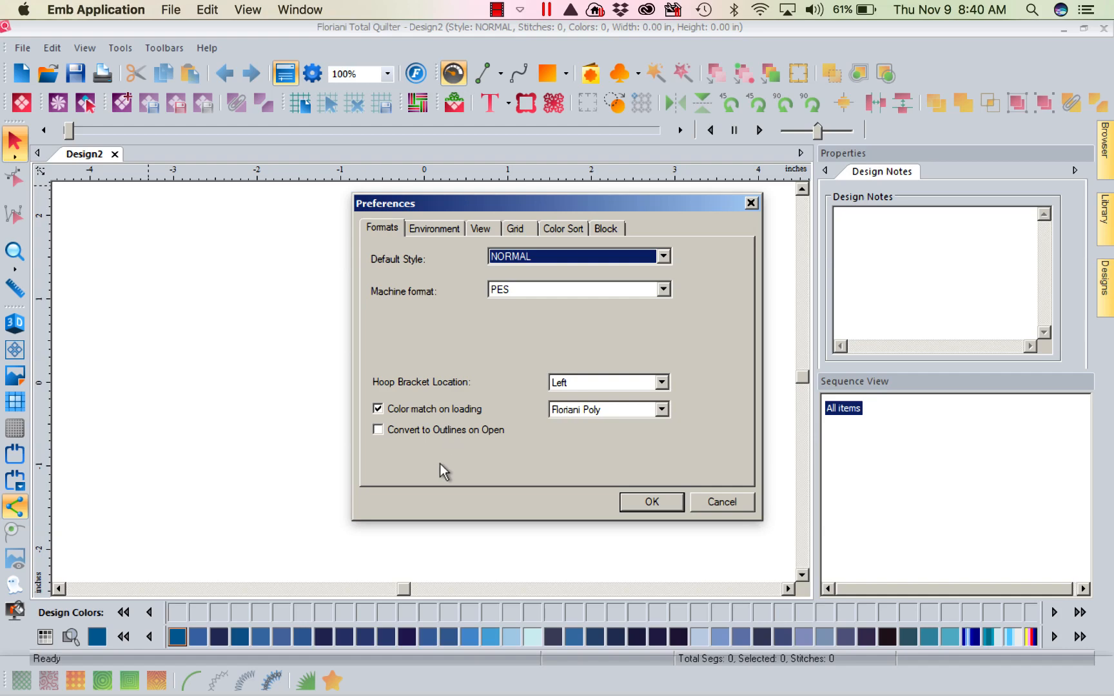
{"action": "left_click", "coordinate": [649, 502]}
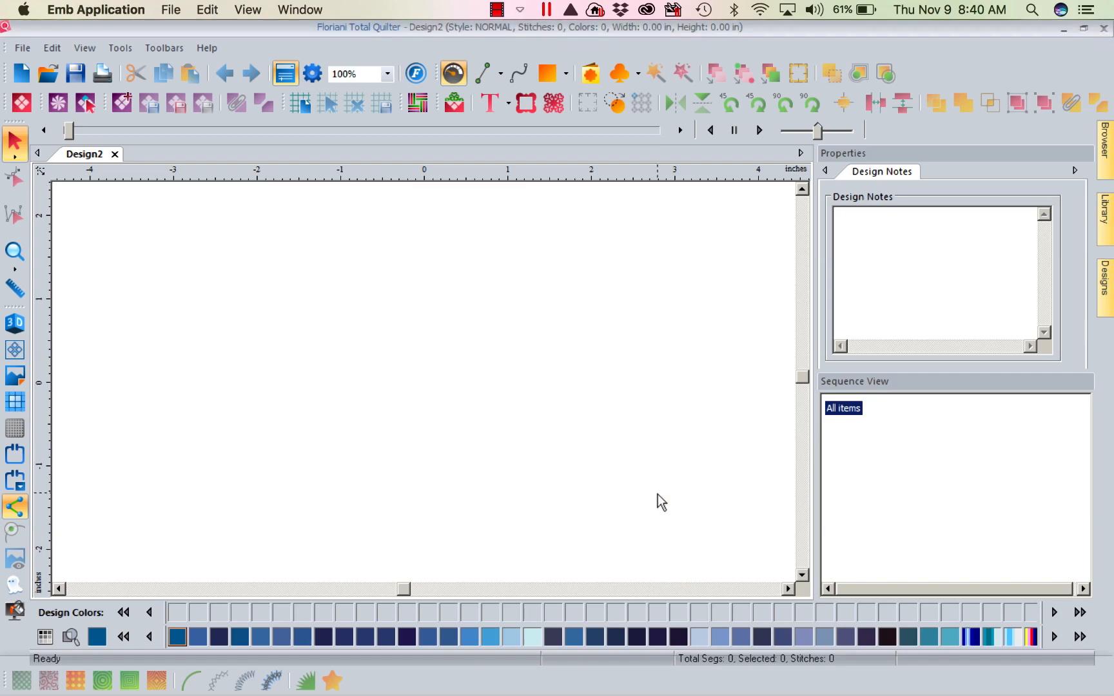
{"action": "left_click", "coordinate": [1105, 217]}
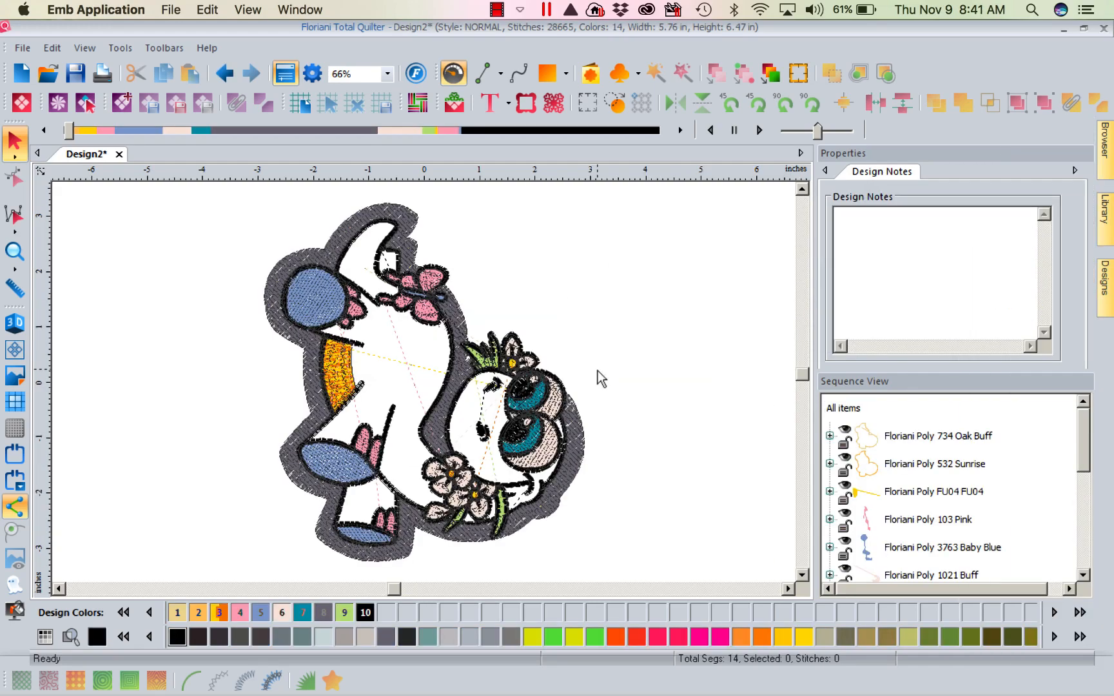
{"action": "left_click", "coordinate": [843, 408]}
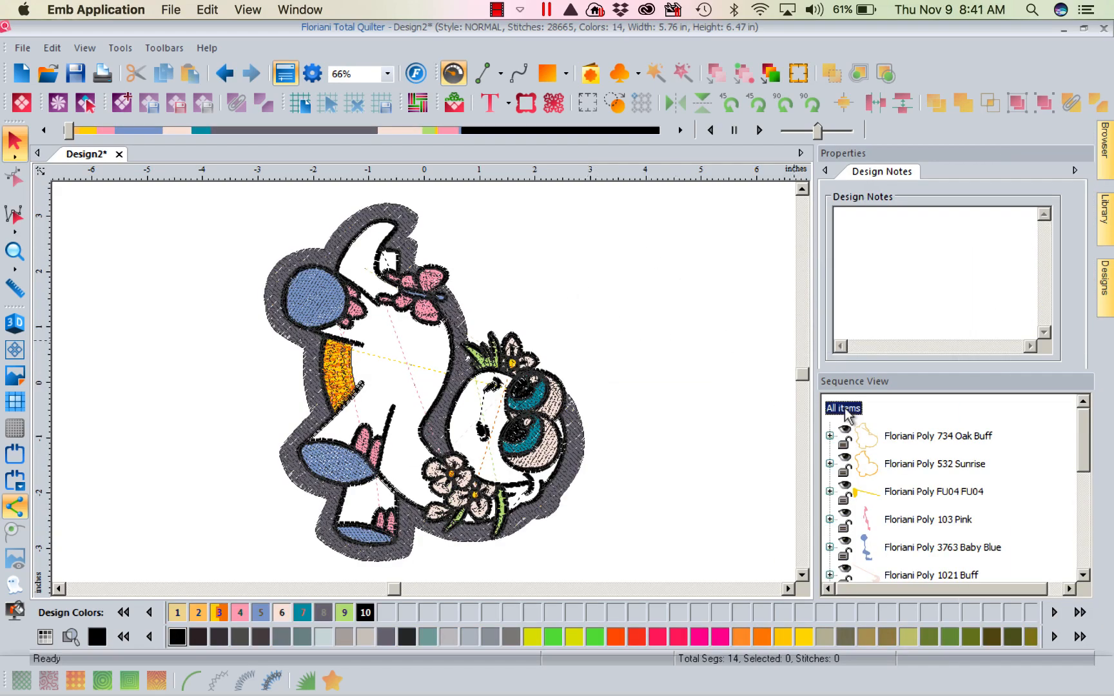
{"action": "left_click", "coordinate": [843, 409]}
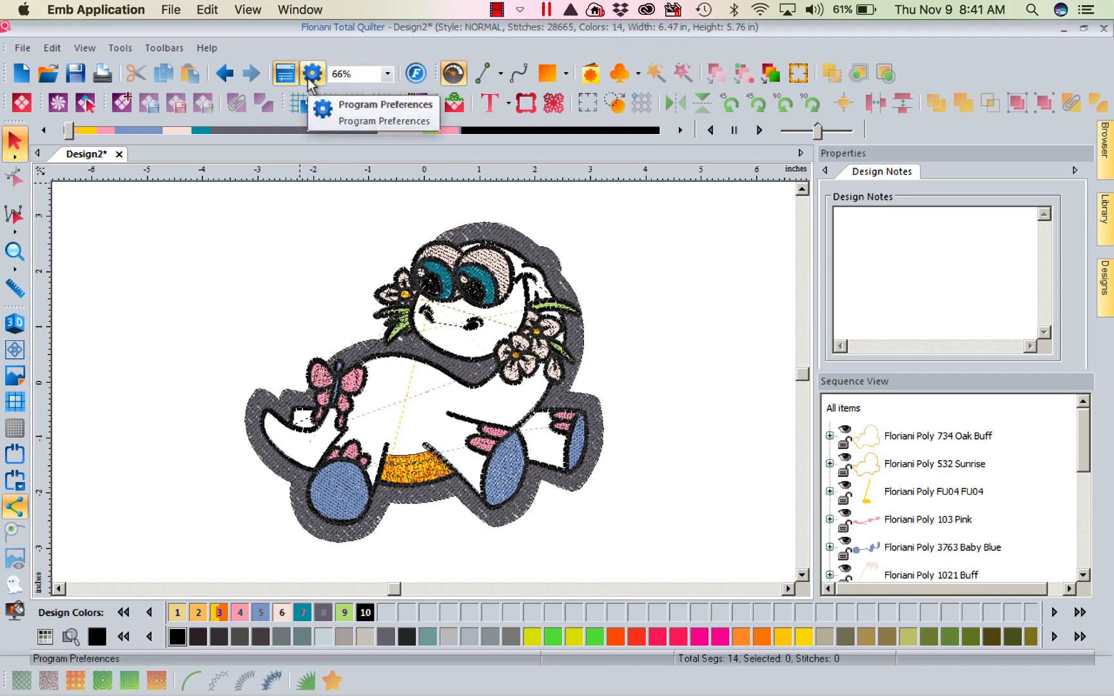
{"action": "mouse_move", "coordinate": [284, 73]}
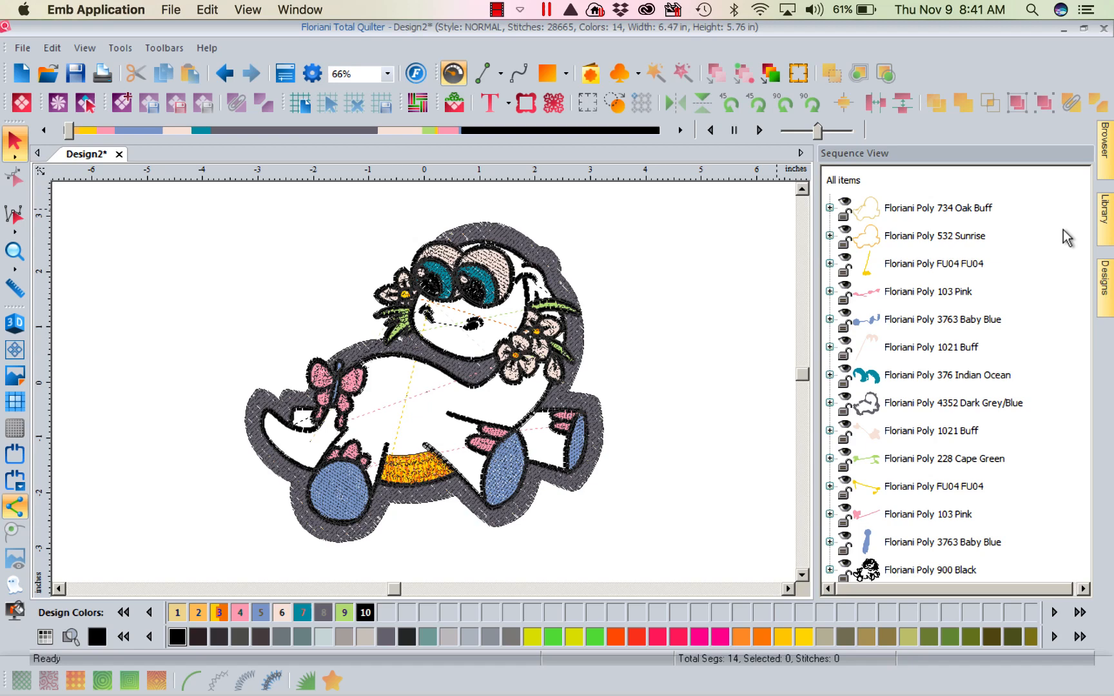
{"action": "mouse_move", "coordinate": [923, 338]}
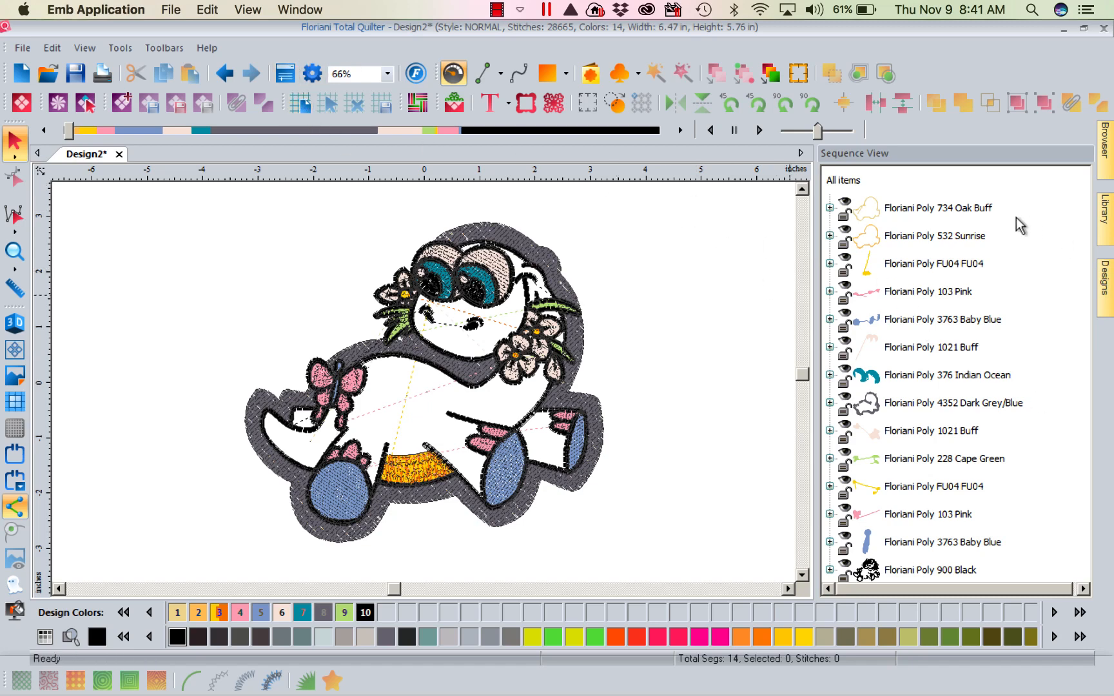
Step: Expand the Floriani Poly 734 Oak Buff block to reveal its Stitches entry
{"action": "left_click", "coordinate": [937, 207]}
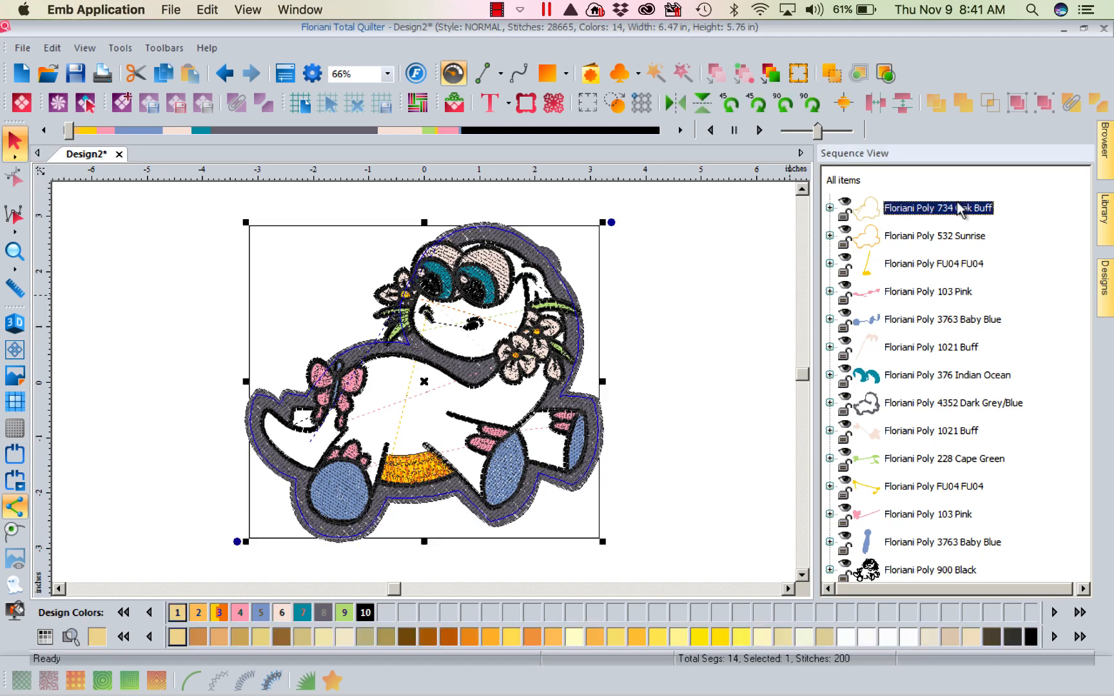
{"action": "mouse_move", "coordinate": [918, 247]}
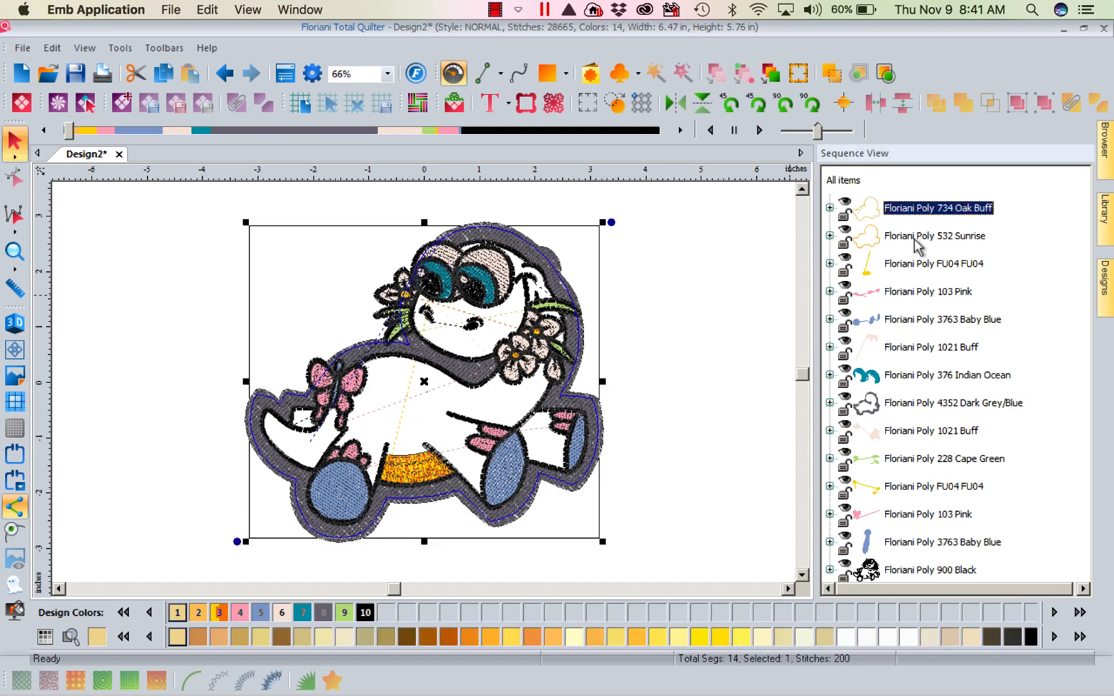
{"action": "left_click", "coordinate": [935, 236]}
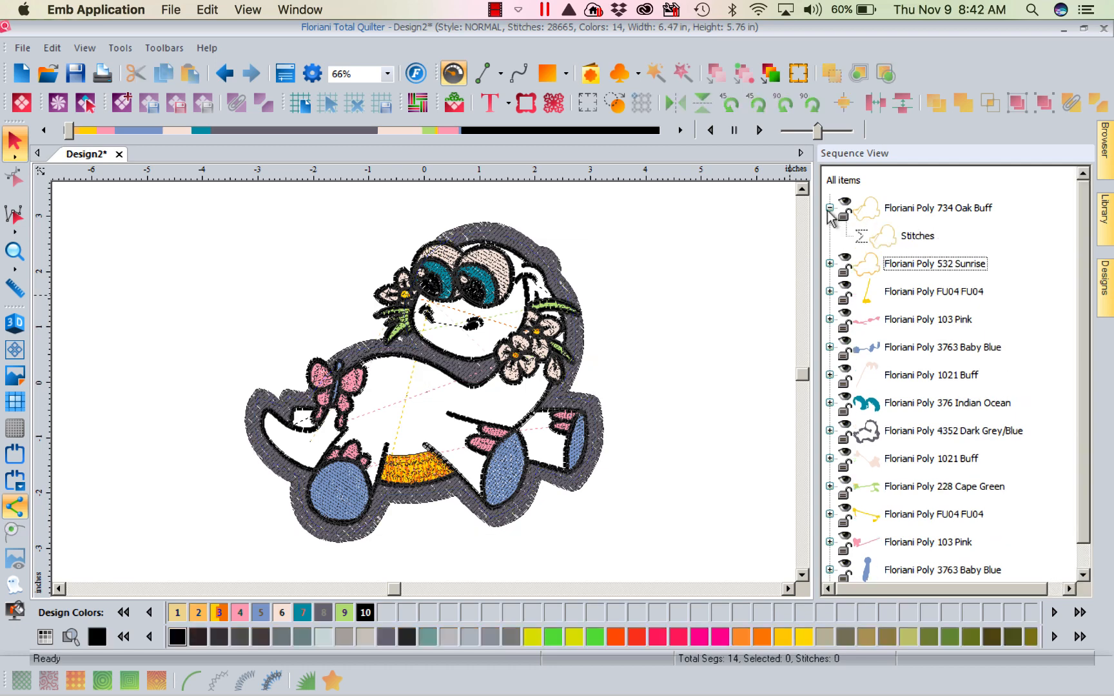
Step: Create blank Design3, return to Design2, then create blank Design4
{"action": "left_click", "coordinate": [917, 235]}
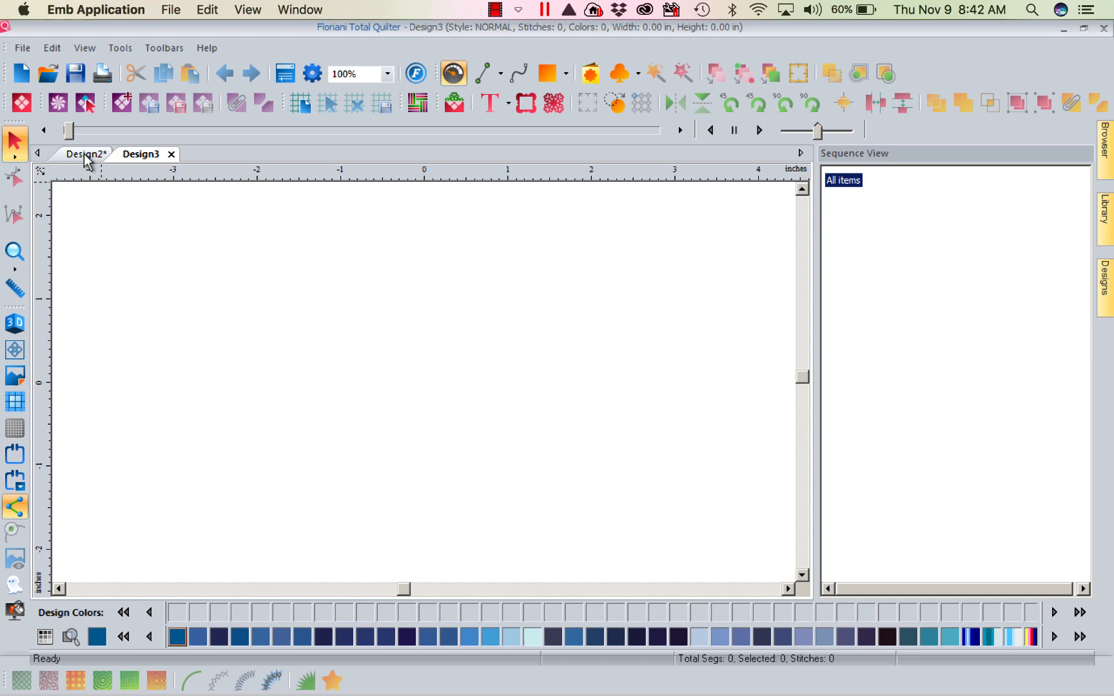
{"action": "left_click", "coordinate": [81, 155]}
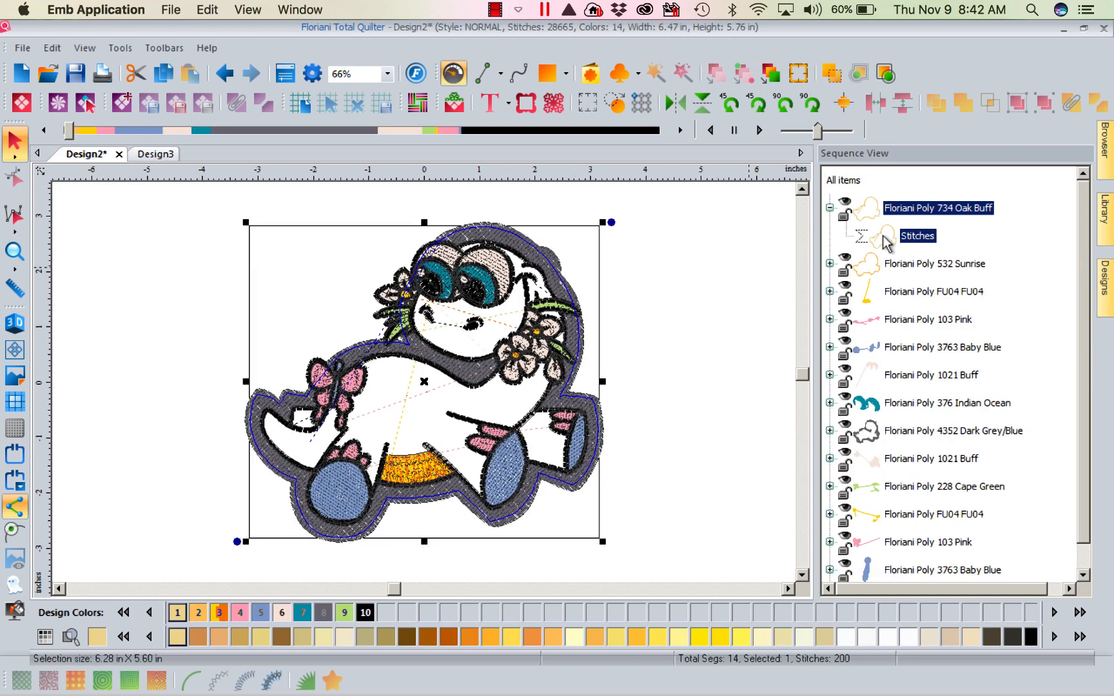
{"action": "mouse_move", "coordinate": [909, 241]}
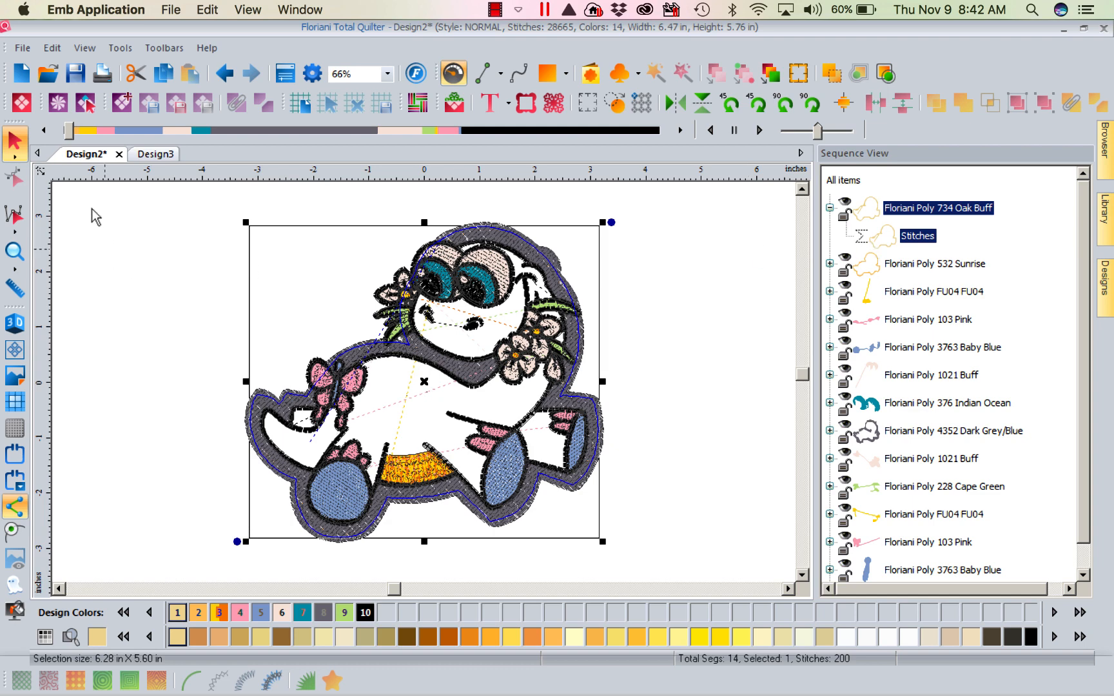
{"action": "left_click", "coordinate": [22, 74]}
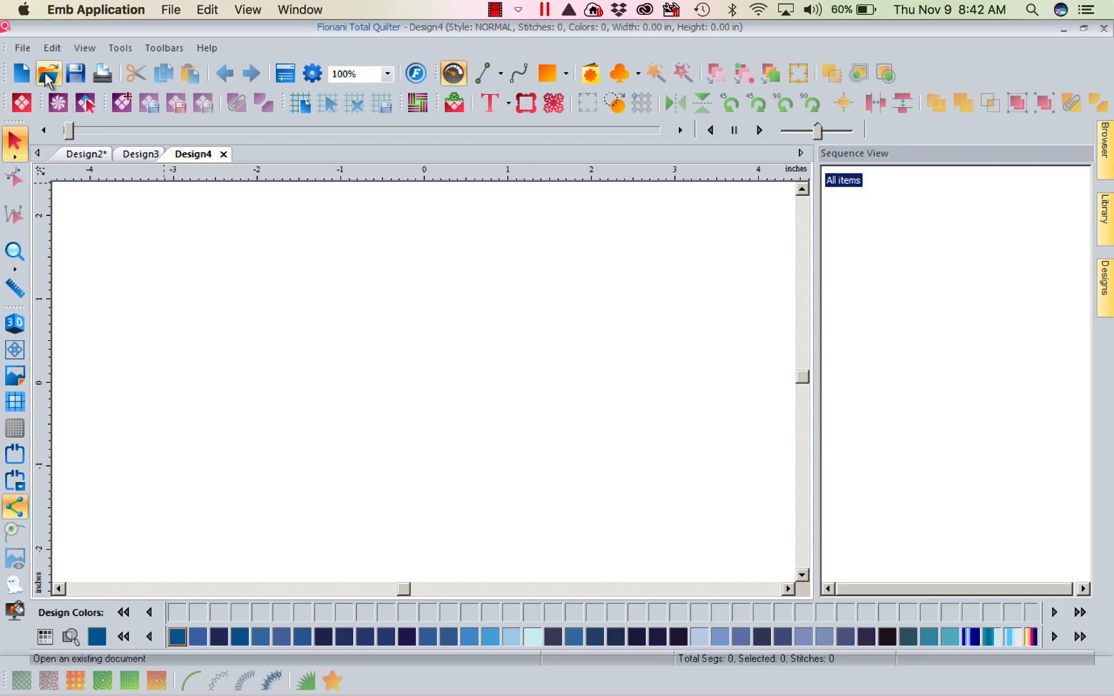
{"action": "left_click", "coordinate": [48, 74]}
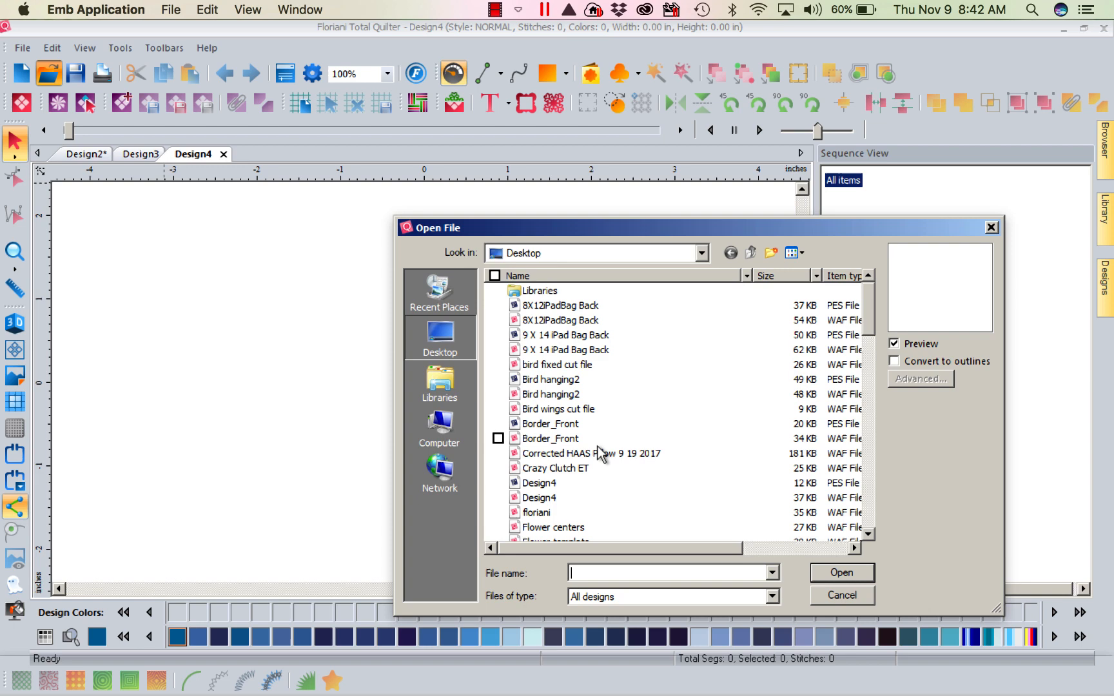
{"action": "left_click", "coordinate": [440, 382]}
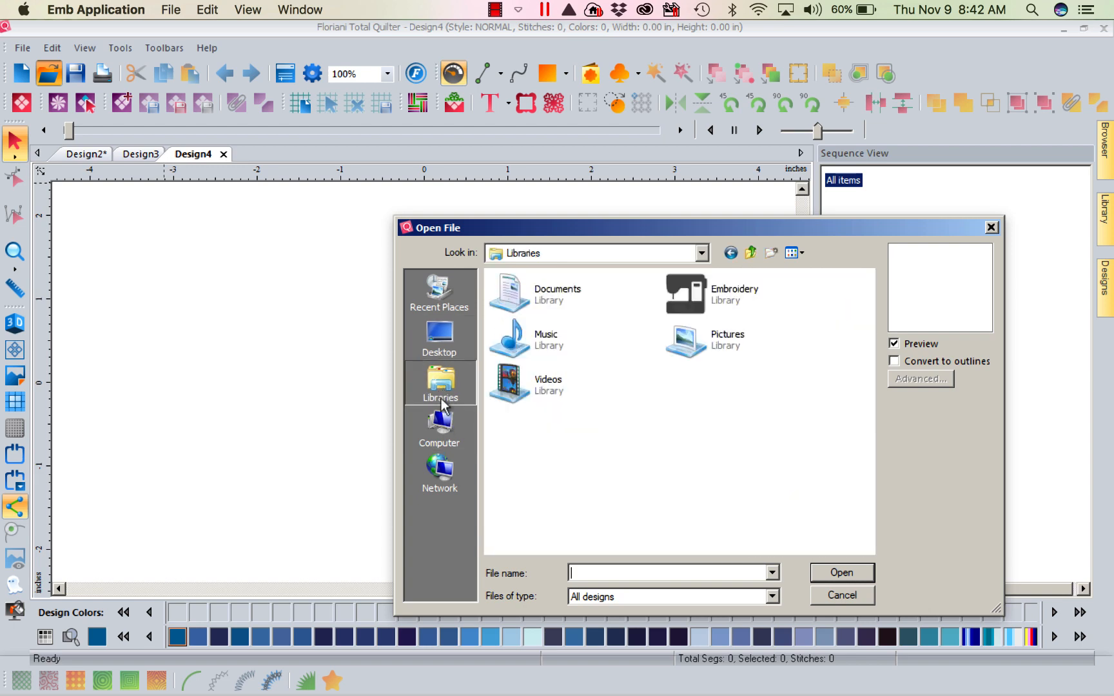
{"action": "left_click", "coordinate": [440, 427]}
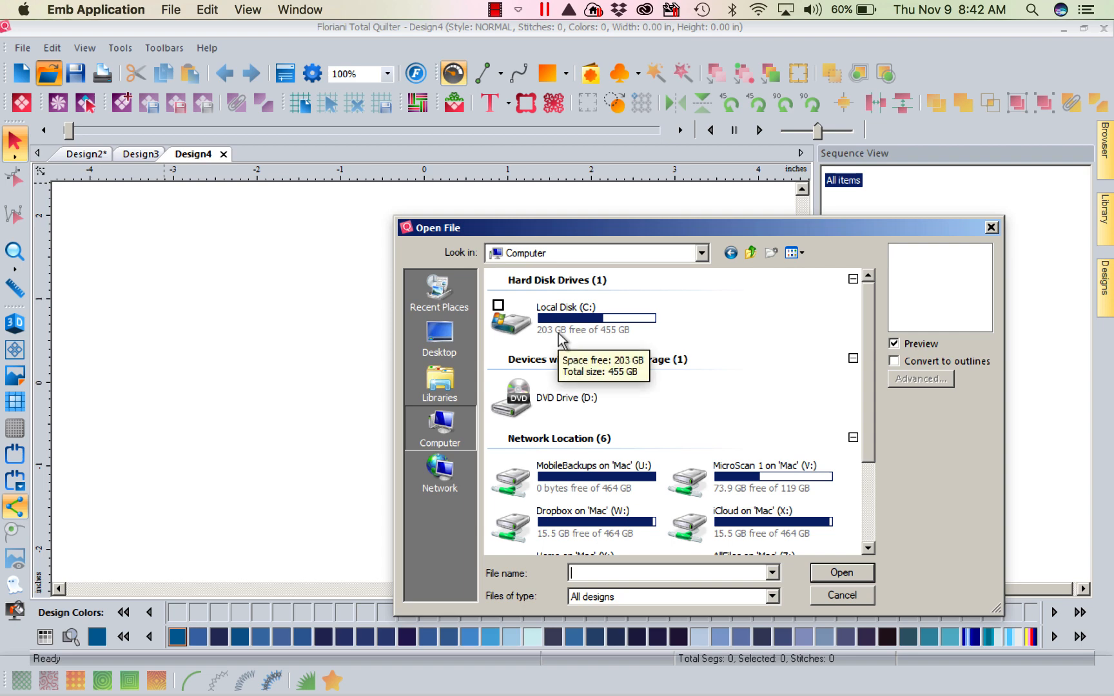
{"action": "mouse_move", "coordinate": [522, 328]}
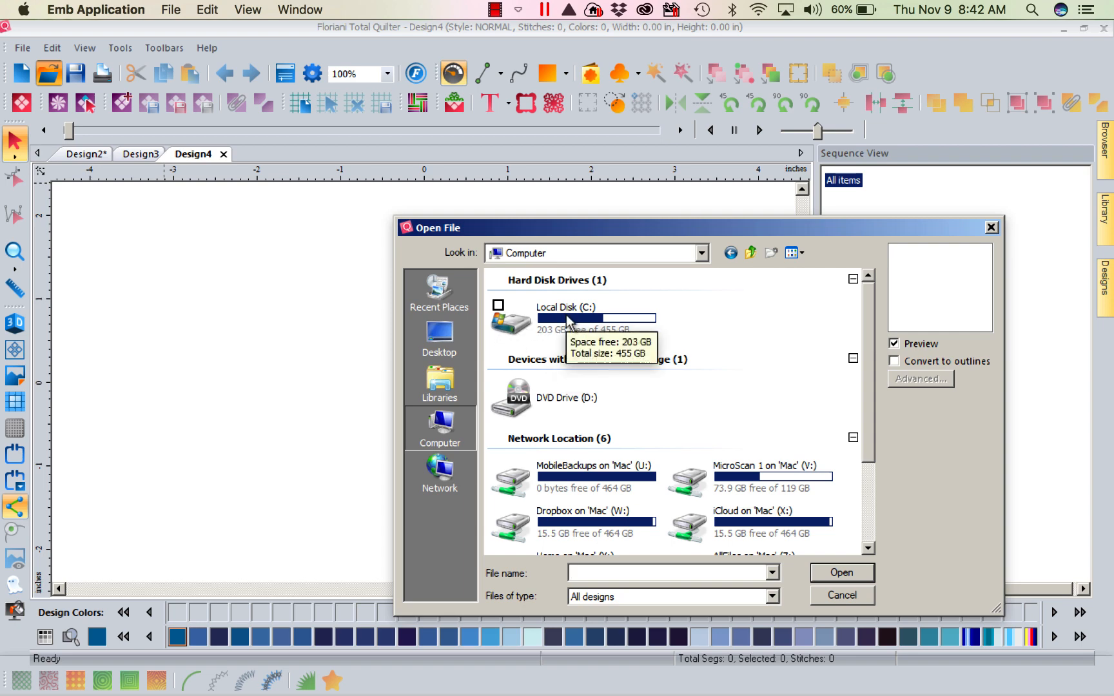
{"action": "double_click", "coordinate": [565, 307]}
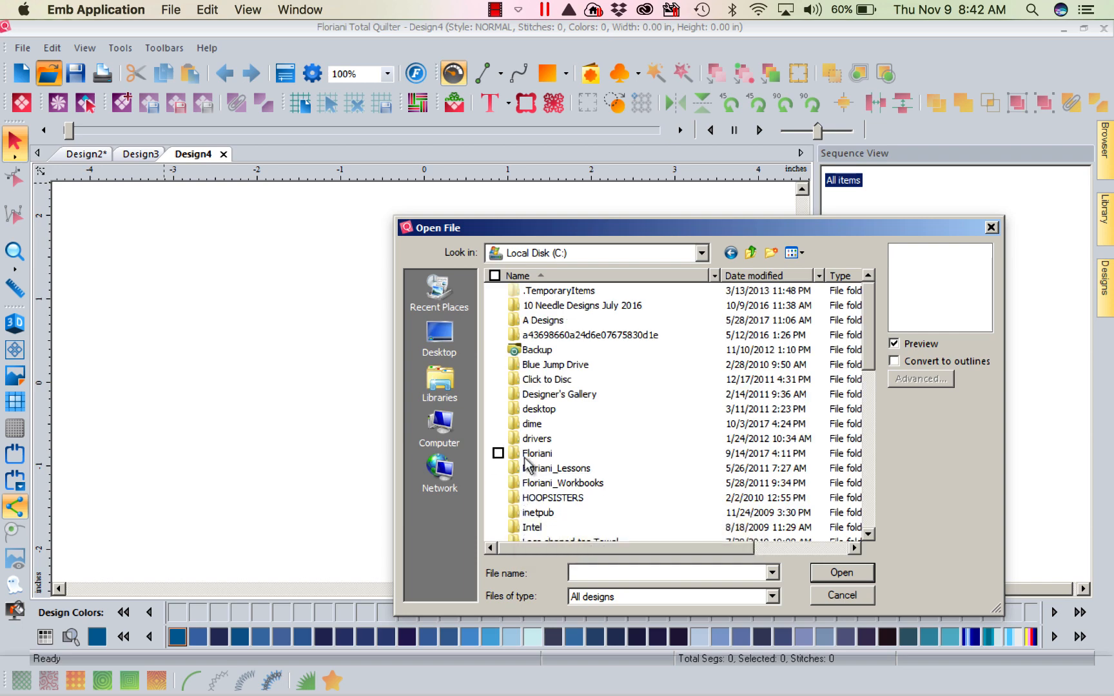
{"action": "double_click", "coordinate": [538, 454]}
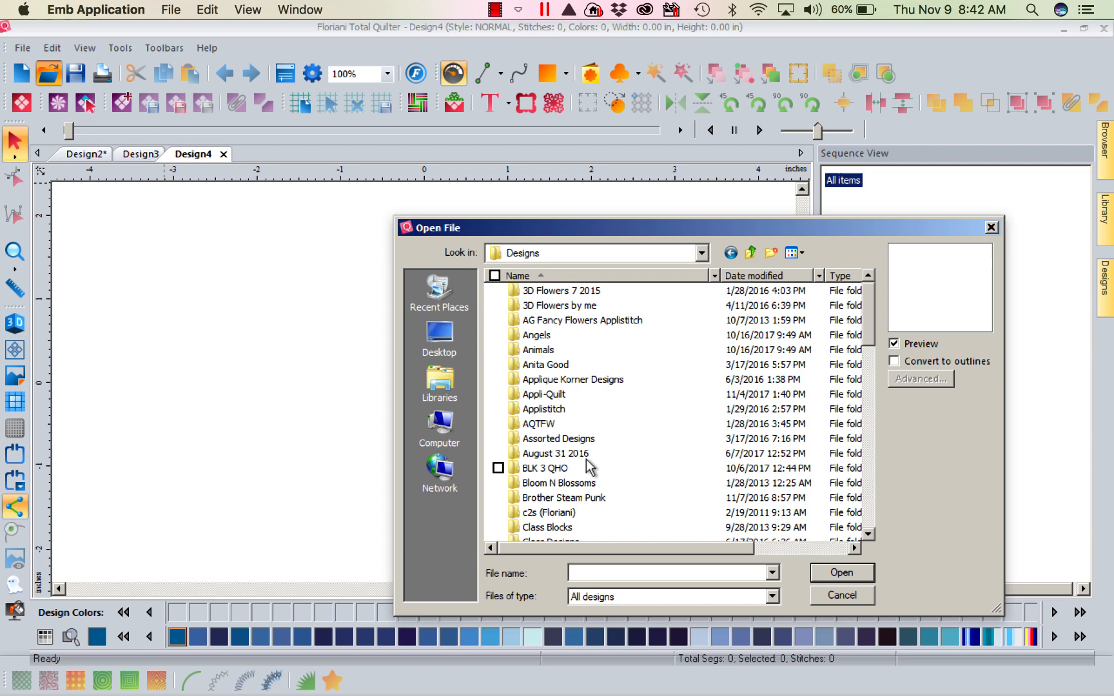
{"action": "double_click", "coordinate": [545, 365]}
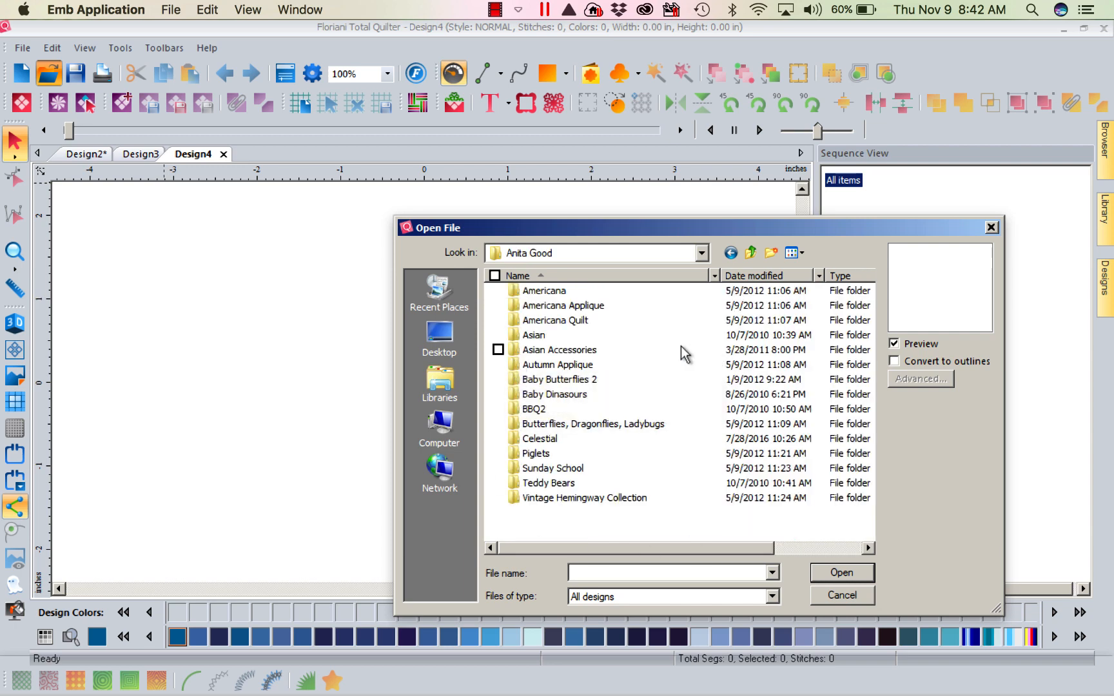
{"action": "double_click", "coordinate": [553, 394]}
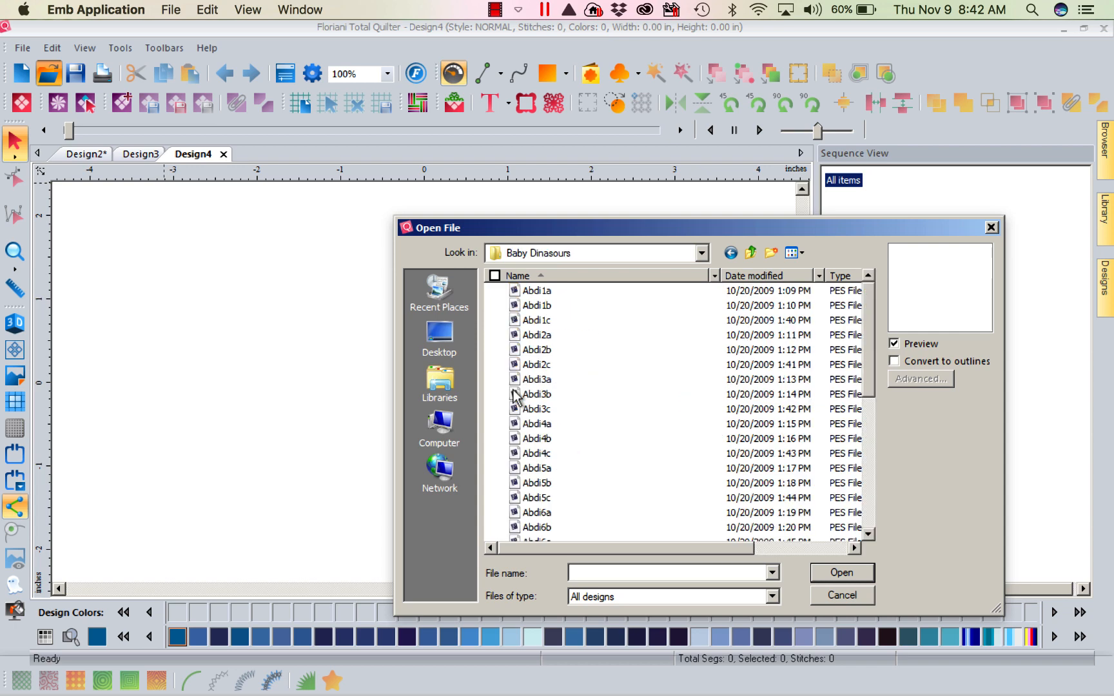
Step: Preview several Abdi designs and open Abdi1b
{"action": "left_click", "coordinate": [537, 304]}
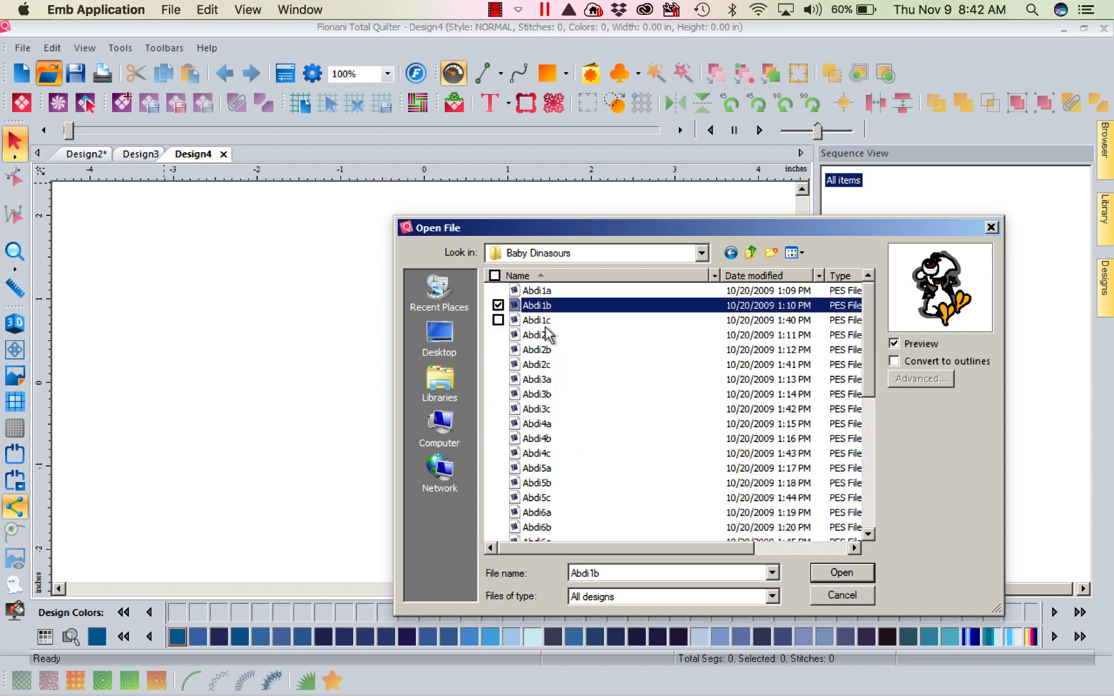
{"action": "left_click", "coordinate": [536, 335]}
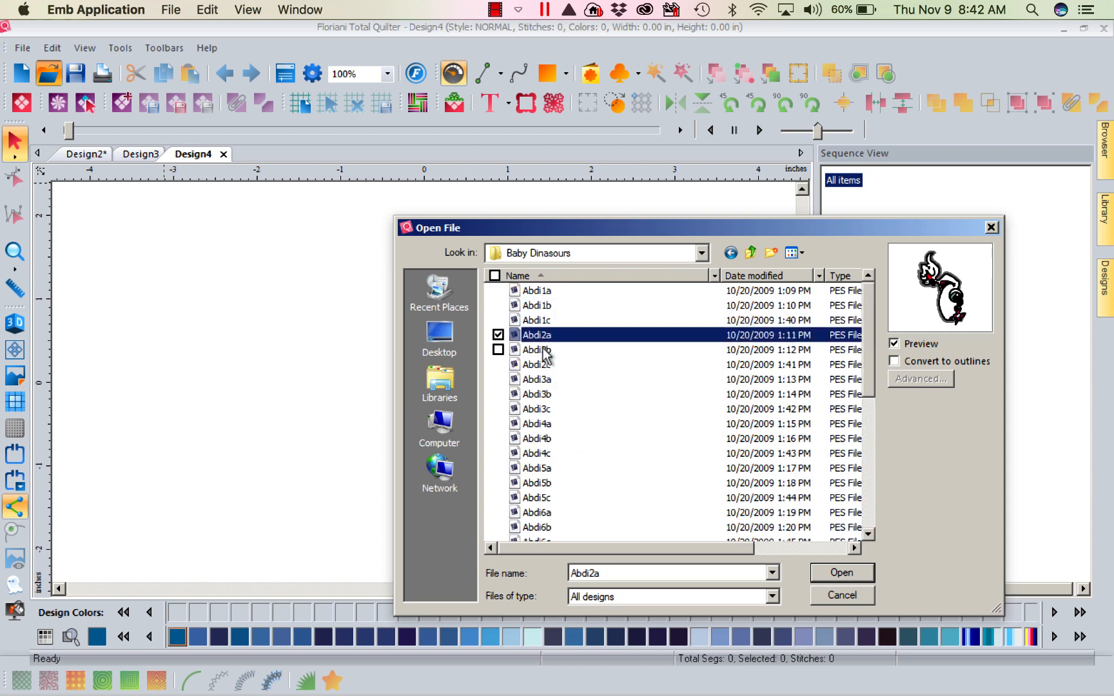
{"action": "left_click", "coordinate": [537, 350]}
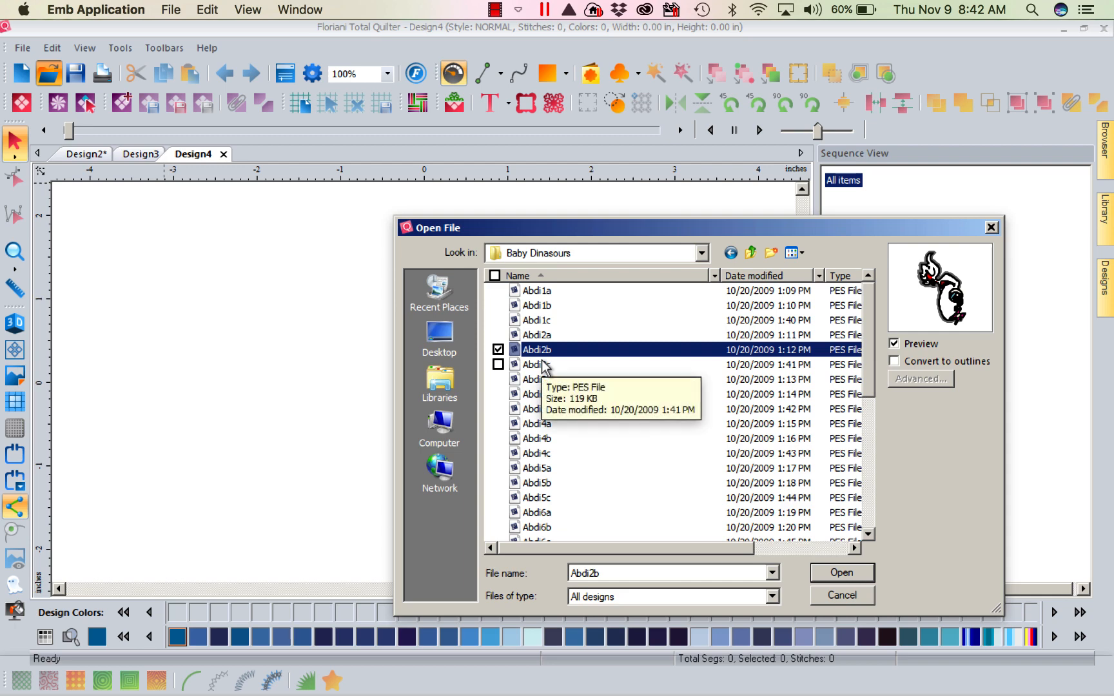
{"action": "left_click", "coordinate": [538, 423]}
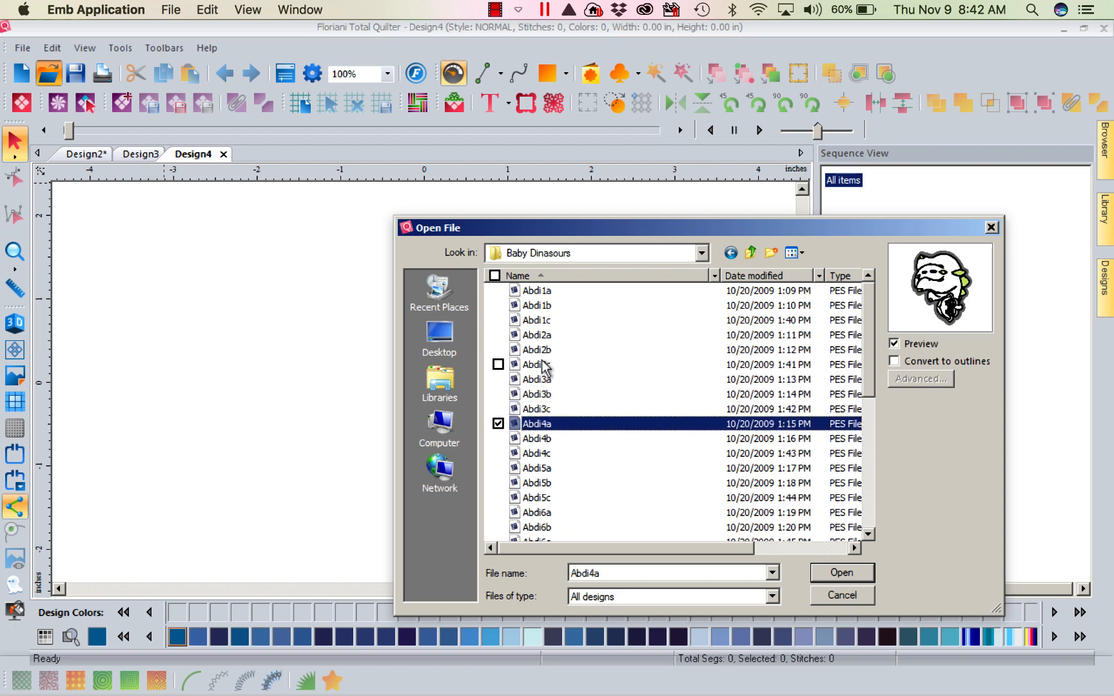
{"action": "left_click", "coordinate": [537, 482]}
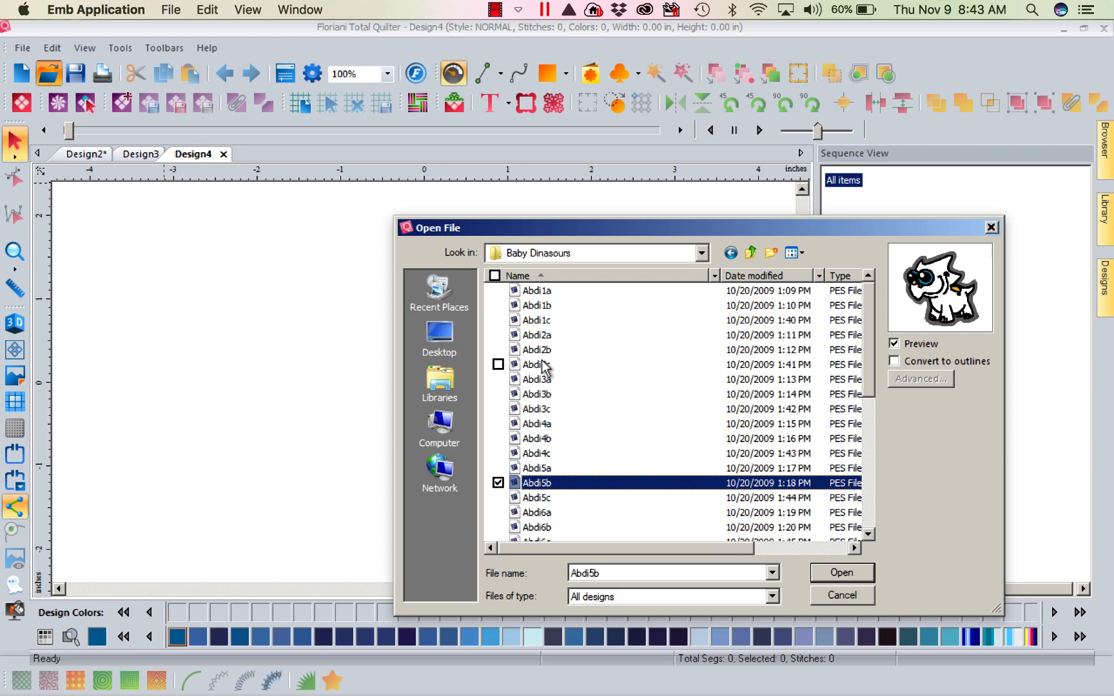
{"action": "left_click", "coordinate": [537, 527]}
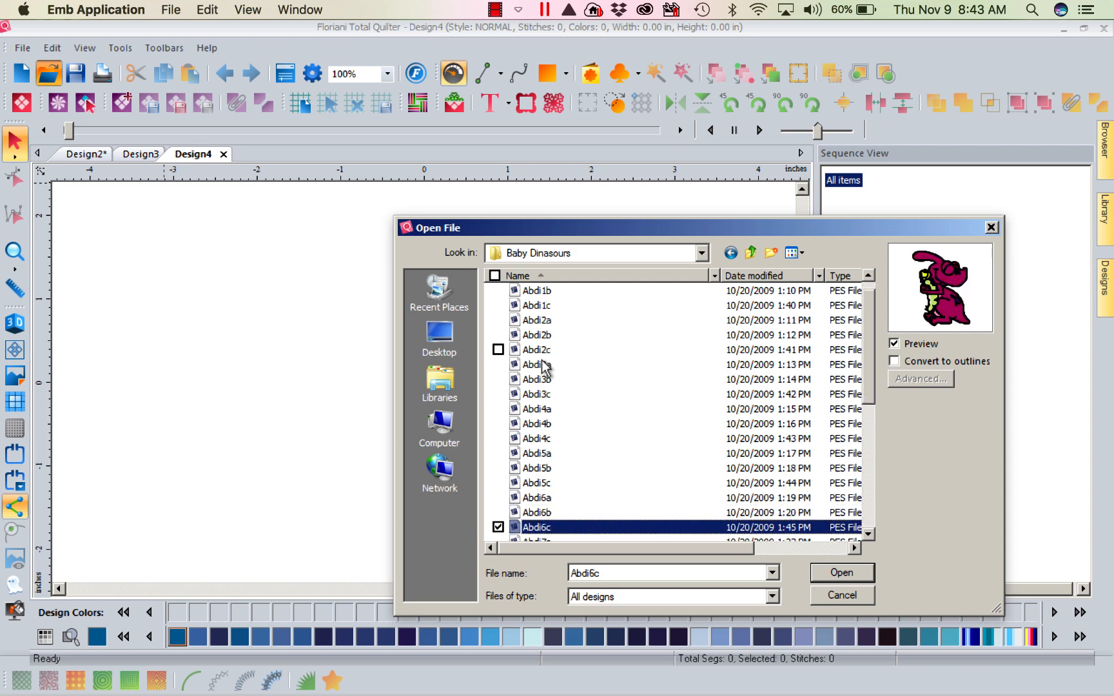
{"action": "scroll", "scroll_direction": "down", "scroll_amount": 3}
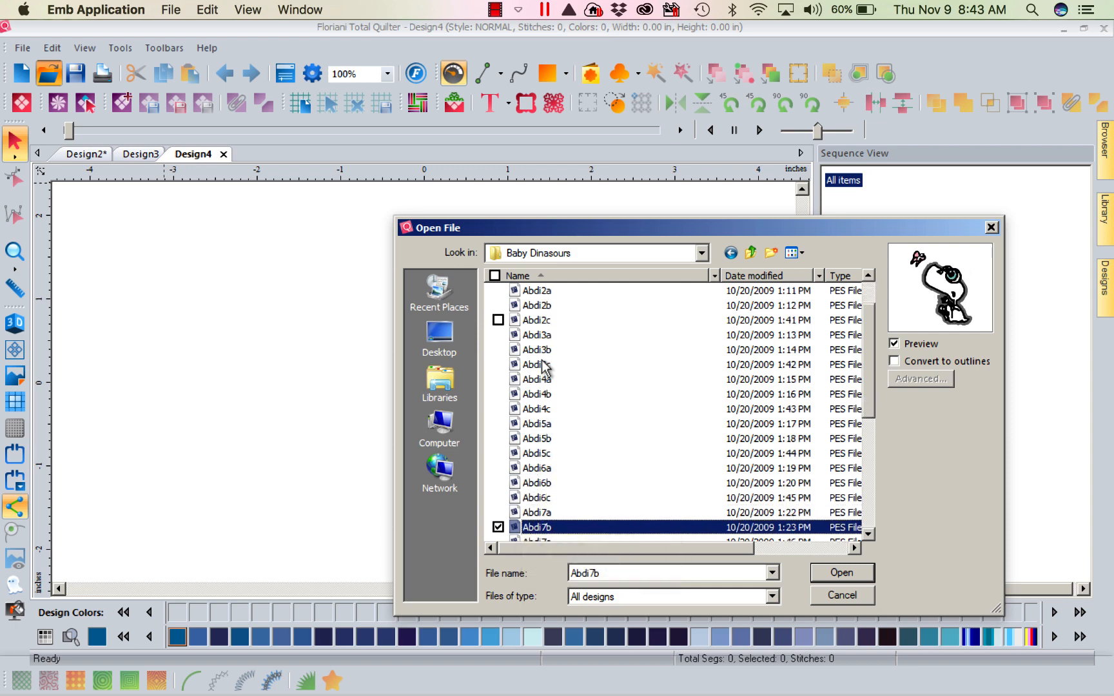
{"action": "scroll", "scroll_direction": "down", "scroll_amount": 3}
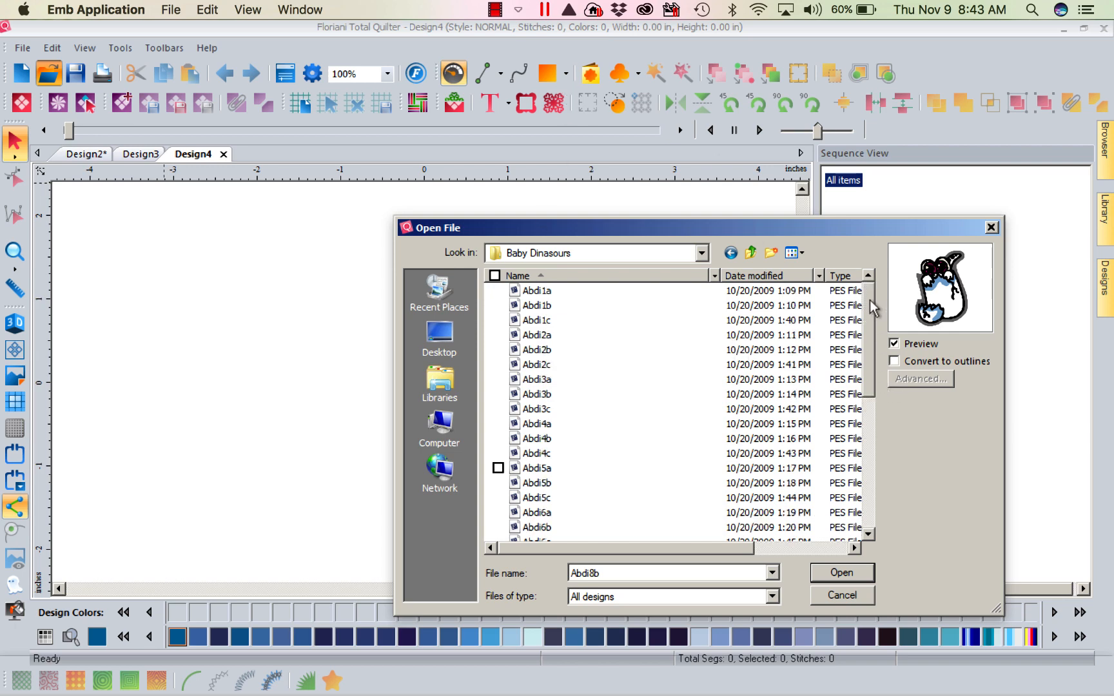
{"action": "left_click", "coordinate": [536, 290]}
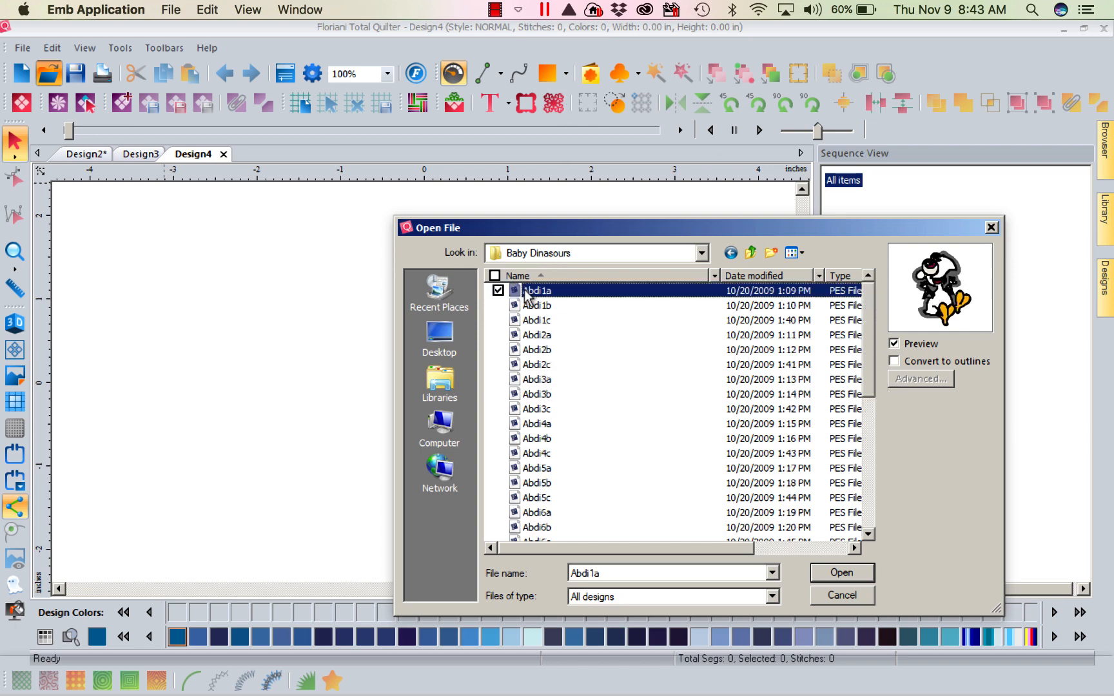
{"action": "left_click", "coordinate": [537, 305]}
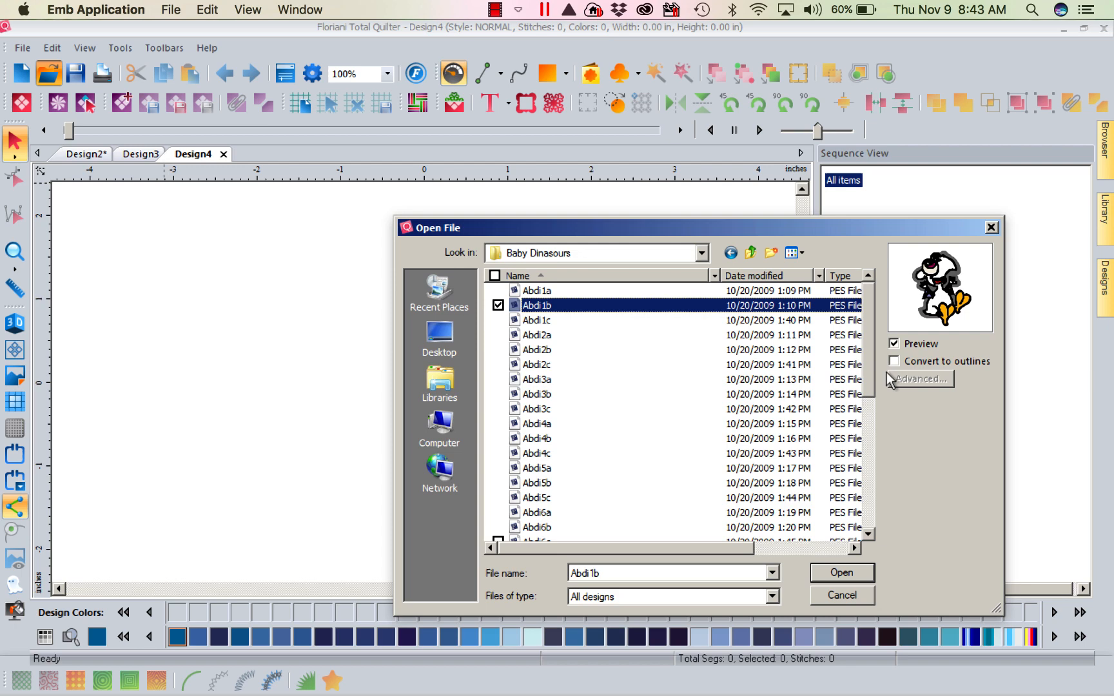
{"action": "mouse_move", "coordinate": [907, 372]}
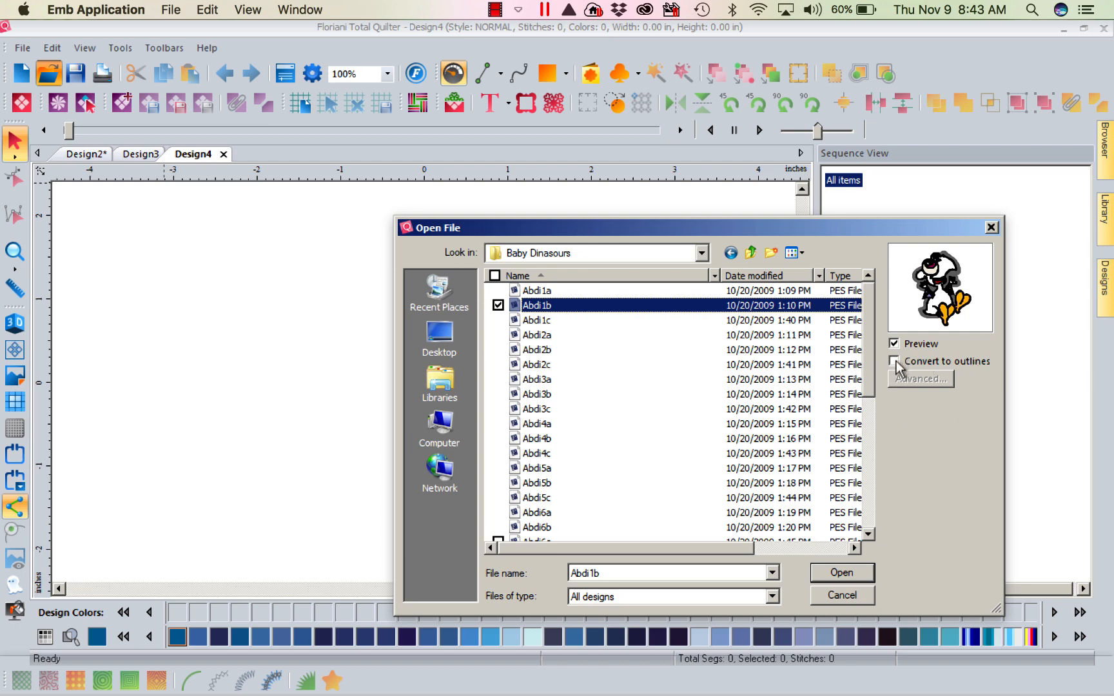
{"action": "left_click", "coordinate": [894, 361]}
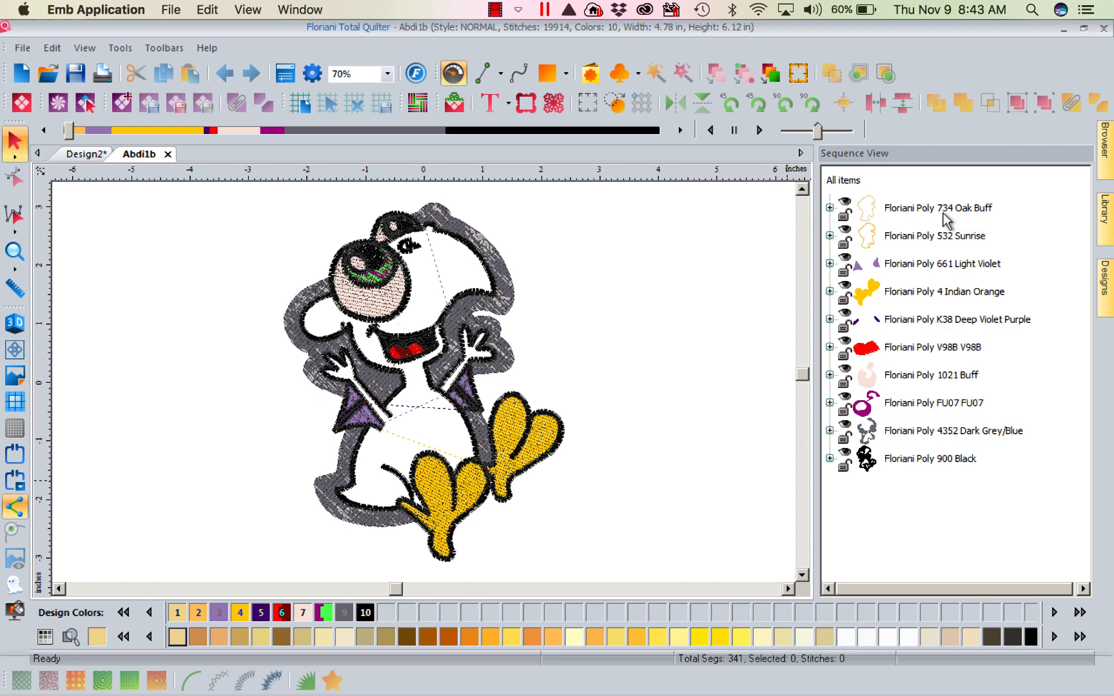
Step: Select the Oak Buff colour in Abdi1b and expand it to show its Run object
{"action": "left_click", "coordinate": [938, 208]}
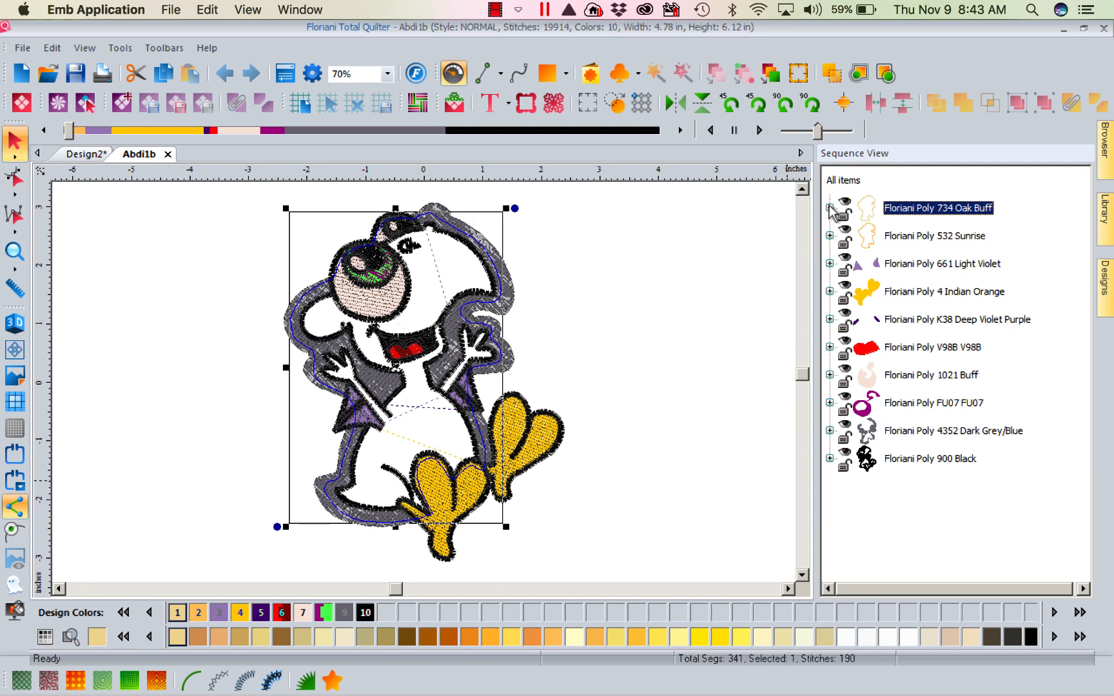
{"action": "left_click", "coordinate": [829, 208]}
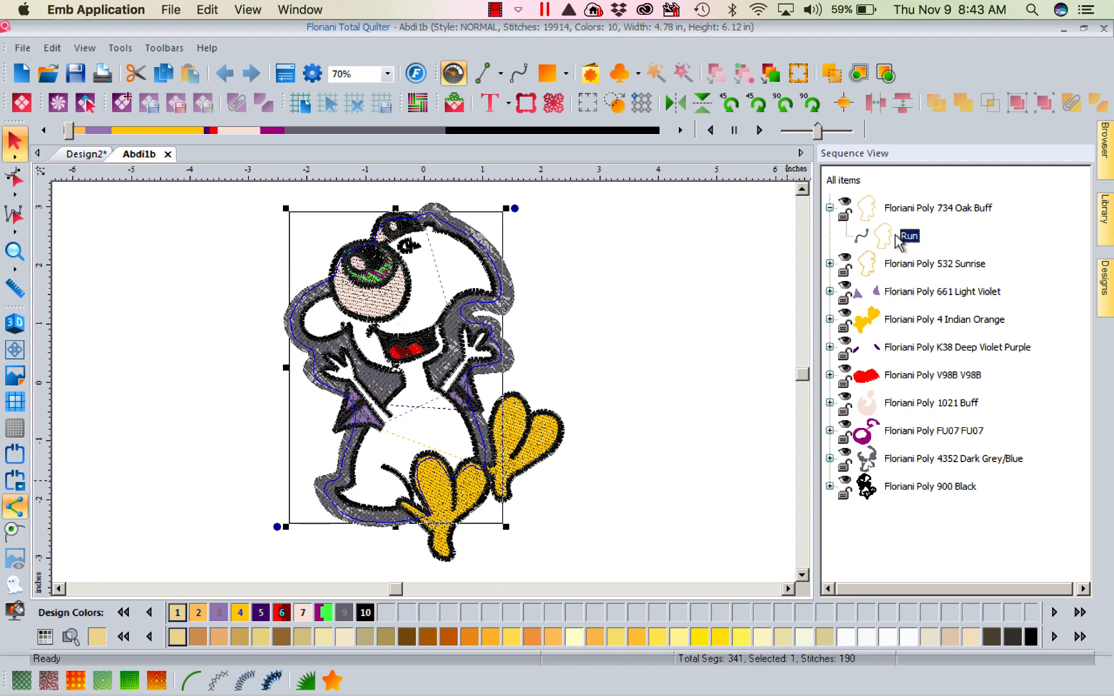
{"action": "mouse_move", "coordinate": [1007, 637]}
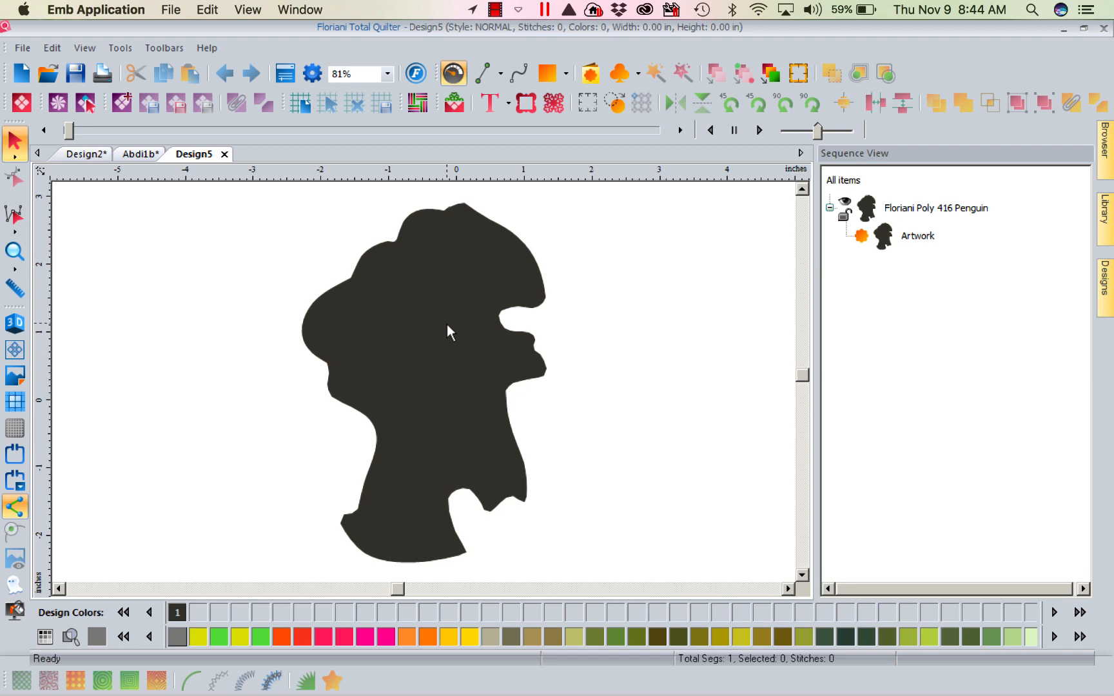
{"action": "mouse_move", "coordinate": [432, 343]}
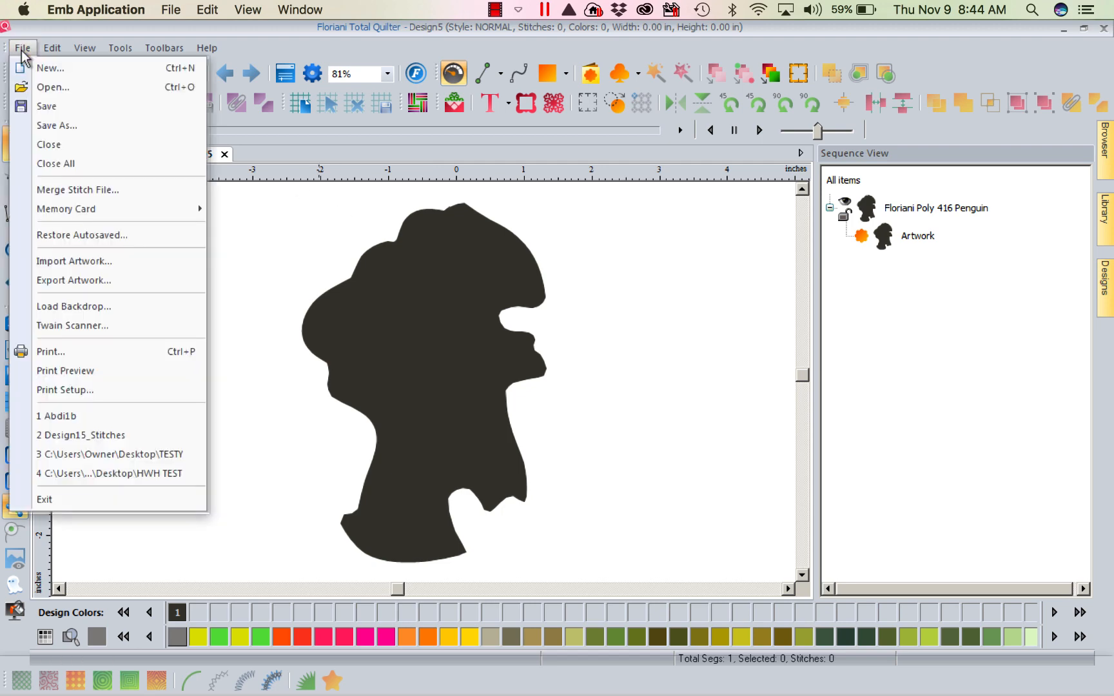
{"action": "mouse_move", "coordinate": [73, 280]}
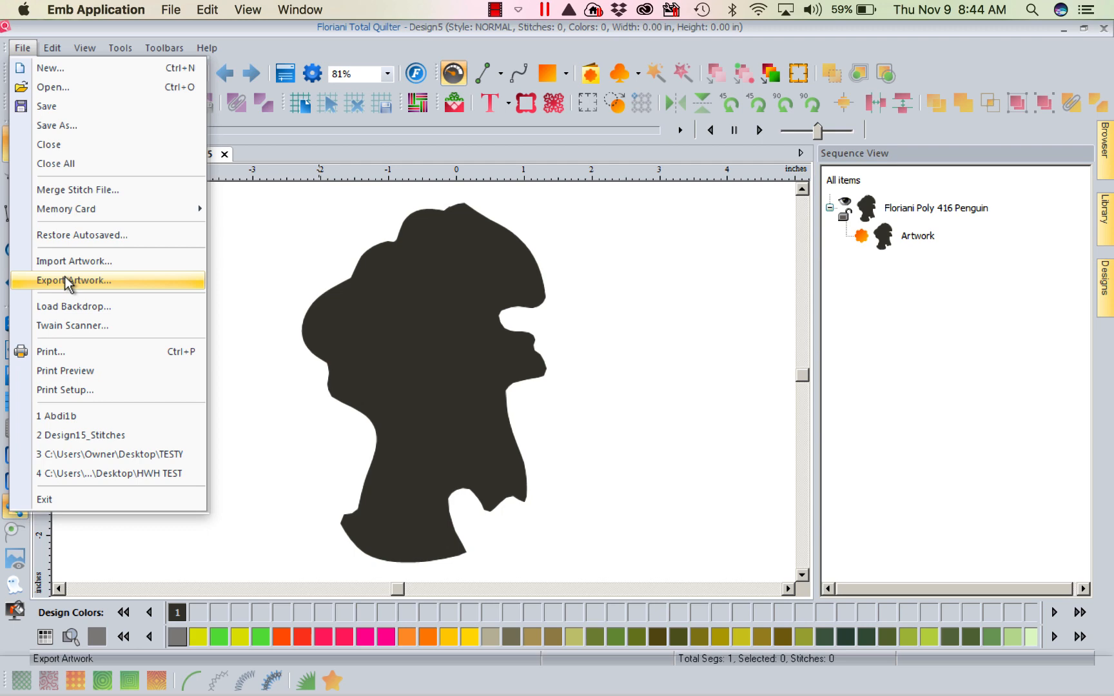
Step: Export the dinosaur silhouette artwork with Save as type SVG files
{"action": "left_click", "coordinate": [74, 280]}
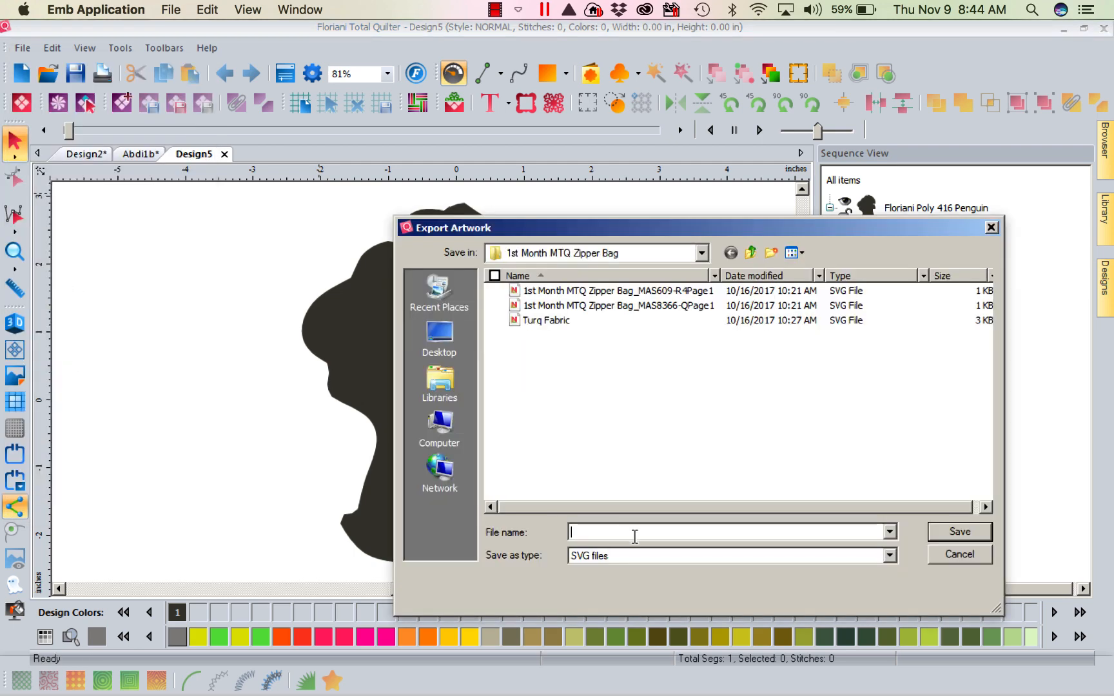
{"action": "mouse_move", "coordinate": [720, 396]}
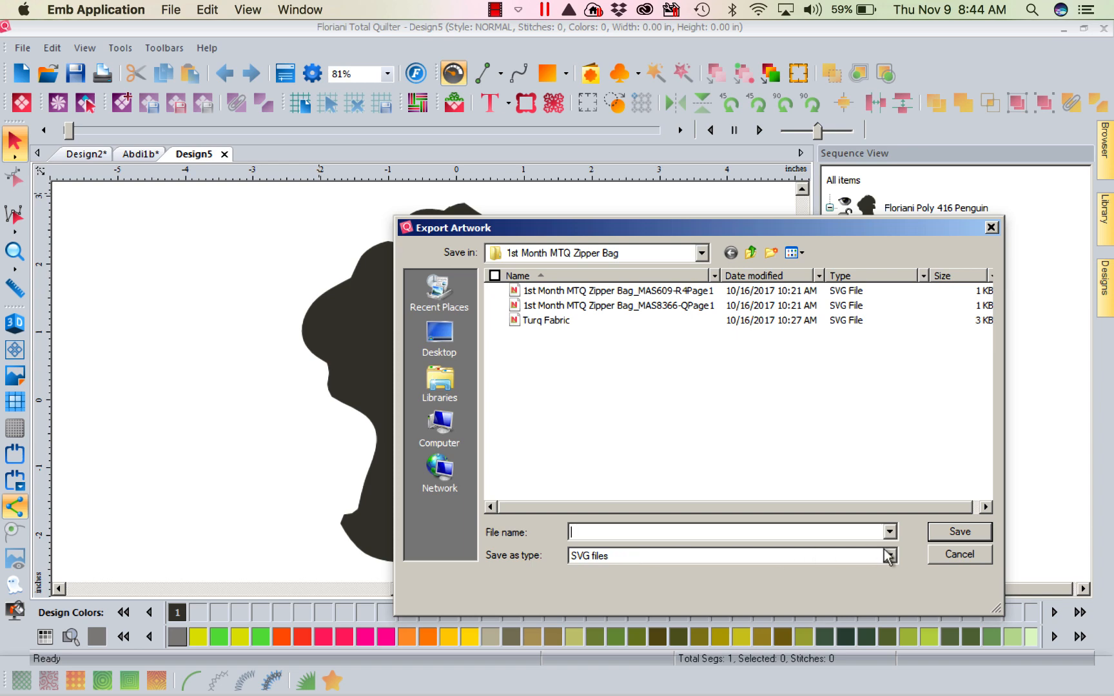
{"action": "left_click", "coordinate": [889, 556]}
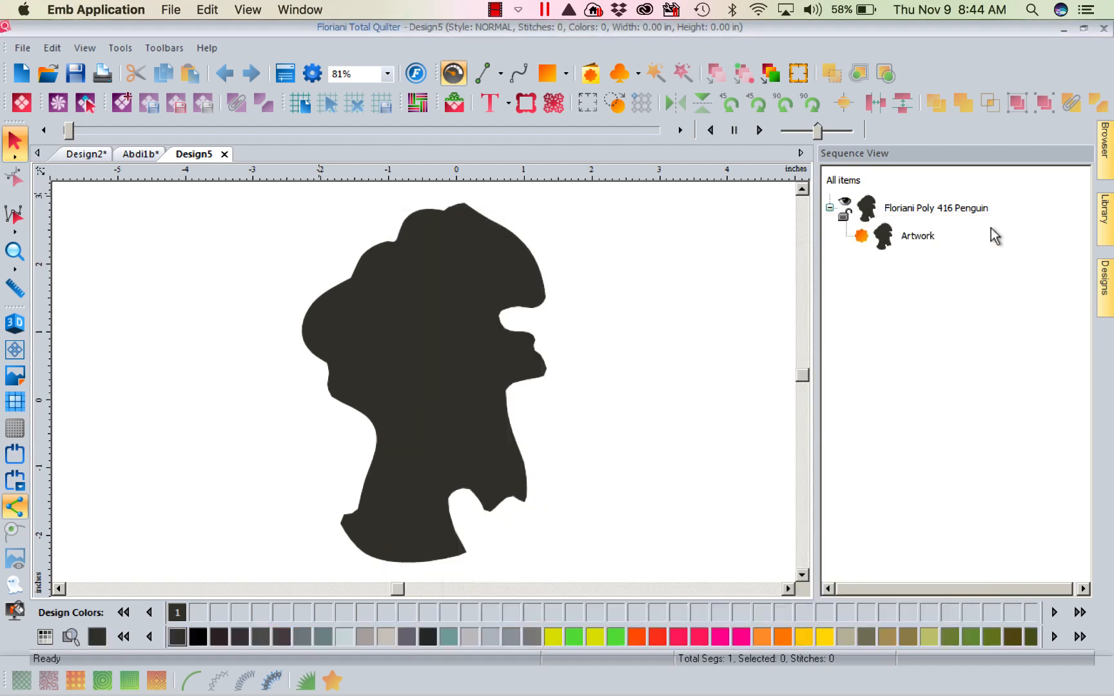
{"action": "mouse_move", "coordinate": [599, 400]}
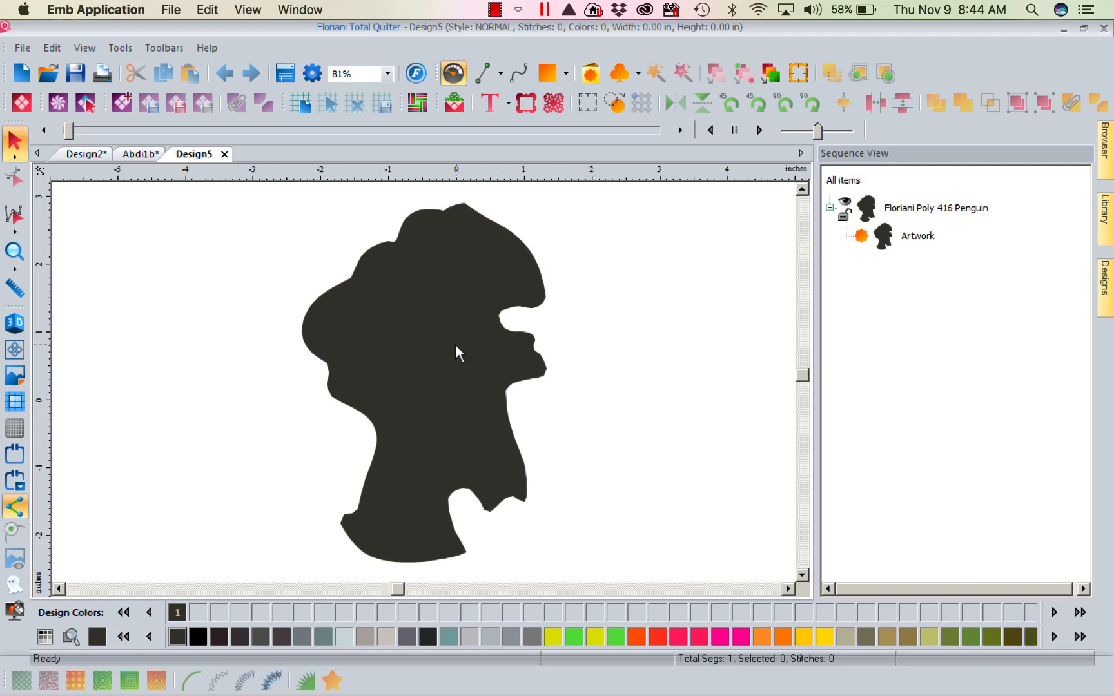
{"action": "mouse_move", "coordinate": [455, 334]}
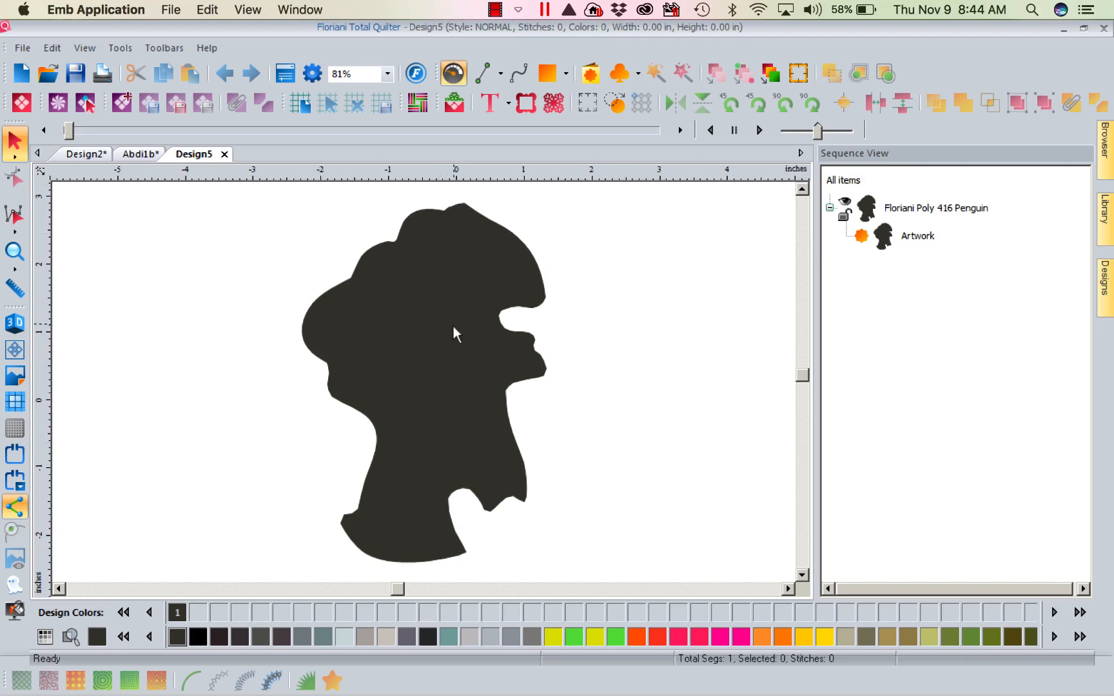
{"action": "mouse_move", "coordinate": [525, 298]}
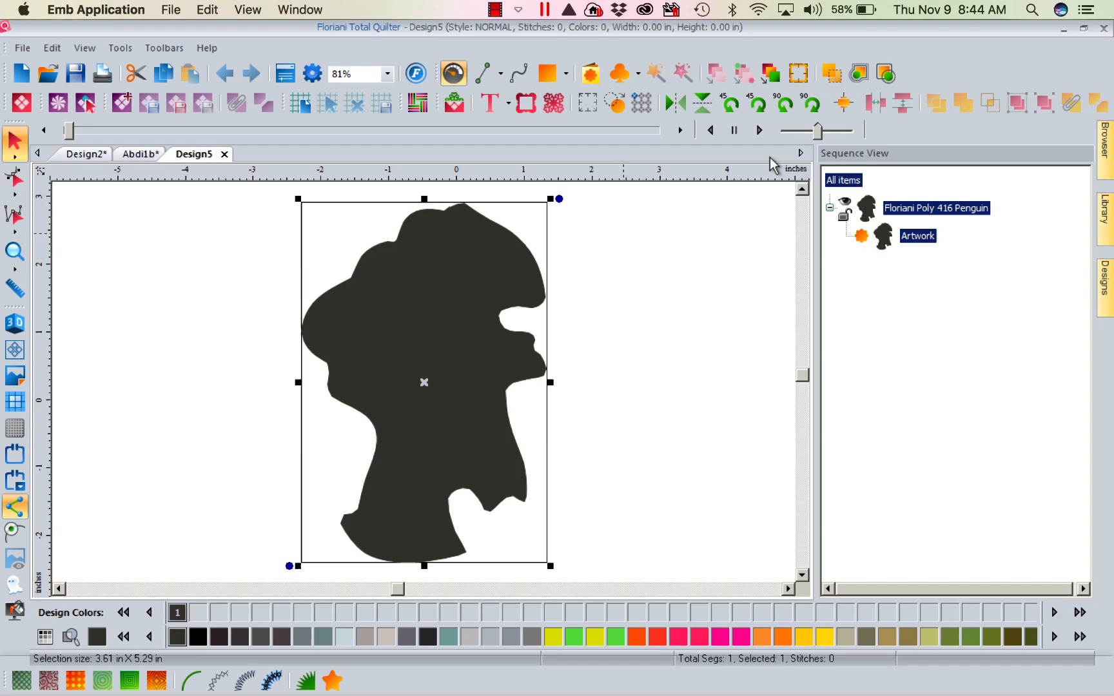
Step: Mirror the silhouette artwork horizontally, glancing through the File menu
{"action": "left_click", "coordinate": [673, 103]}
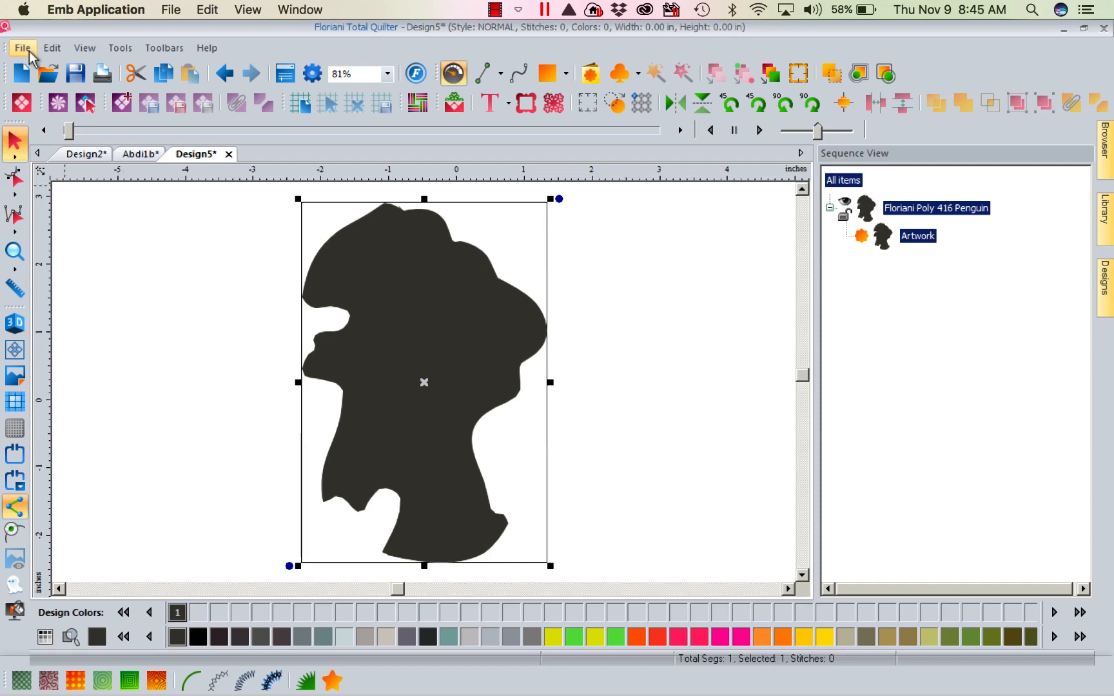
{"action": "left_click", "coordinate": [22, 47]}
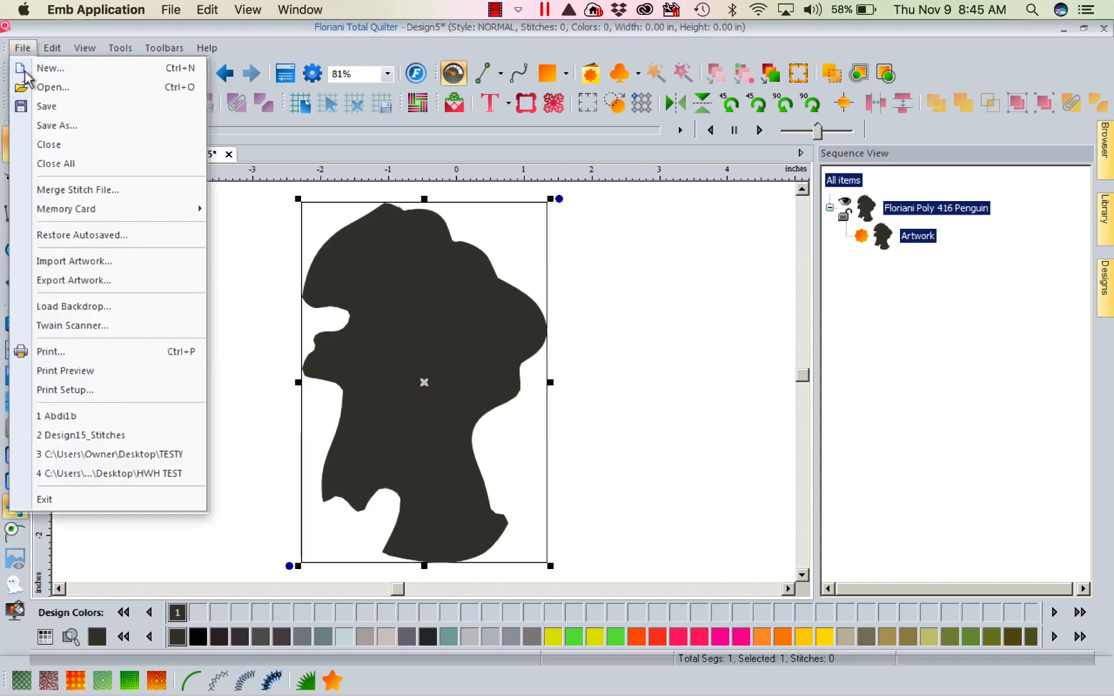
{"action": "left_click", "coordinate": [64, 370]}
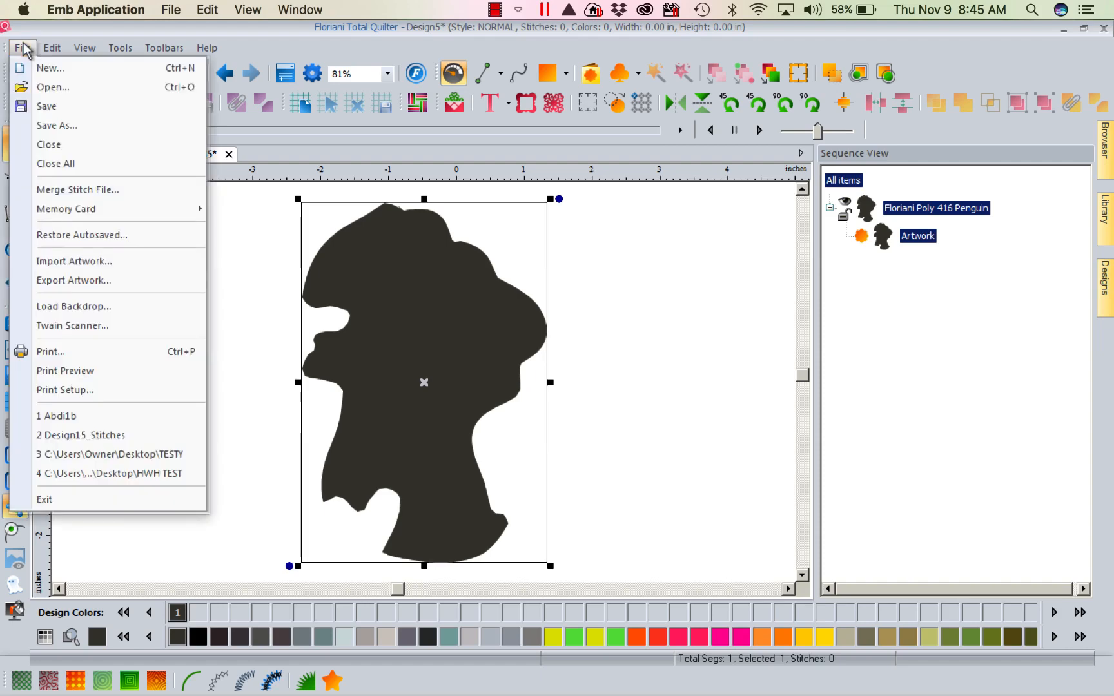
{"action": "left_click", "coordinate": [52, 48]}
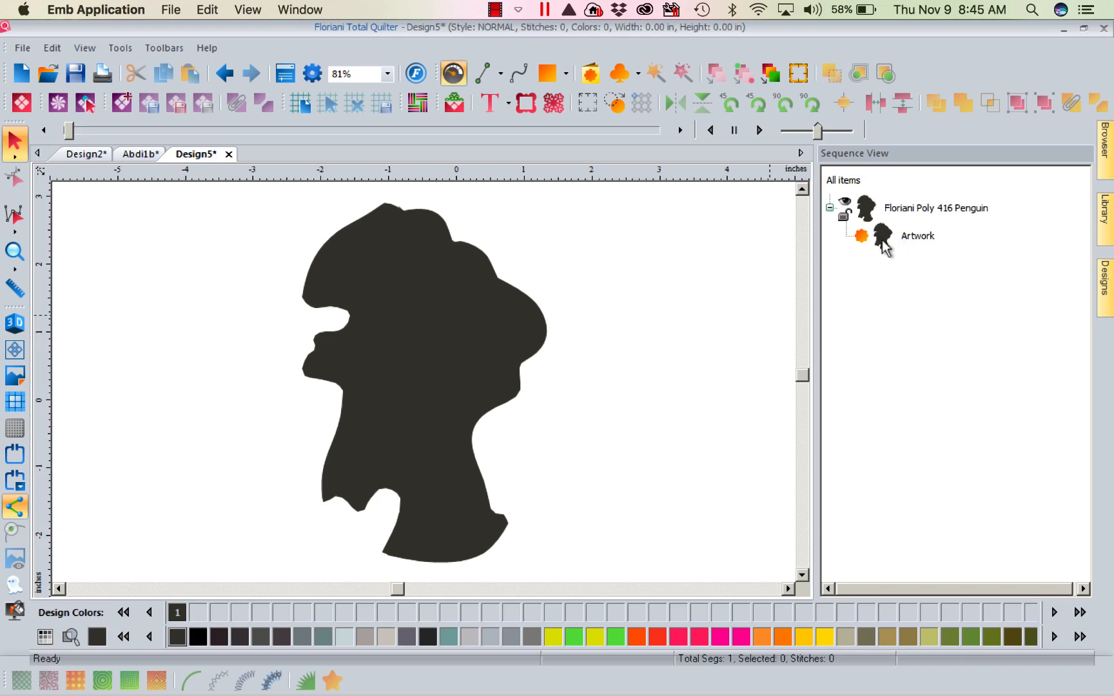
{"action": "mouse_move", "coordinate": [572, 318]}
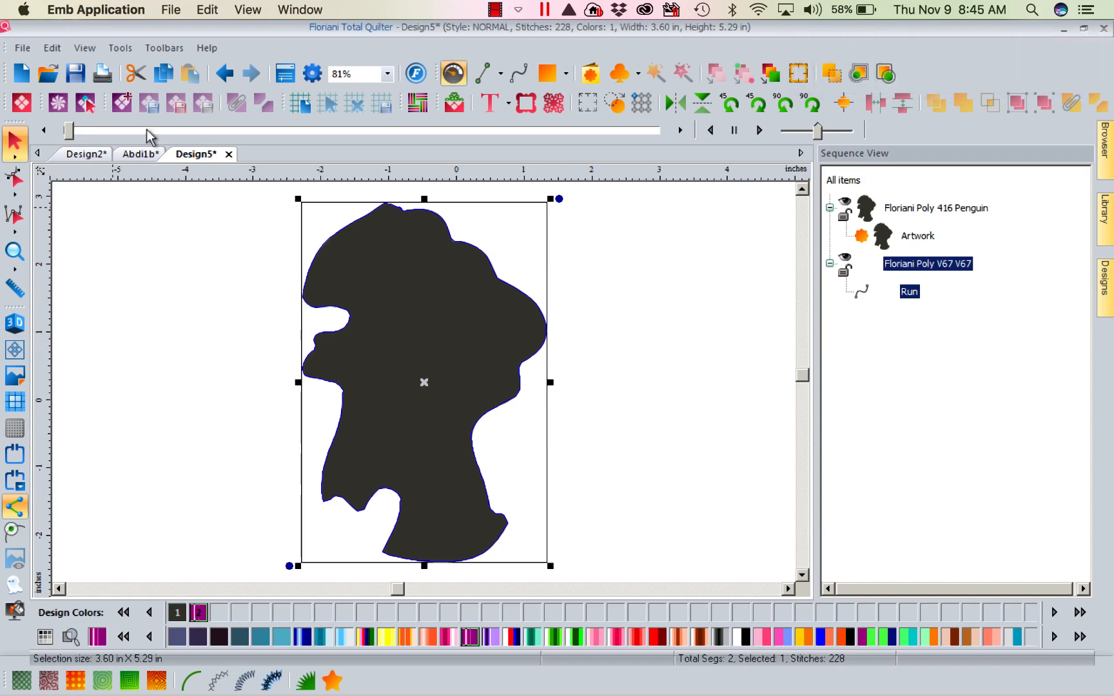
Step: Choose Print Preview from the File menu for the run outline
{"action": "left_click", "coordinate": [22, 48]}
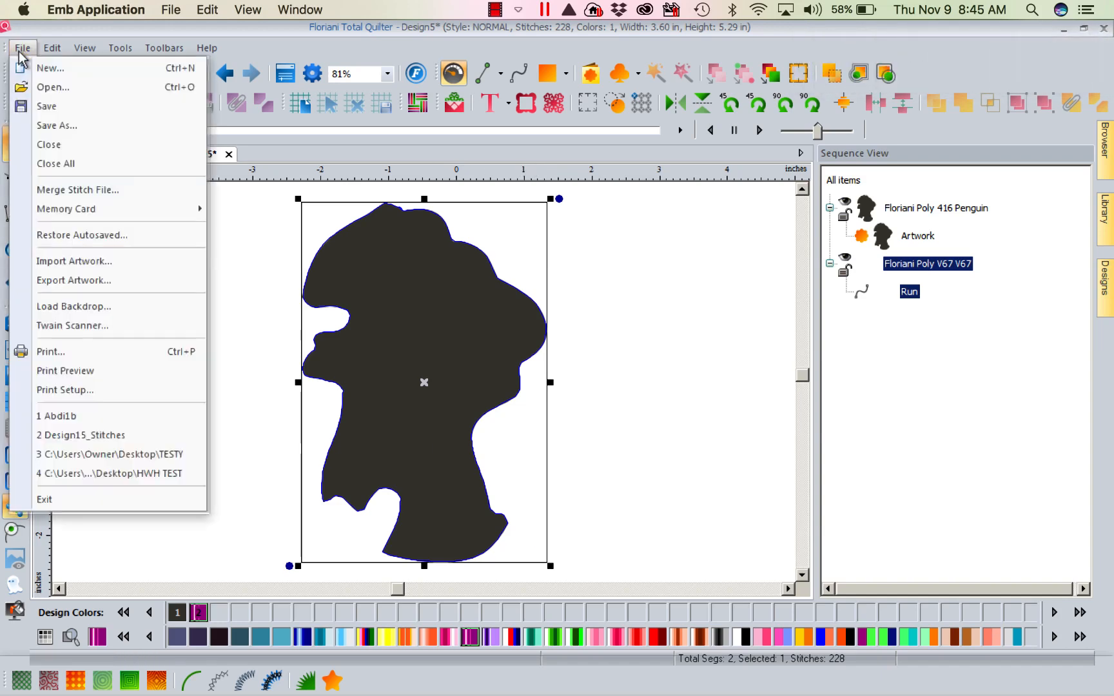
{"action": "mouse_move", "coordinate": [64, 370]}
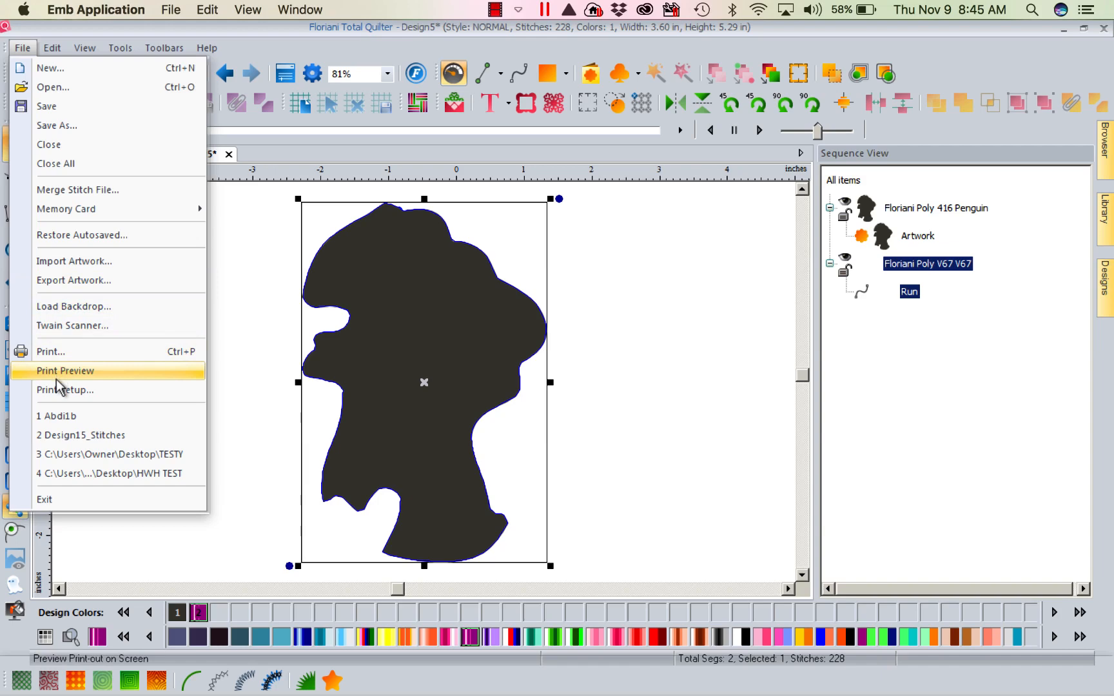
{"action": "left_click", "coordinate": [64, 370]}
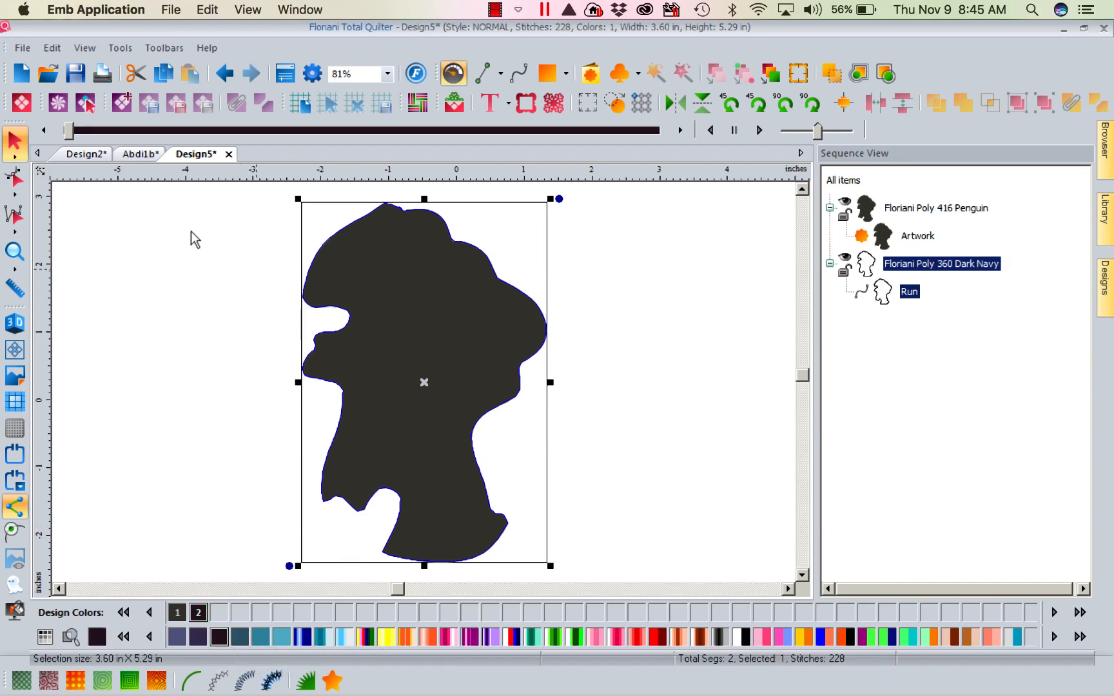
{"action": "mouse_move", "coordinate": [704, 262]}
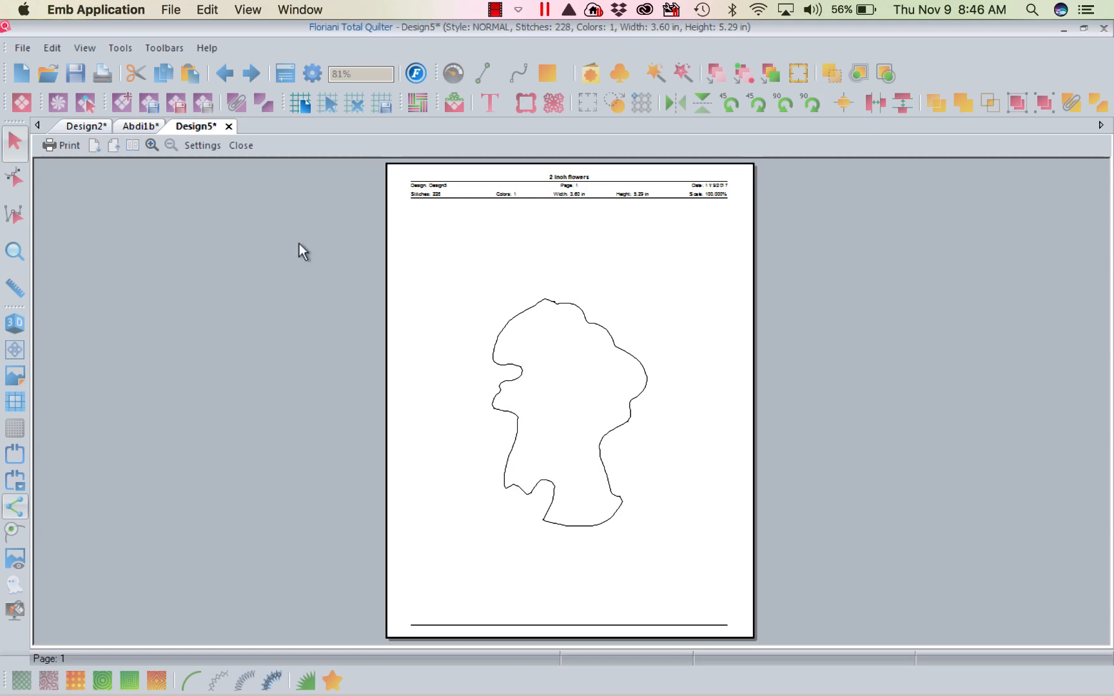
{"action": "mouse_move", "coordinate": [127, 511]}
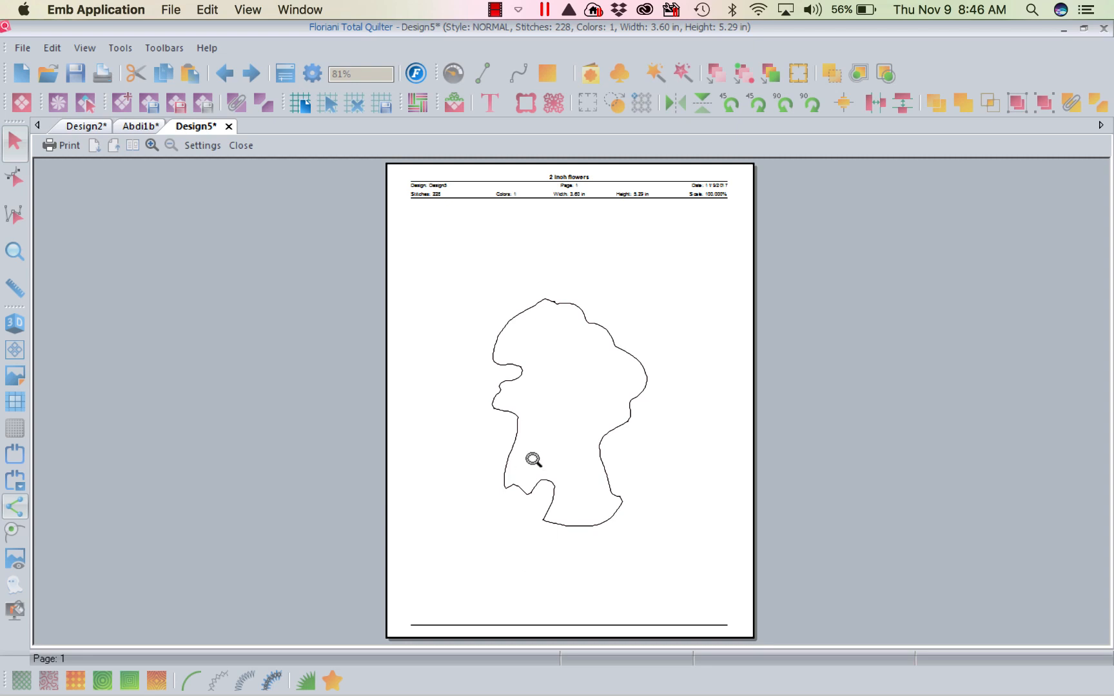
Step: Review the 228-stitch outline on the printable page preview
{"action": "left_click", "coordinate": [240, 145]}
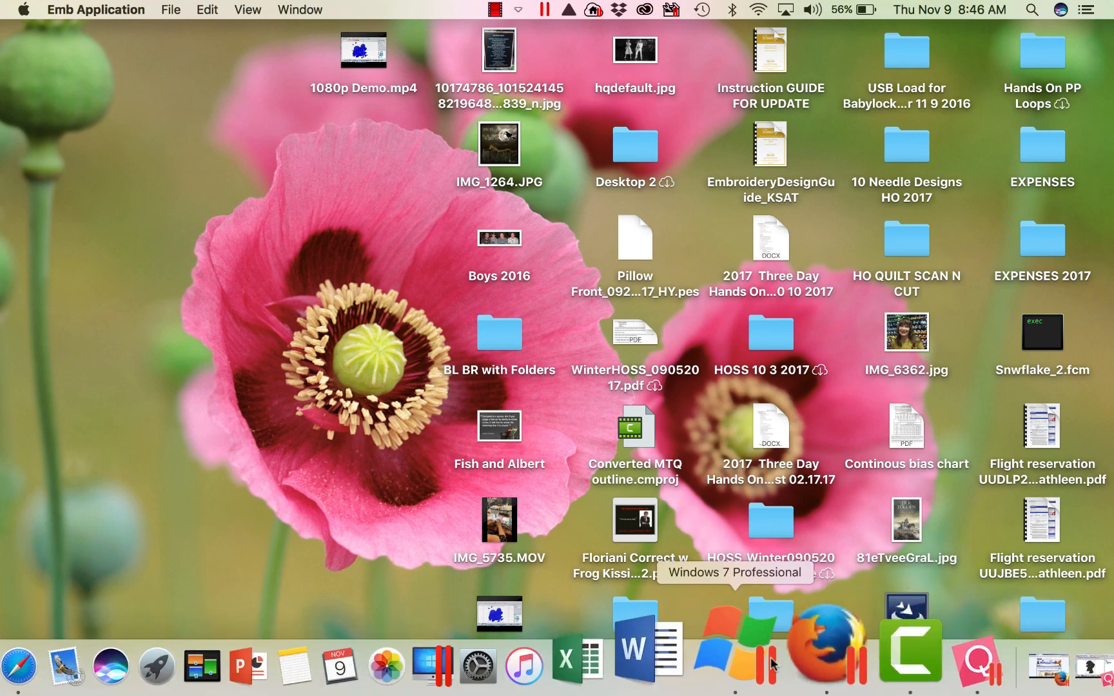
Step: Launch Floriani Total Control U, dismiss My Floriani Today and start blank Design1
{"action": "left_click", "coordinate": [726, 649]}
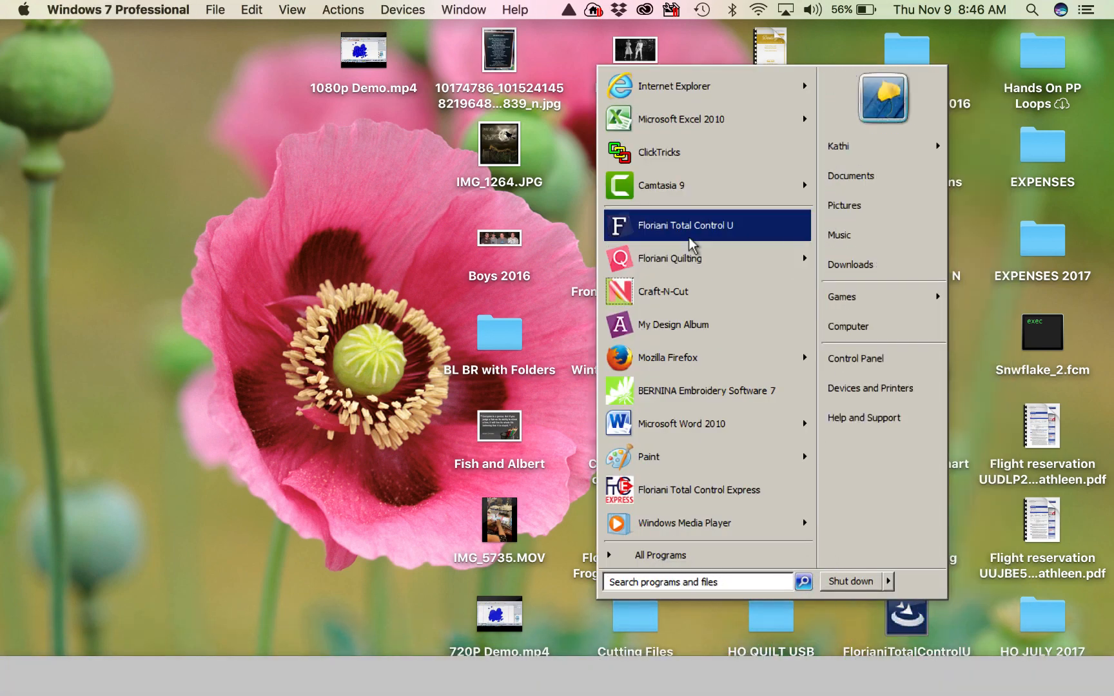
{"action": "left_click", "coordinate": [686, 226]}
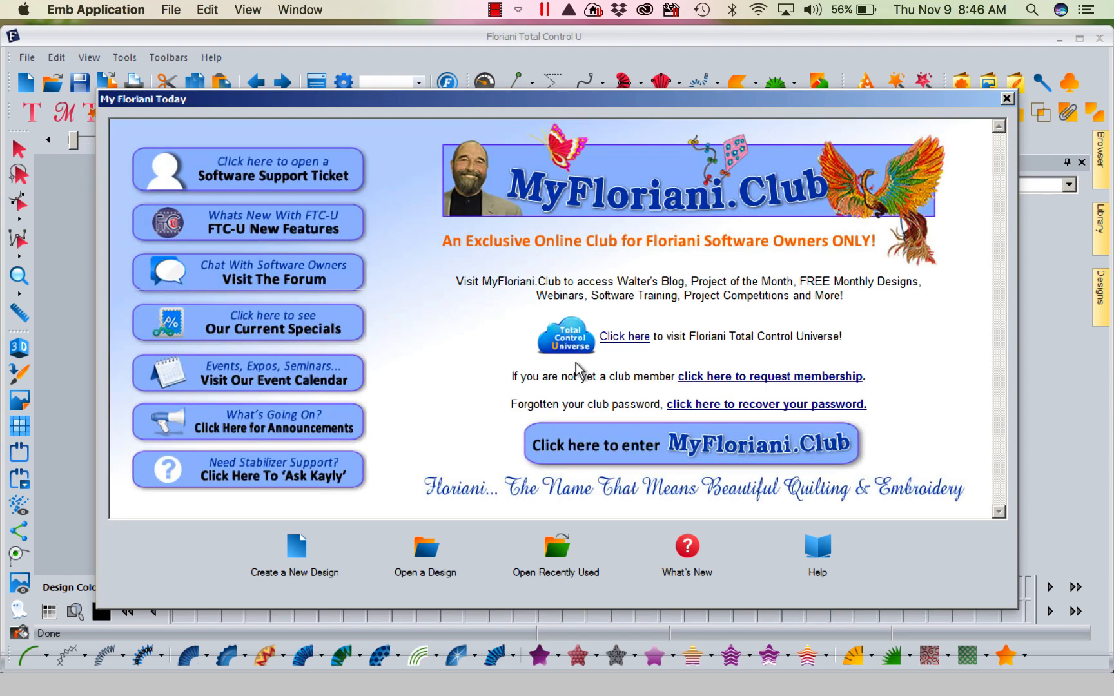
{"action": "left_click", "coordinate": [1007, 99]}
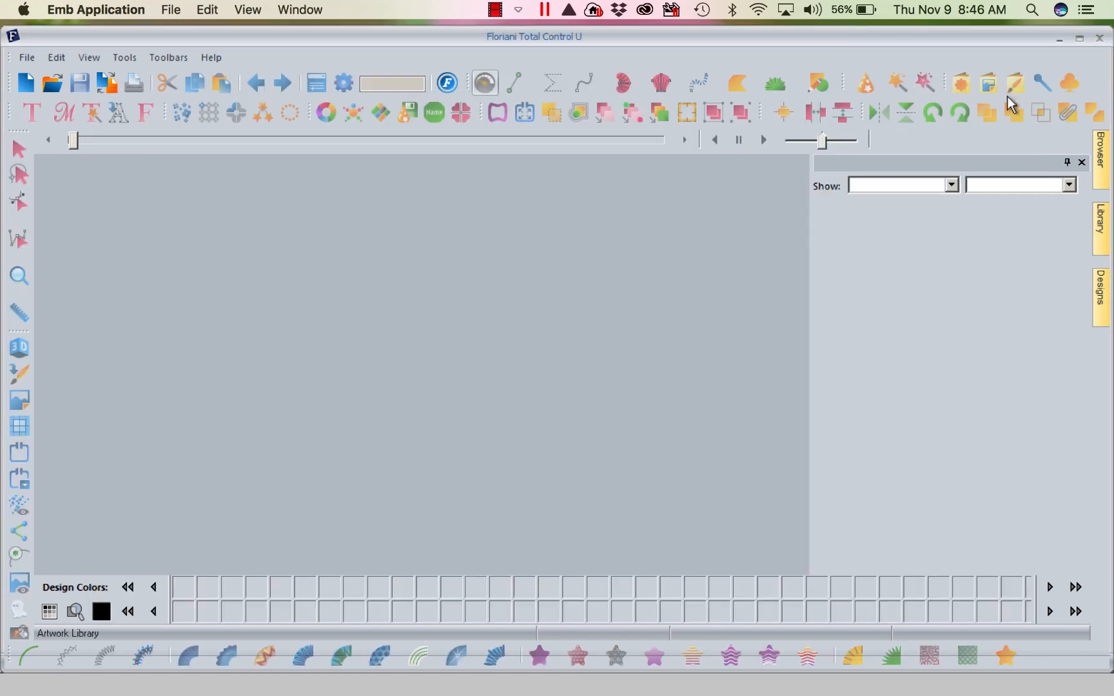
{"action": "left_click", "coordinate": [26, 82]}
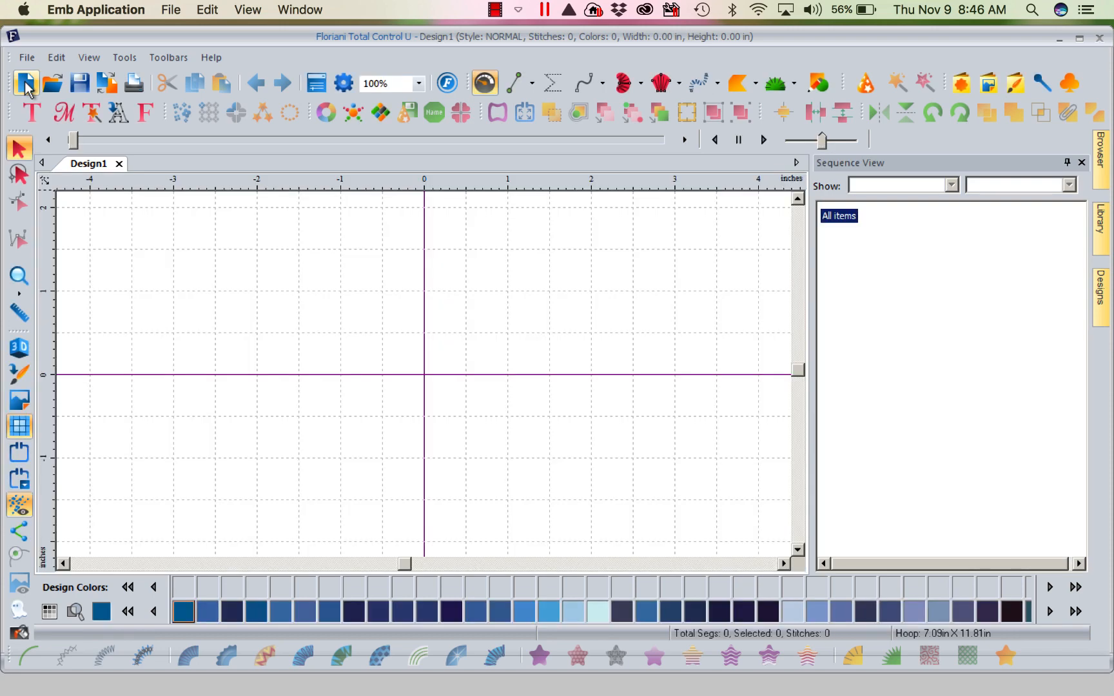
Step: Look at the Preferences from the Tools menu and close them without changes
{"action": "left_click", "coordinate": [123, 58]}
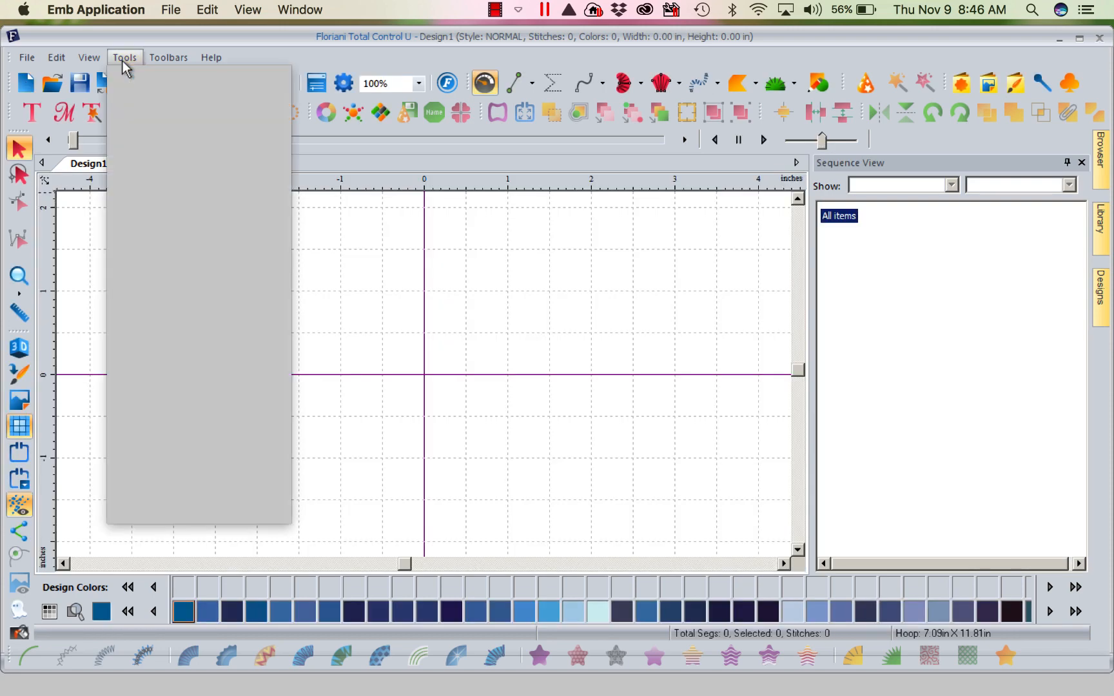
{"action": "left_click", "coordinate": [124, 58]}
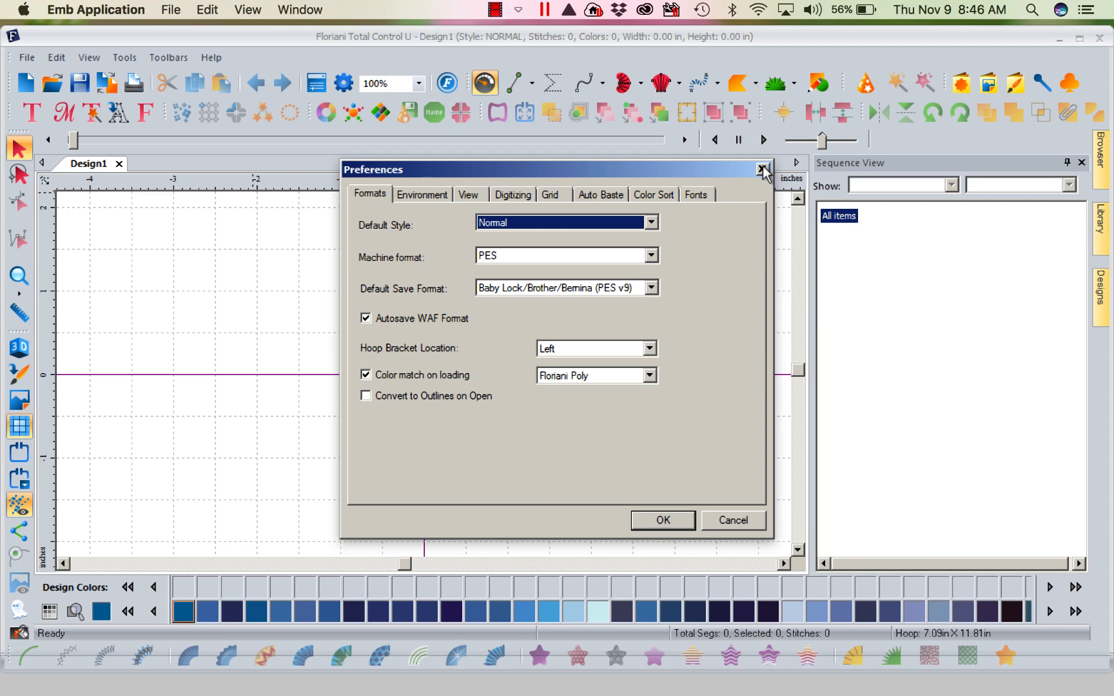
{"action": "left_click", "coordinate": [762, 169]}
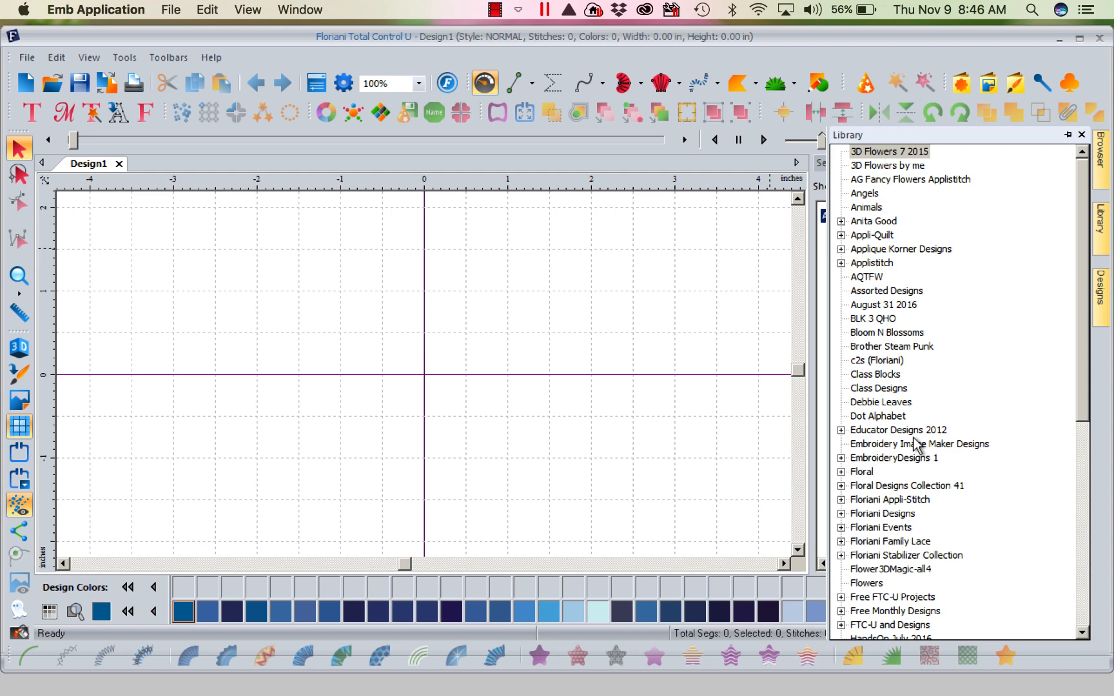
{"action": "mouse_move", "coordinate": [215, 142]}
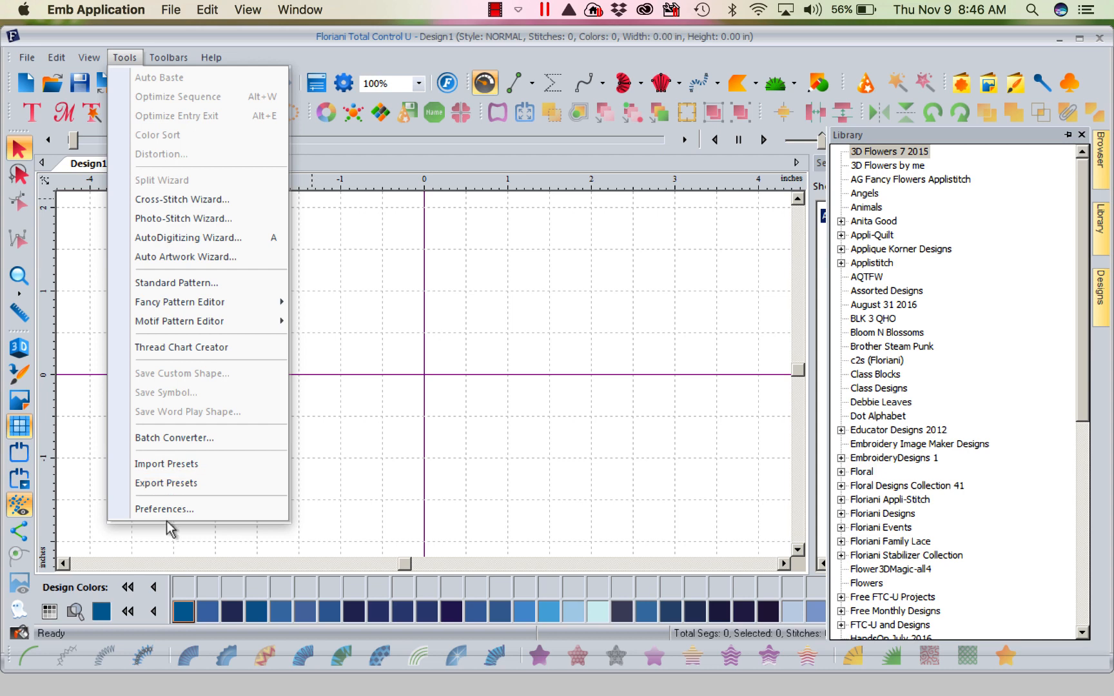
Step: Enable Convert to Outlines on Open in Preferences and confirm
{"action": "left_click", "coordinate": [164, 510]}
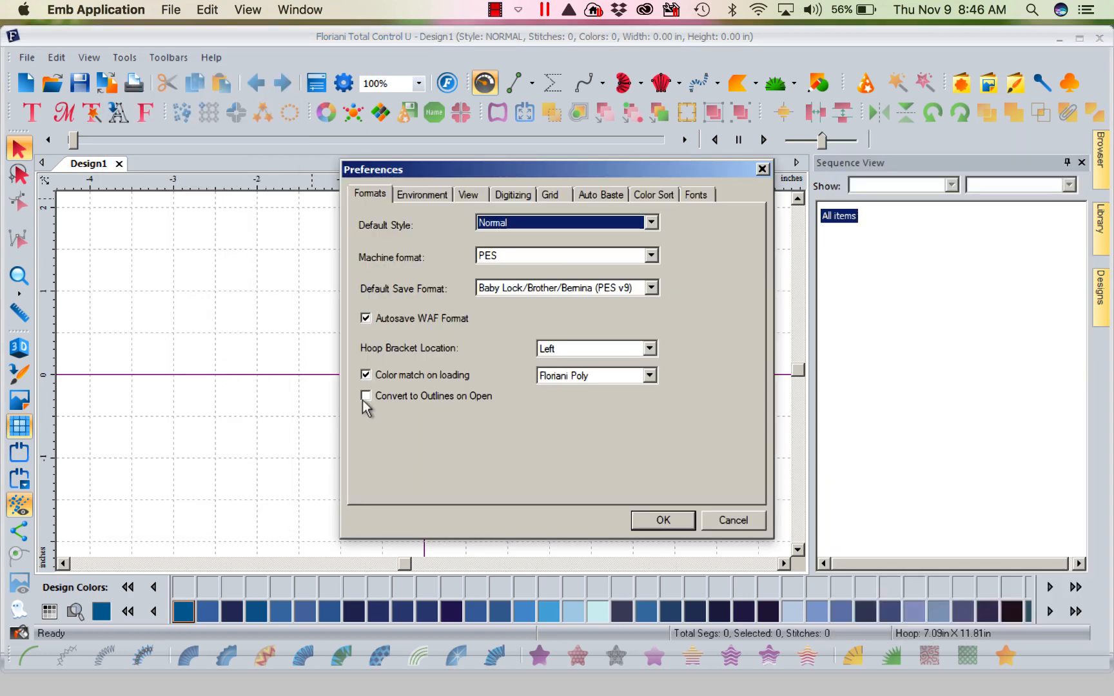
{"action": "left_click", "coordinate": [366, 395]}
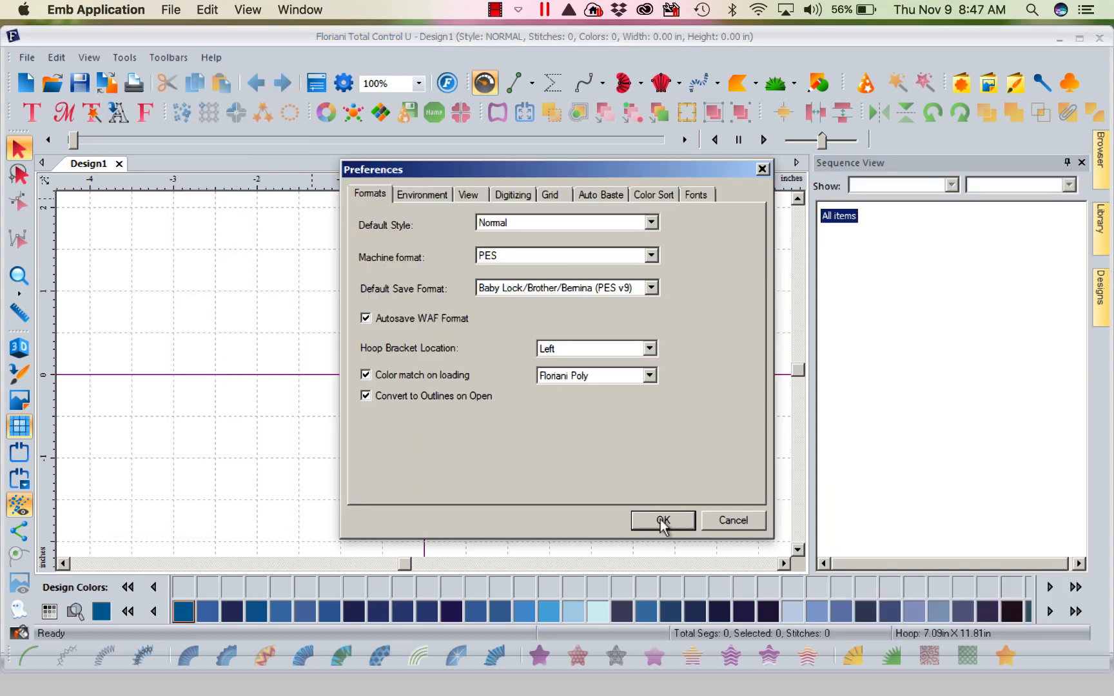
{"action": "left_click", "coordinate": [662, 520]}
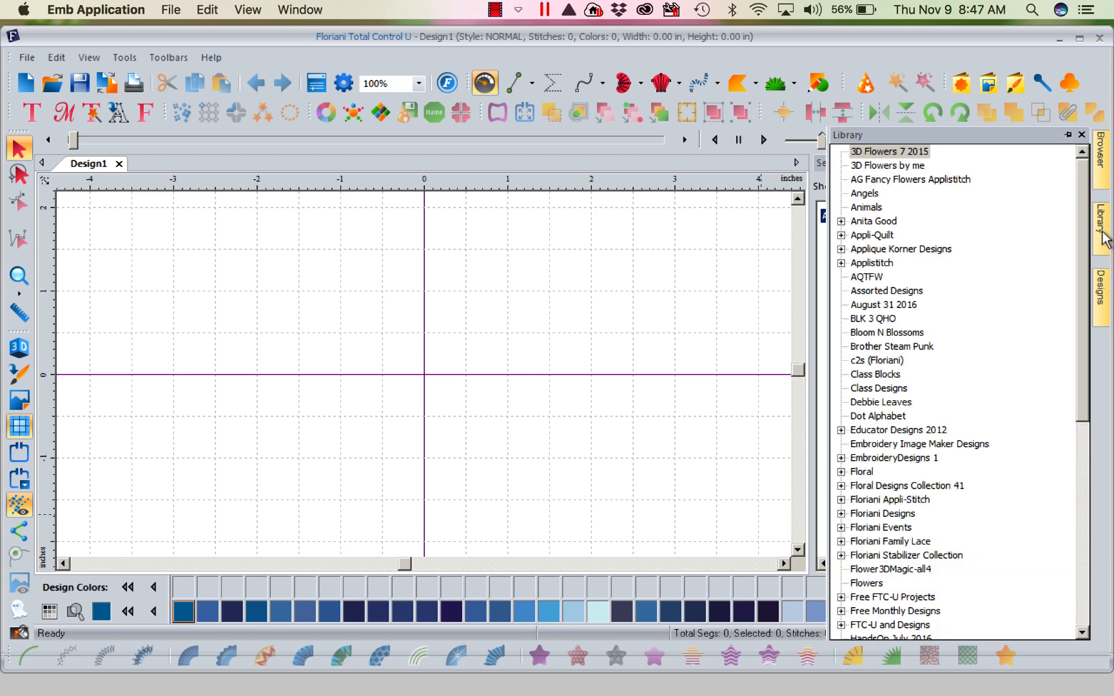
{"action": "mouse_move", "coordinate": [1095, 248]}
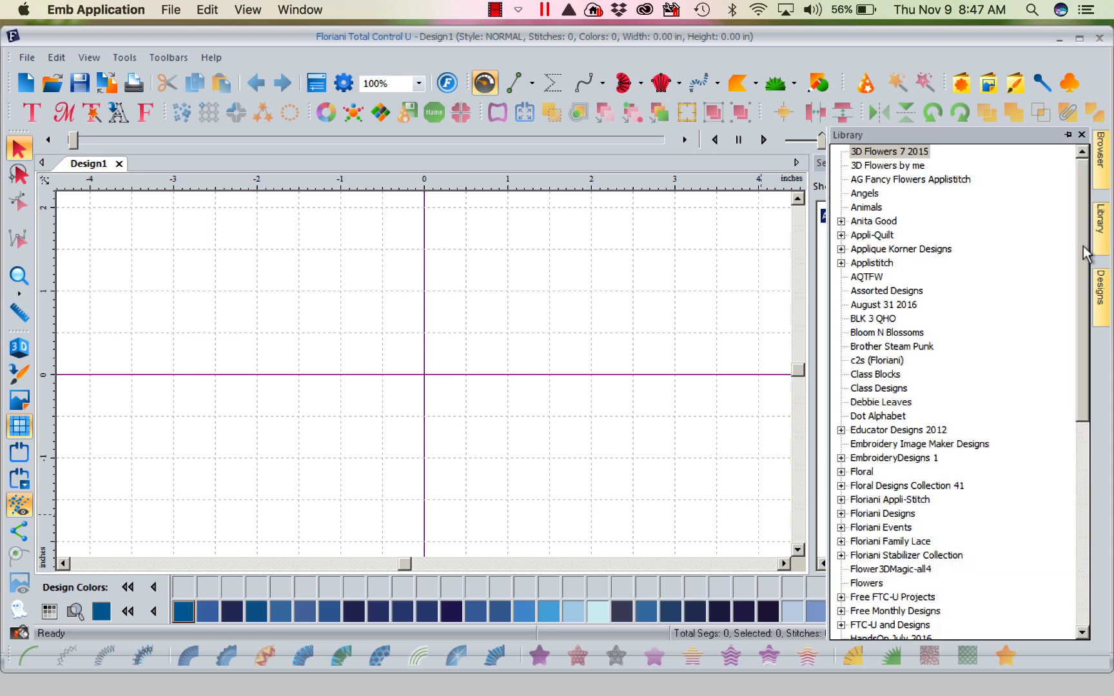
{"action": "mouse_move", "coordinate": [1101, 234]}
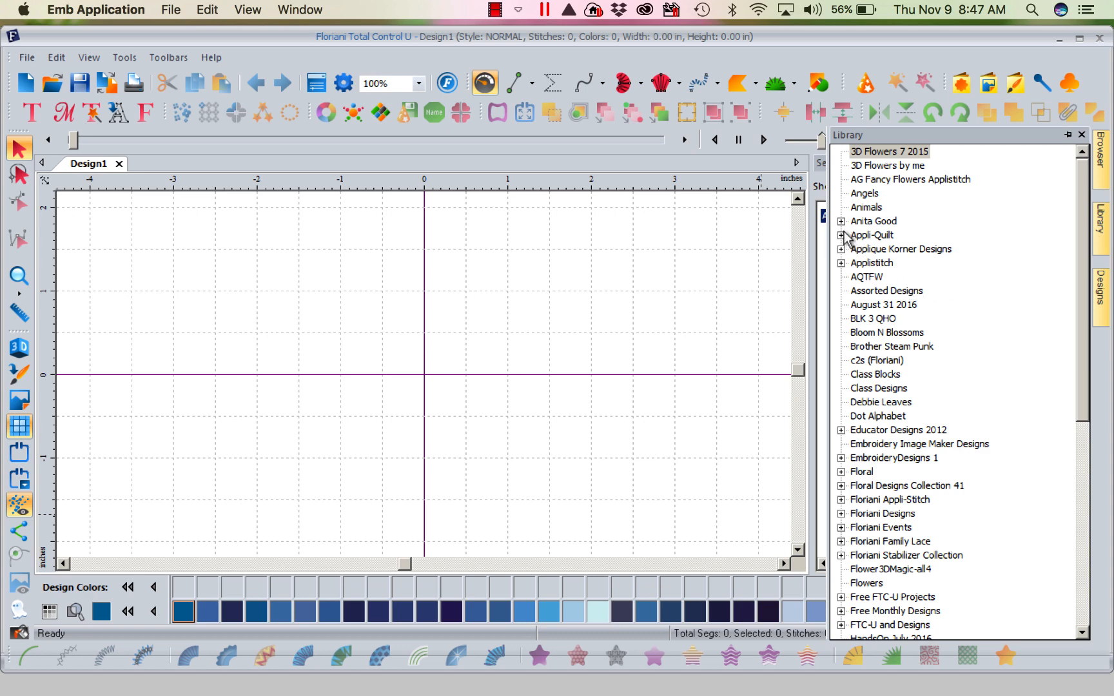
Step: Load the dinosaur design from the Anita Good > Baby Dinasours library collection
{"action": "left_click", "coordinate": [842, 221]}
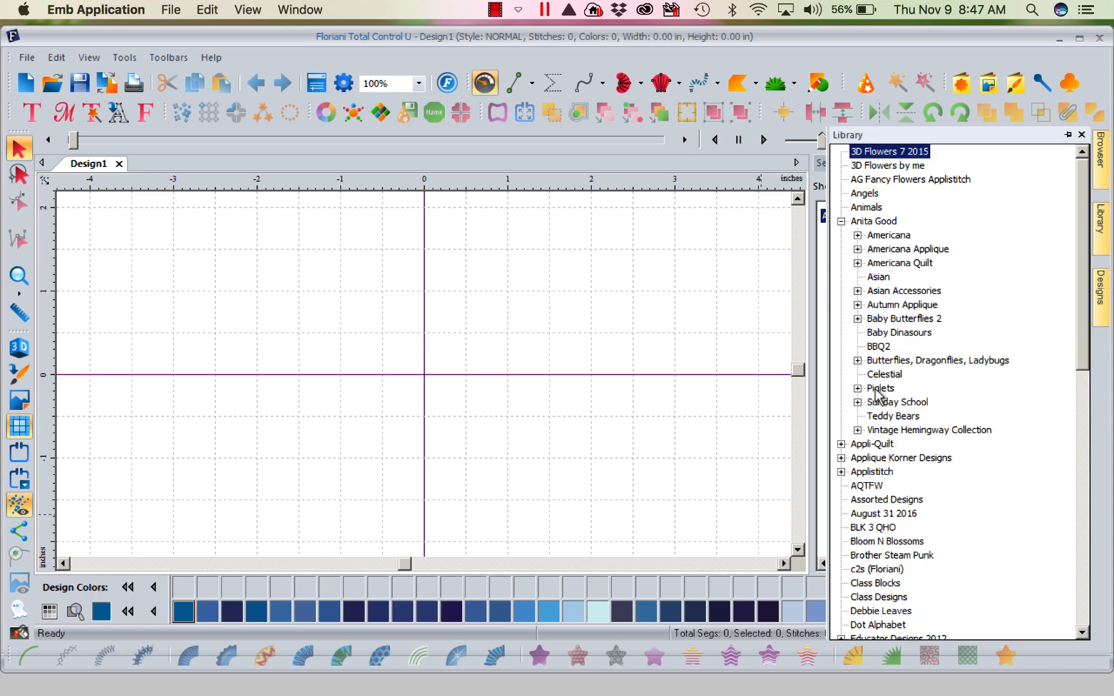
{"action": "left_click", "coordinate": [898, 332]}
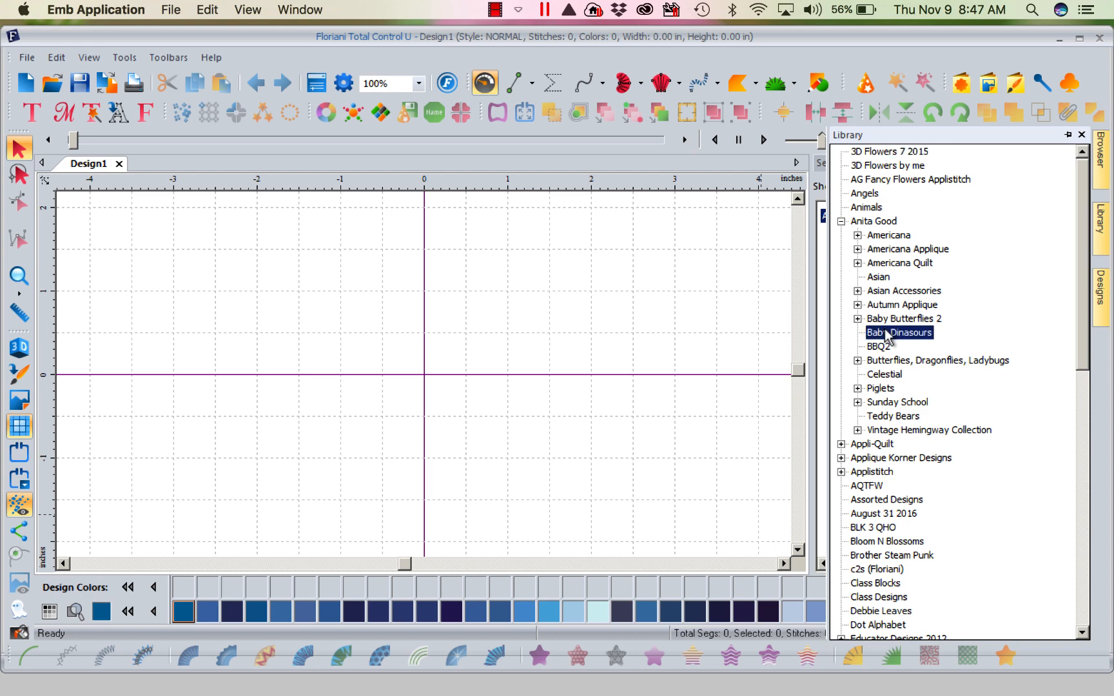
{"action": "left_click", "coordinate": [1101, 283]}
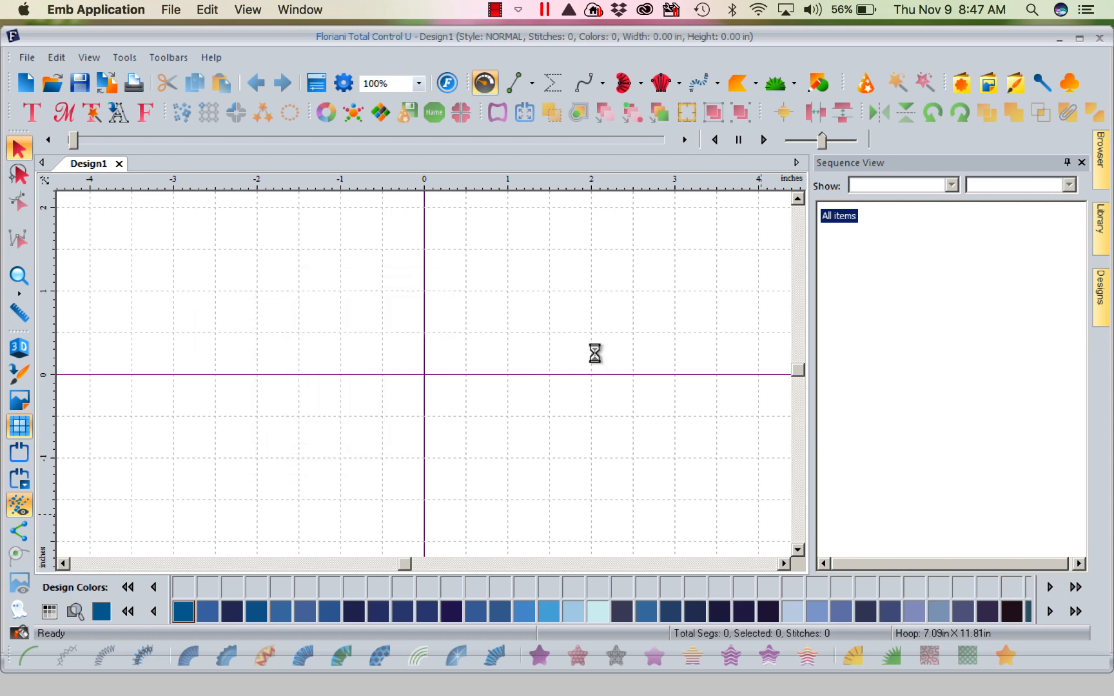
{"action": "mouse_move", "coordinate": [603, 356]}
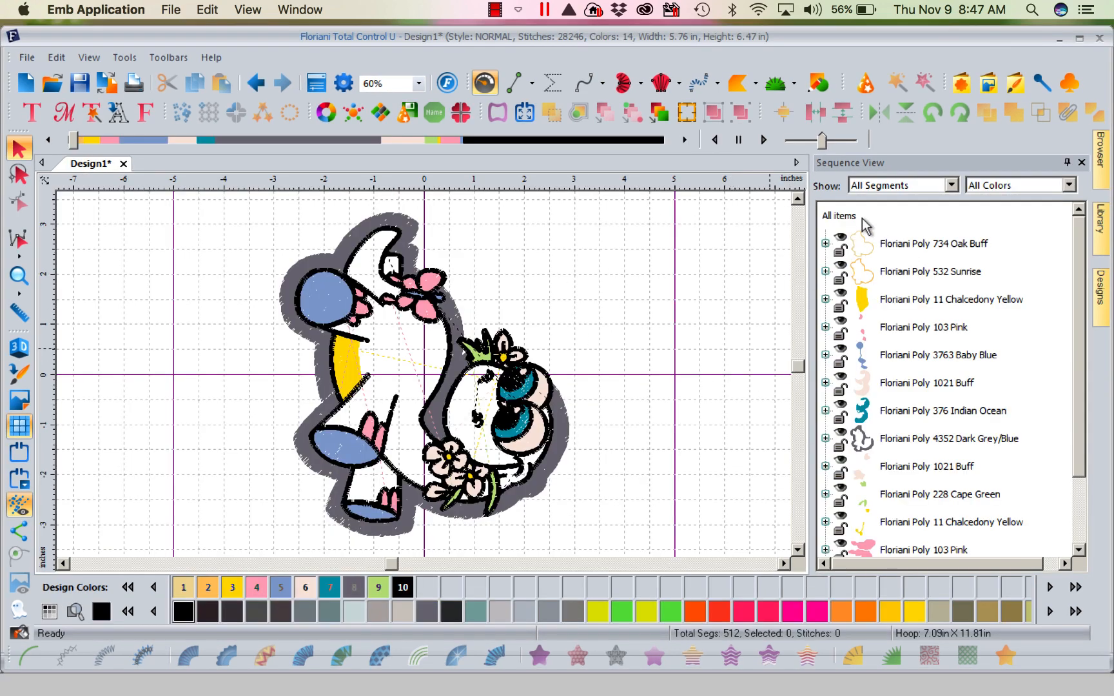
Step: Rotate the whole dinosaur design left to upright and select the Oak Buff outline run
{"action": "left_click", "coordinate": [933, 112]}
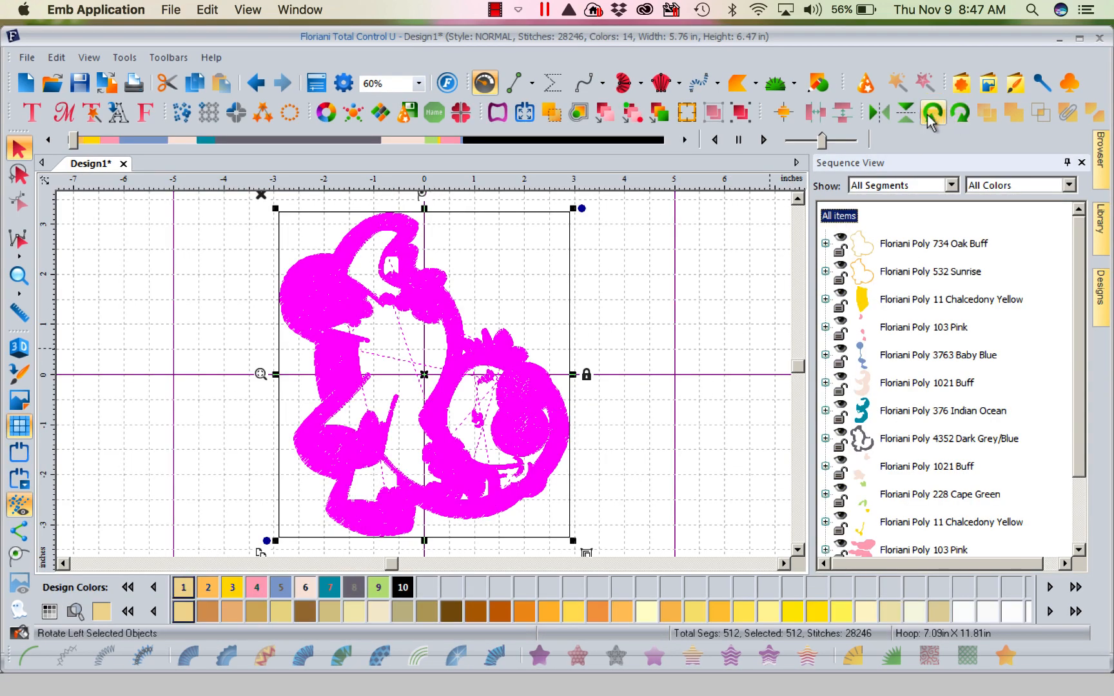
{"action": "left_click", "coordinate": [932, 112]}
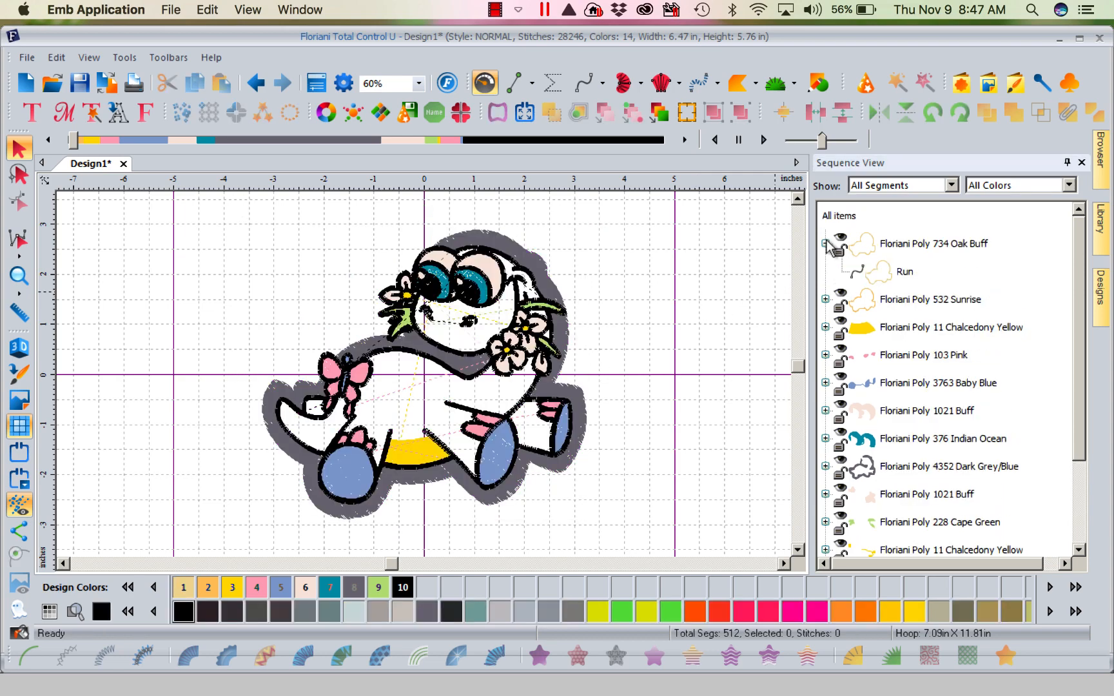
{"action": "left_click", "coordinate": [903, 271]}
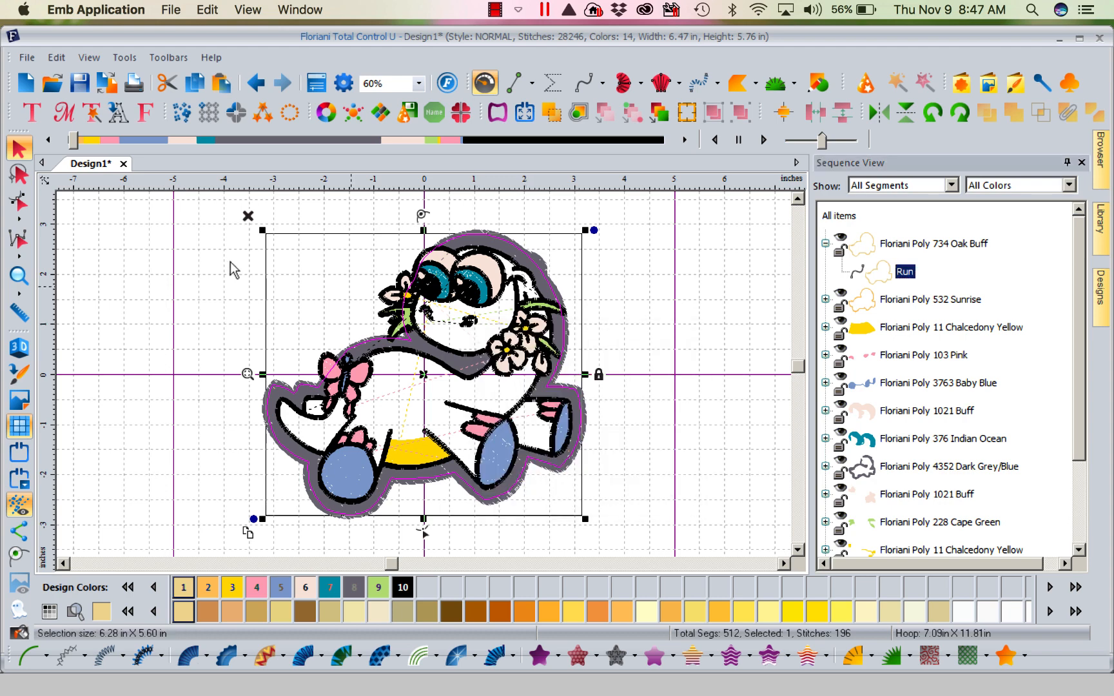
Step: Paste the copied Oak Buff outline into a new blank design via the canvas context menu
{"action": "left_click", "coordinate": [26, 83]}
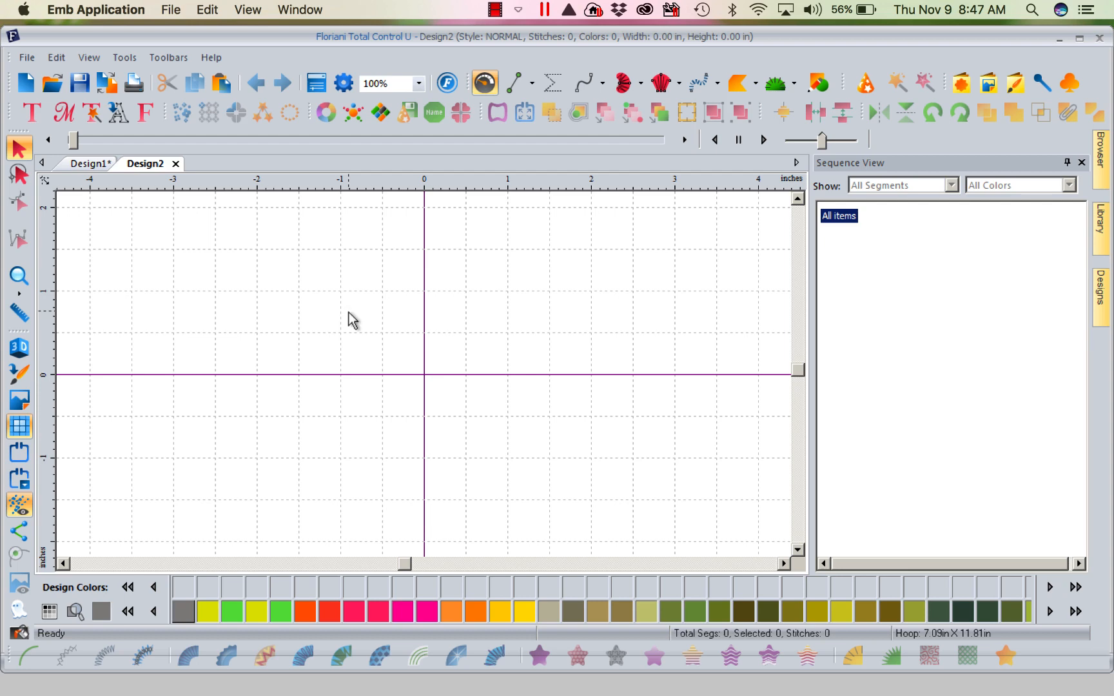
{"action": "right_click", "coordinate": [354, 319]}
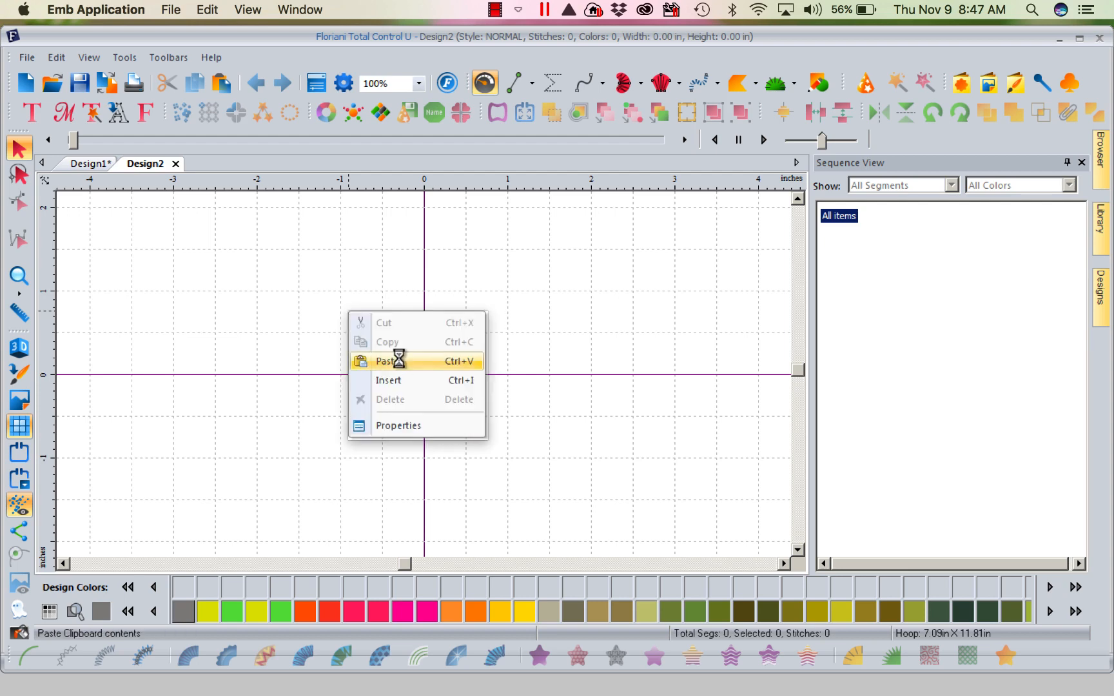
{"action": "left_click", "coordinate": [390, 361]}
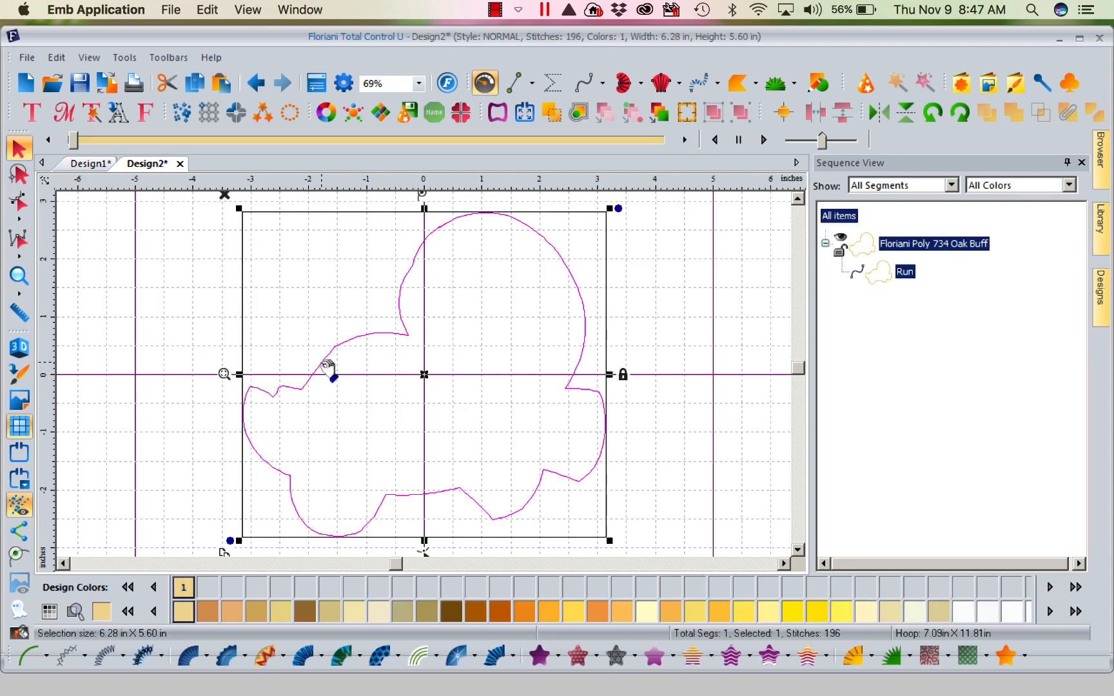
{"action": "mouse_move", "coordinate": [348, 423]}
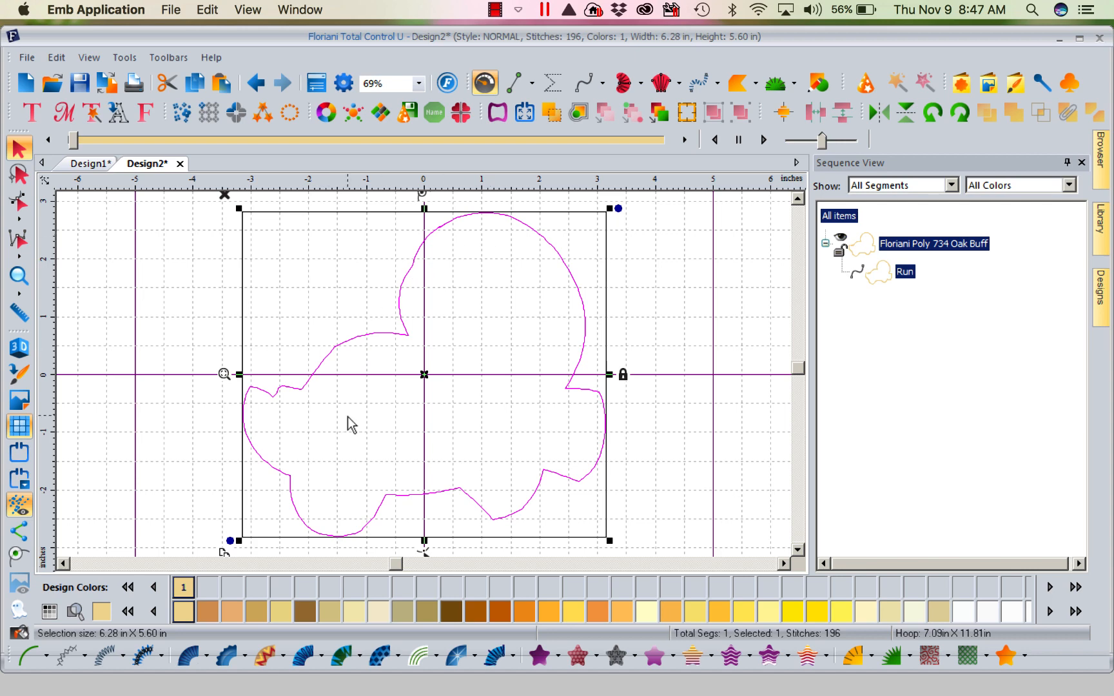
{"action": "mouse_move", "coordinate": [506, 405]}
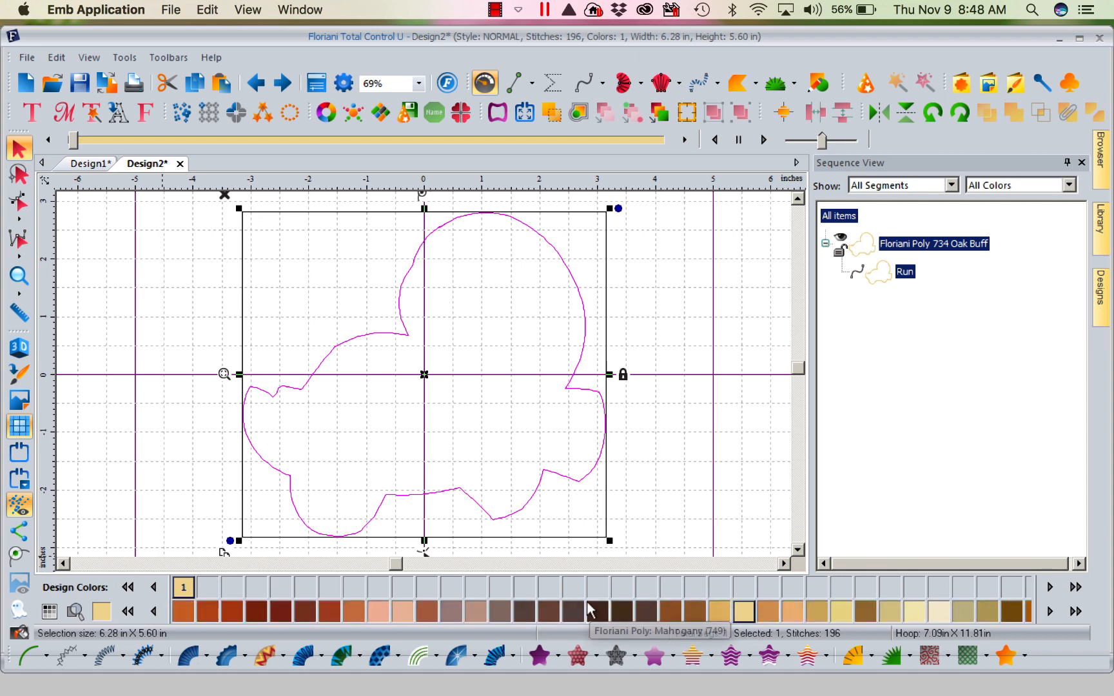
Step: Recolour the pasted outline to Floriani Poly 749 Mahogany thread
{"action": "left_click", "coordinate": [597, 610]}
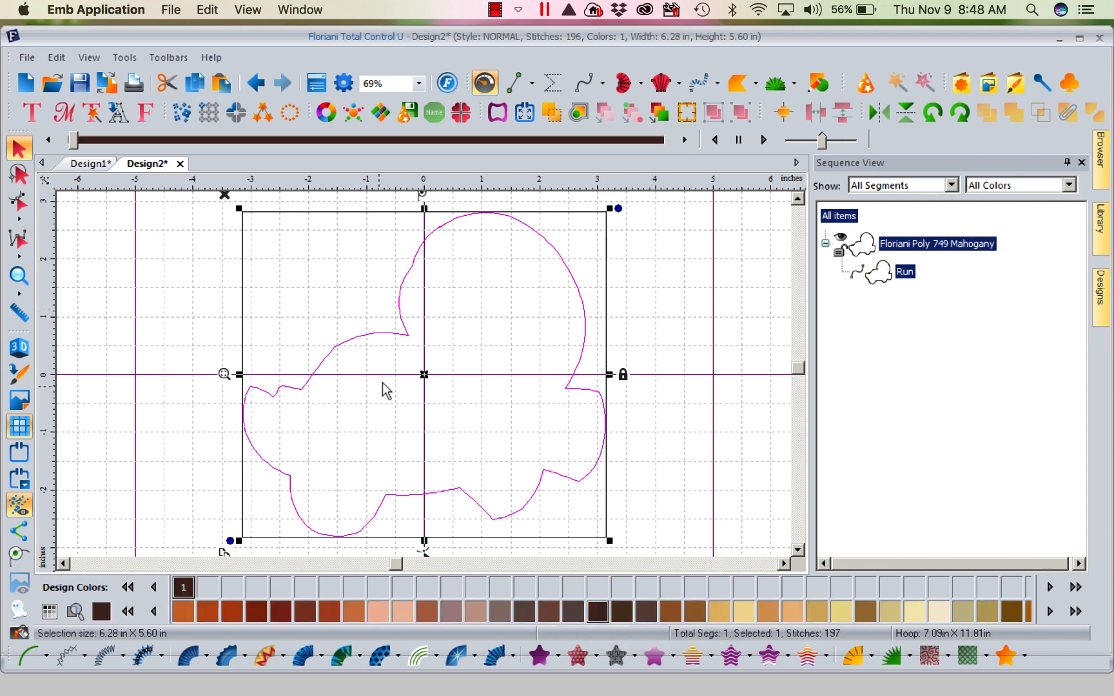
{"action": "mouse_move", "coordinate": [699, 410]}
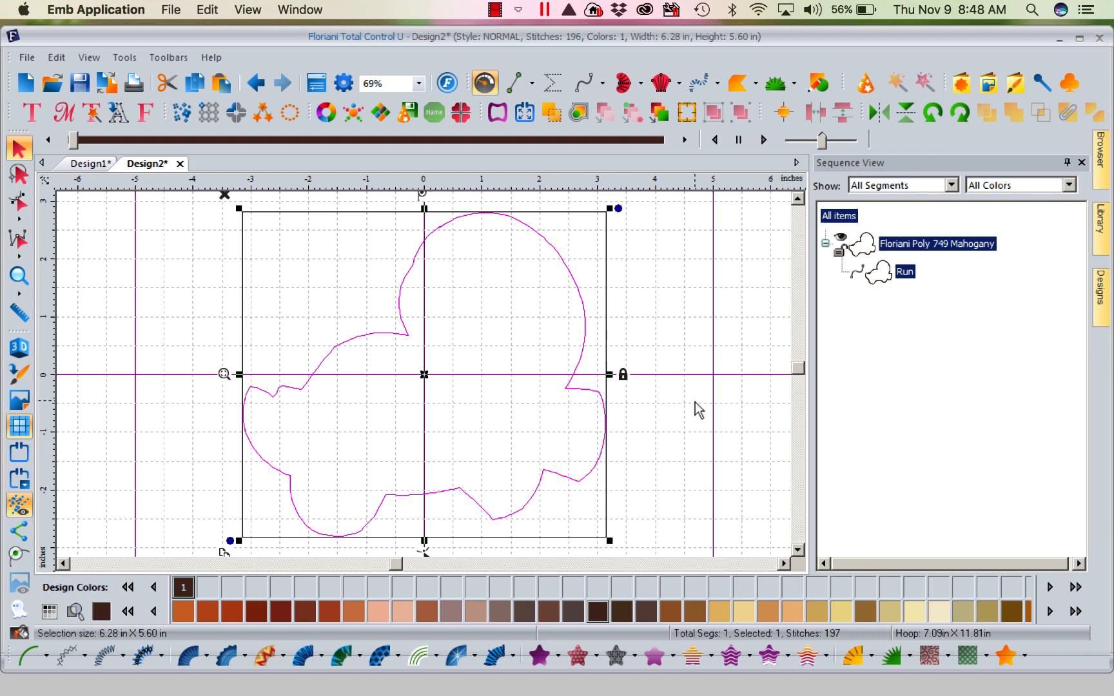
{"action": "mouse_move", "coordinate": [1019, 630]}
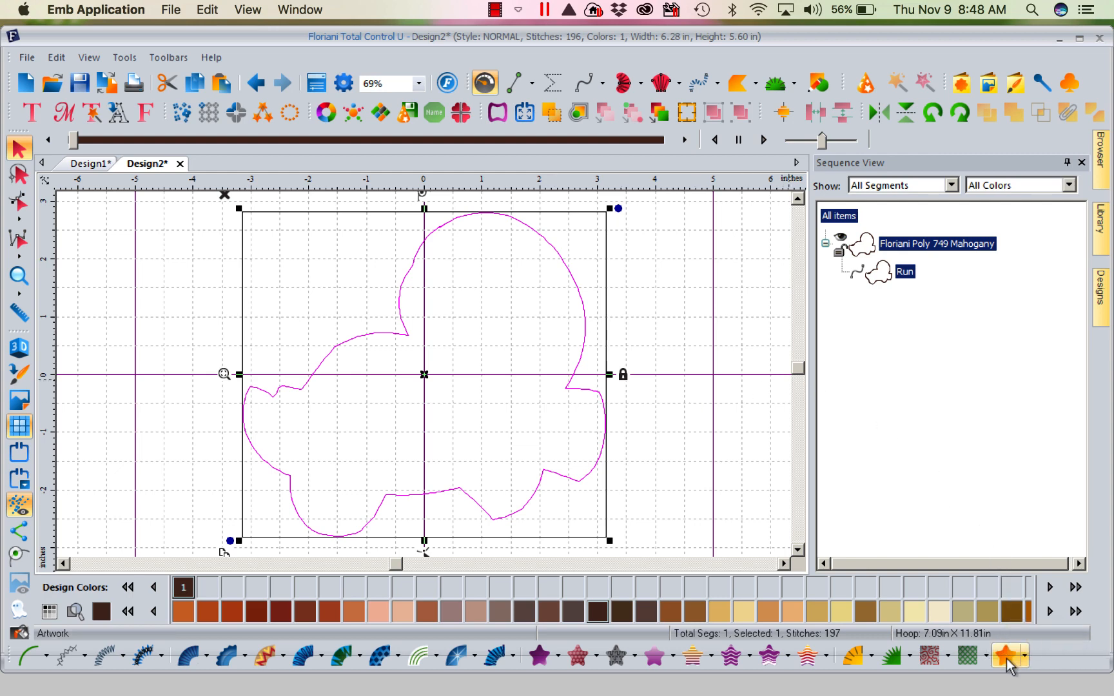
{"action": "mouse_move", "coordinate": [1010, 654]}
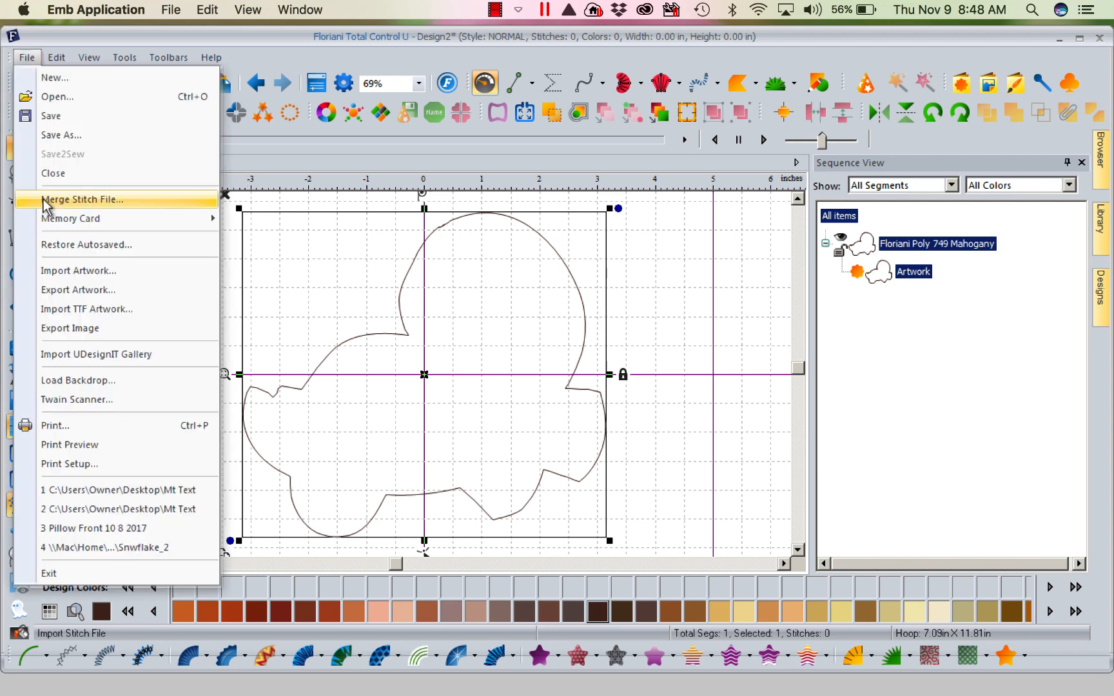
Step: Start Export Artwork for SVG and dismiss the dialog without saving
{"action": "left_click", "coordinate": [79, 289]}
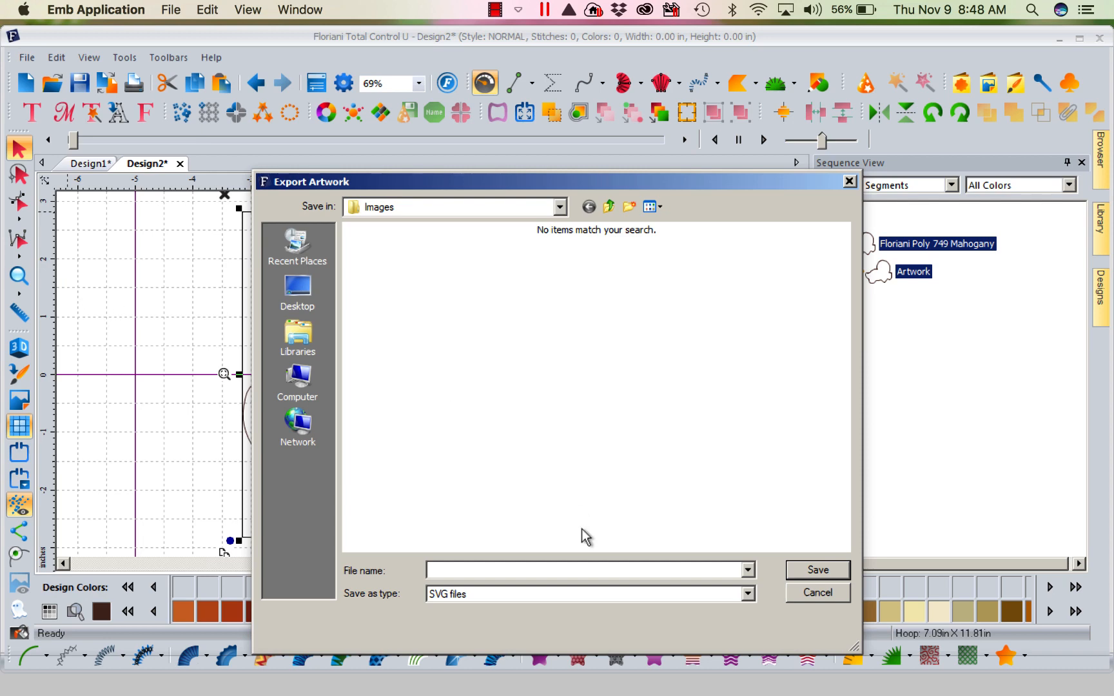
{"action": "mouse_move", "coordinate": [608, 619]}
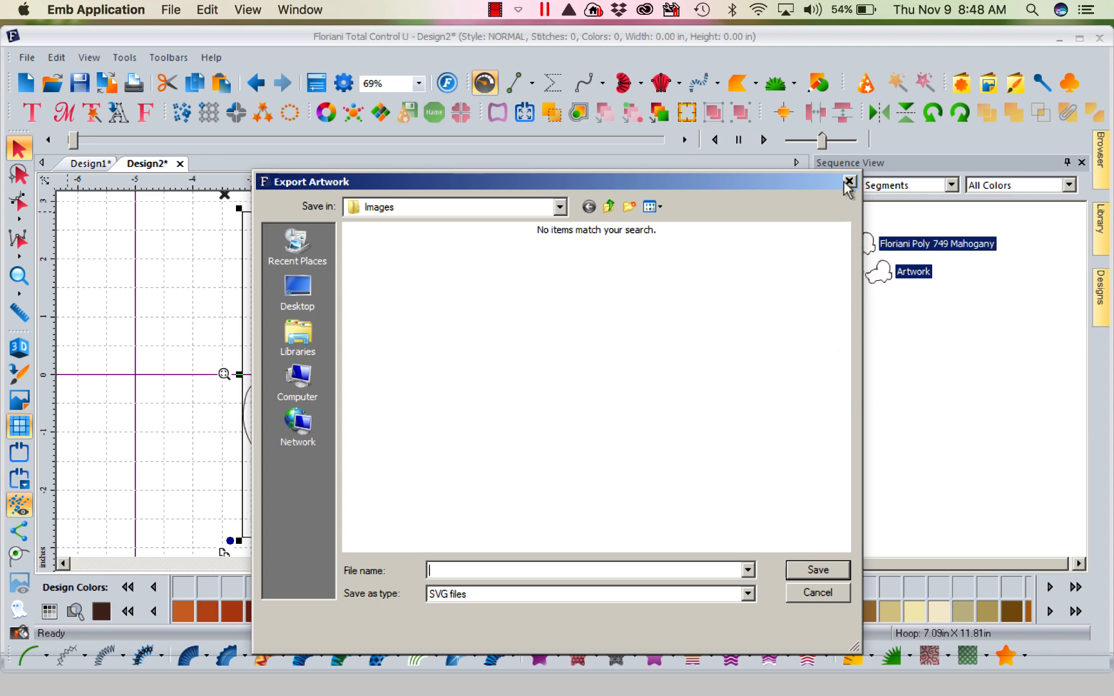
{"action": "left_click", "coordinate": [848, 182]}
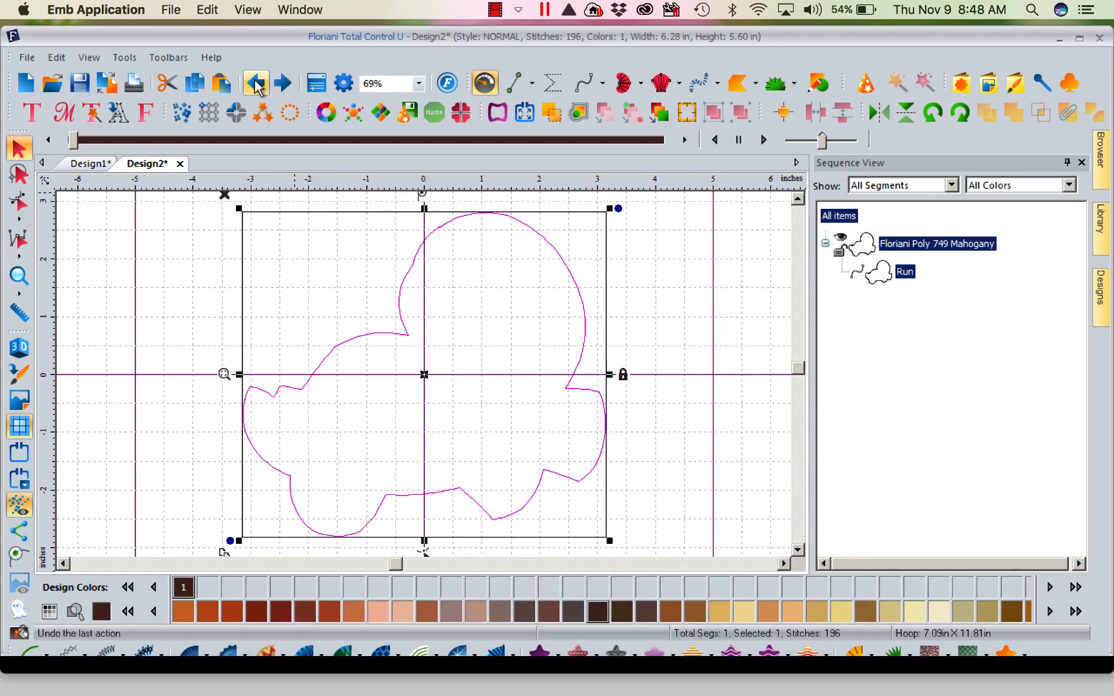
Step: Undo the artwork conversion and mirror the Mahogany run outline horizontally
{"action": "left_click", "coordinate": [255, 82]}
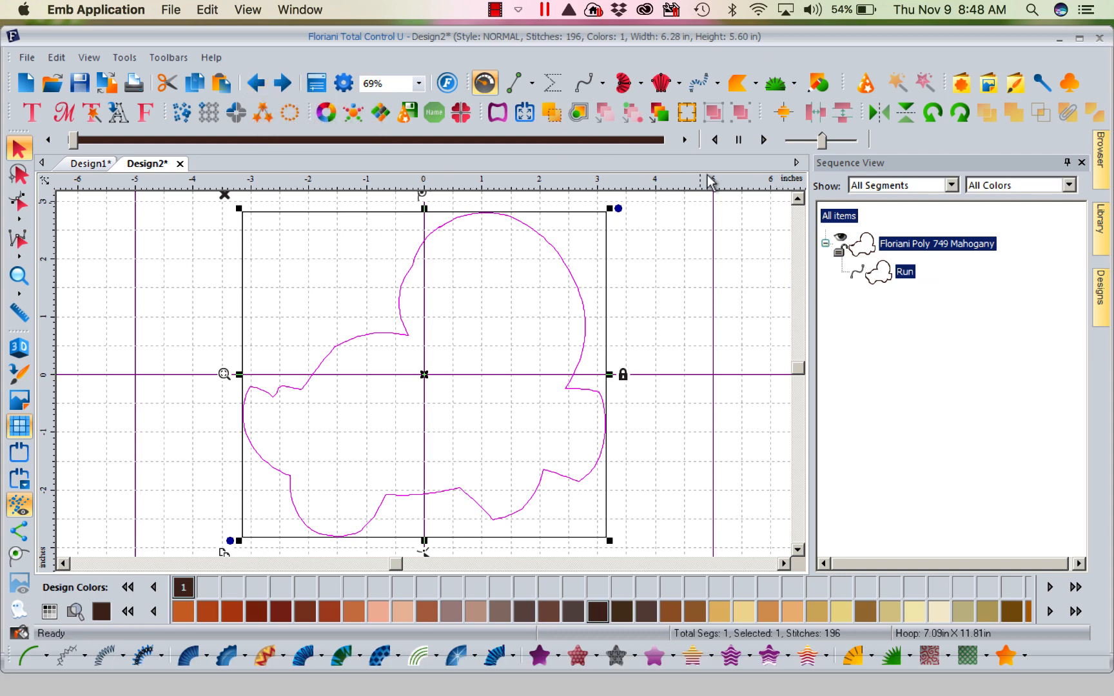
{"action": "left_click", "coordinate": [879, 112]}
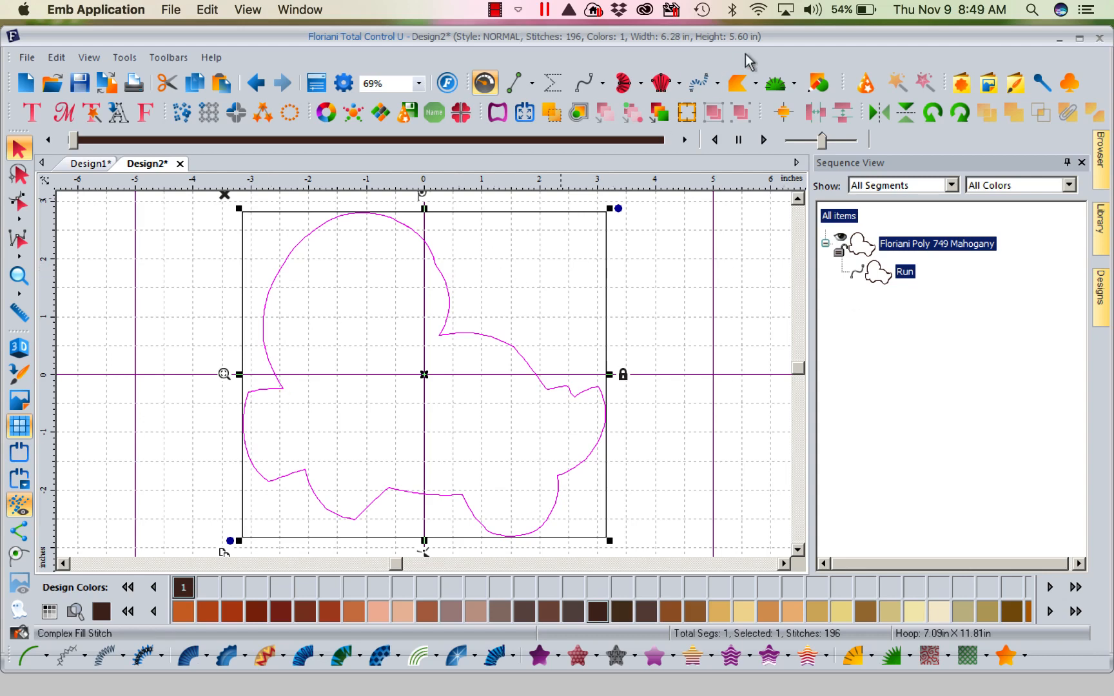
{"action": "mouse_move", "coordinate": [897, 381]}
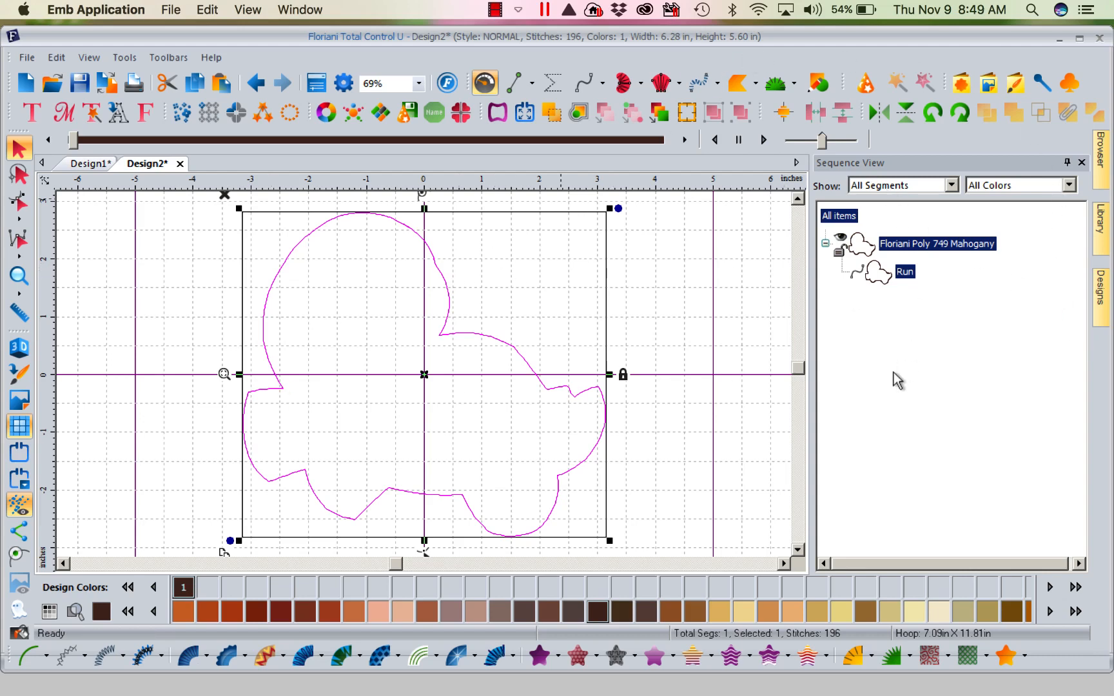